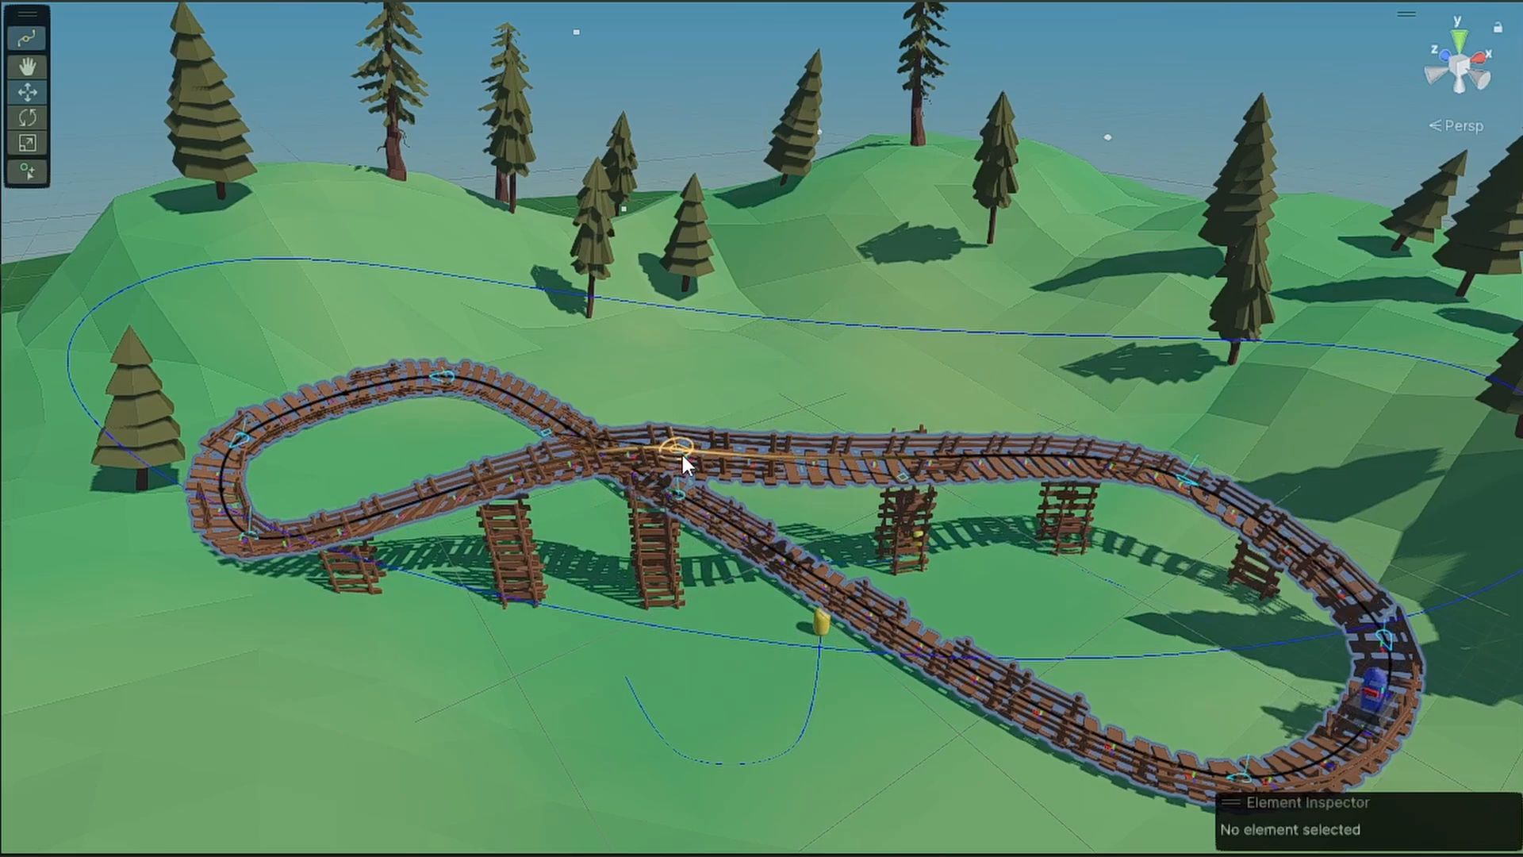
# In the Package Manager, list Unity Registry packages and search for 'splines'.
pyautogui.click(678, 449)
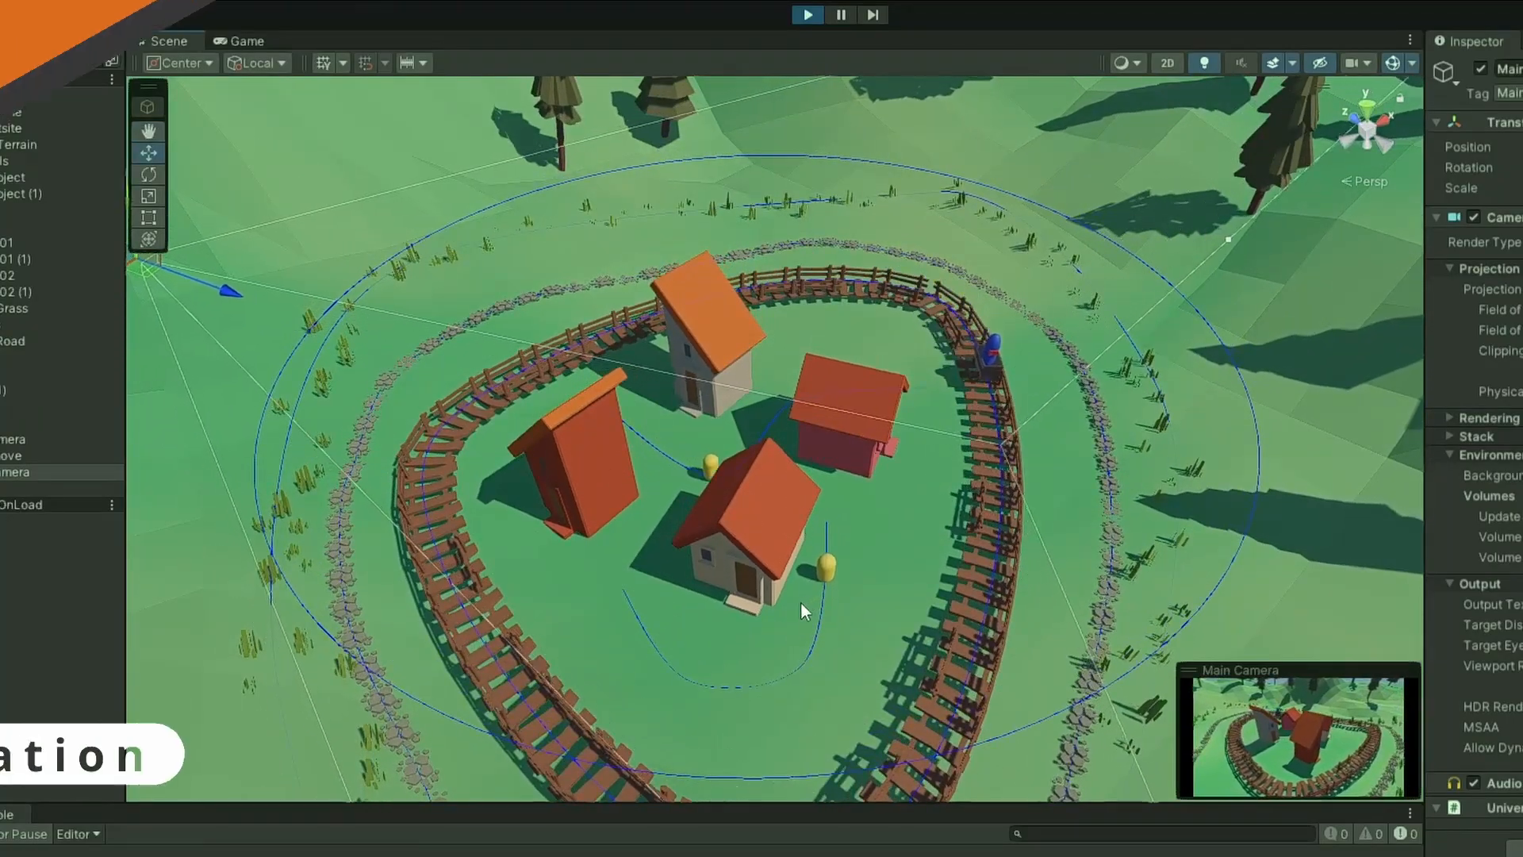
pyautogui.click(301, 10)
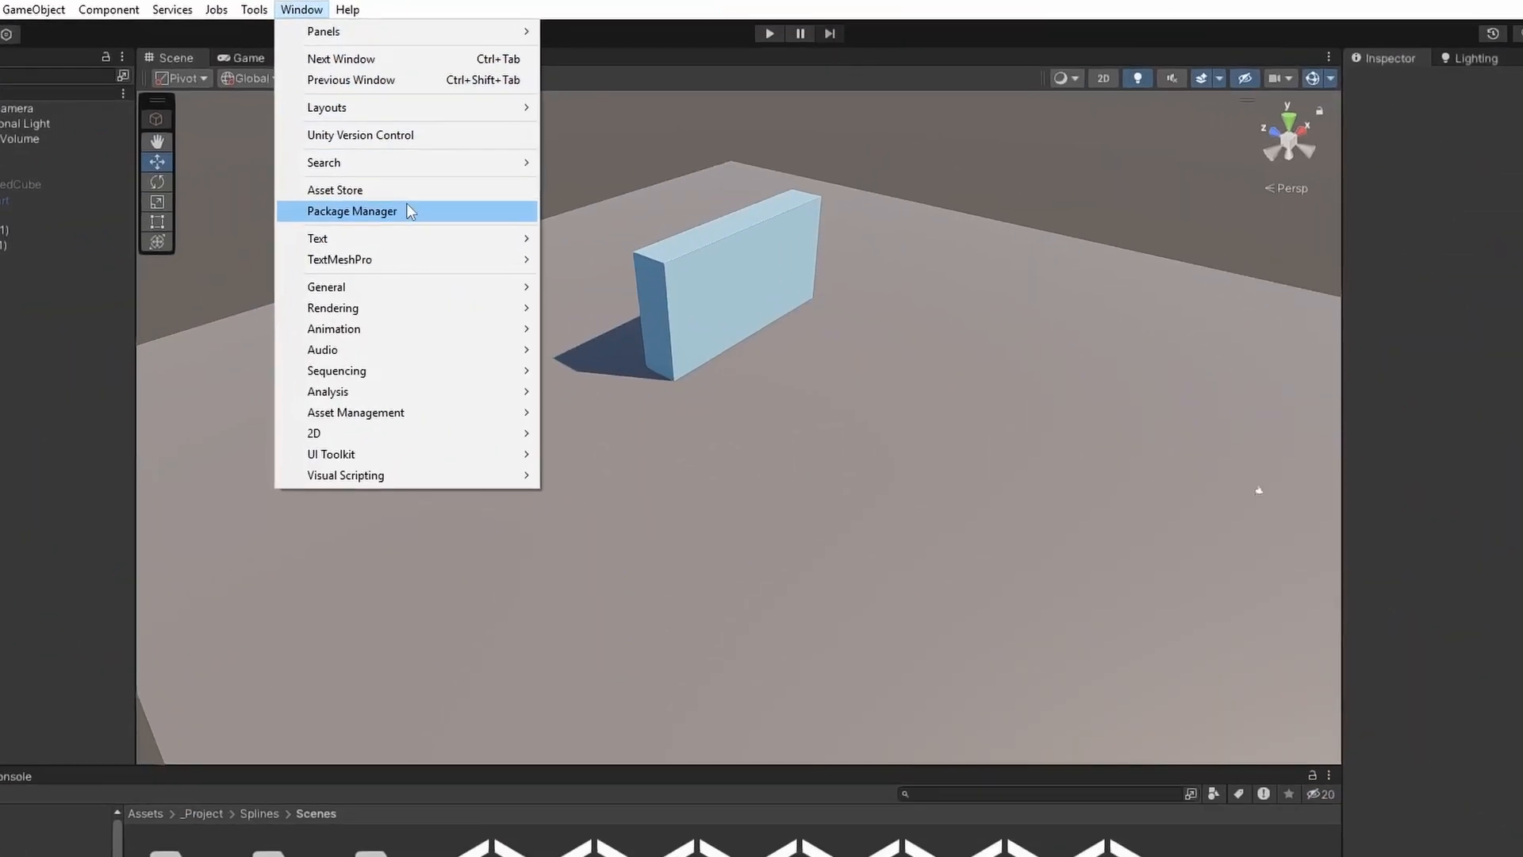
pyautogui.click(352, 211)
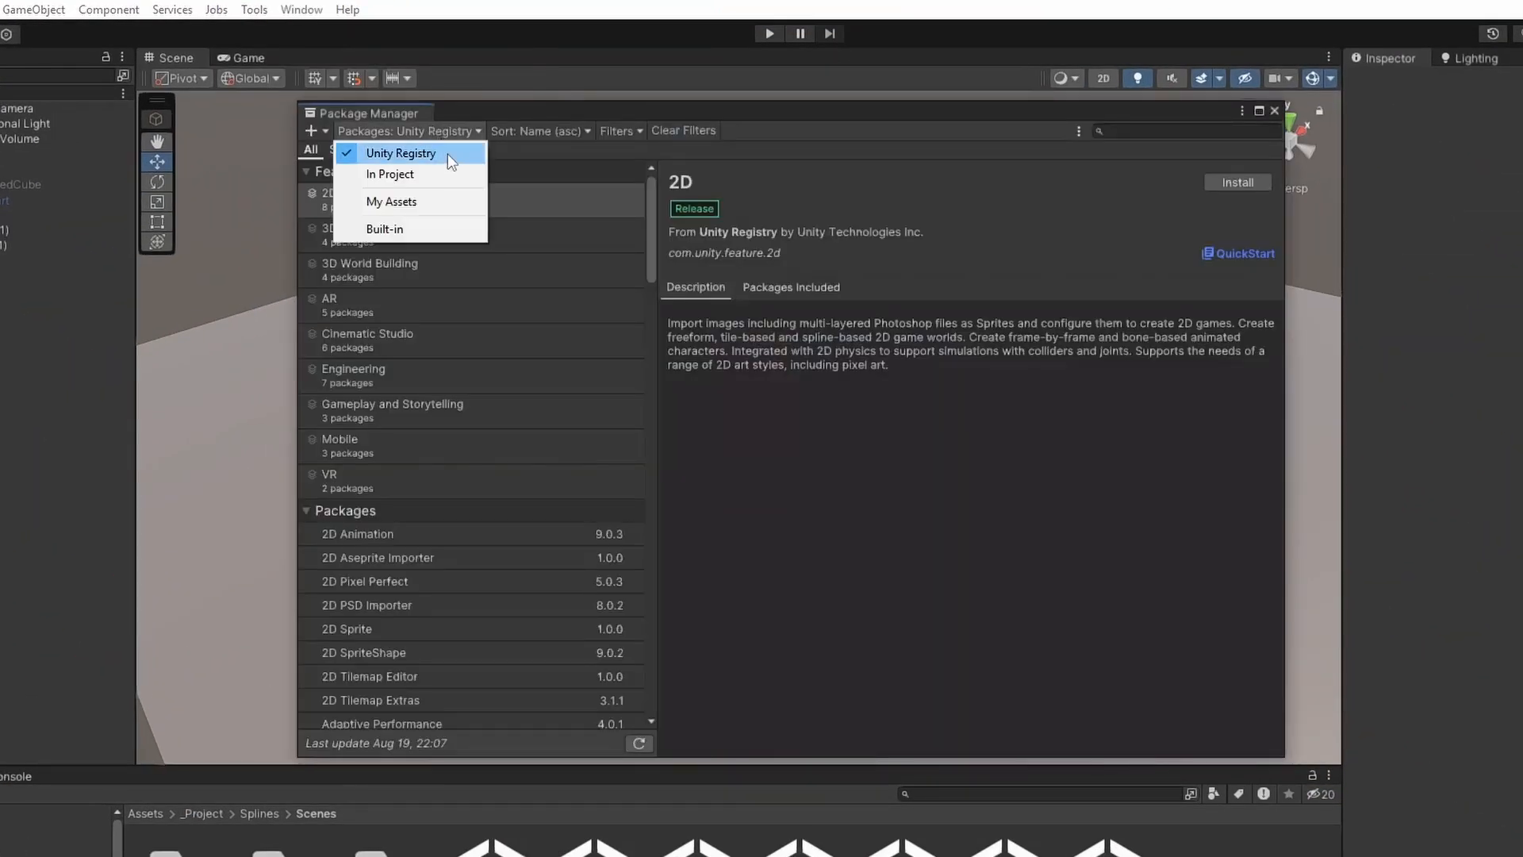
pyautogui.click(1175, 130)
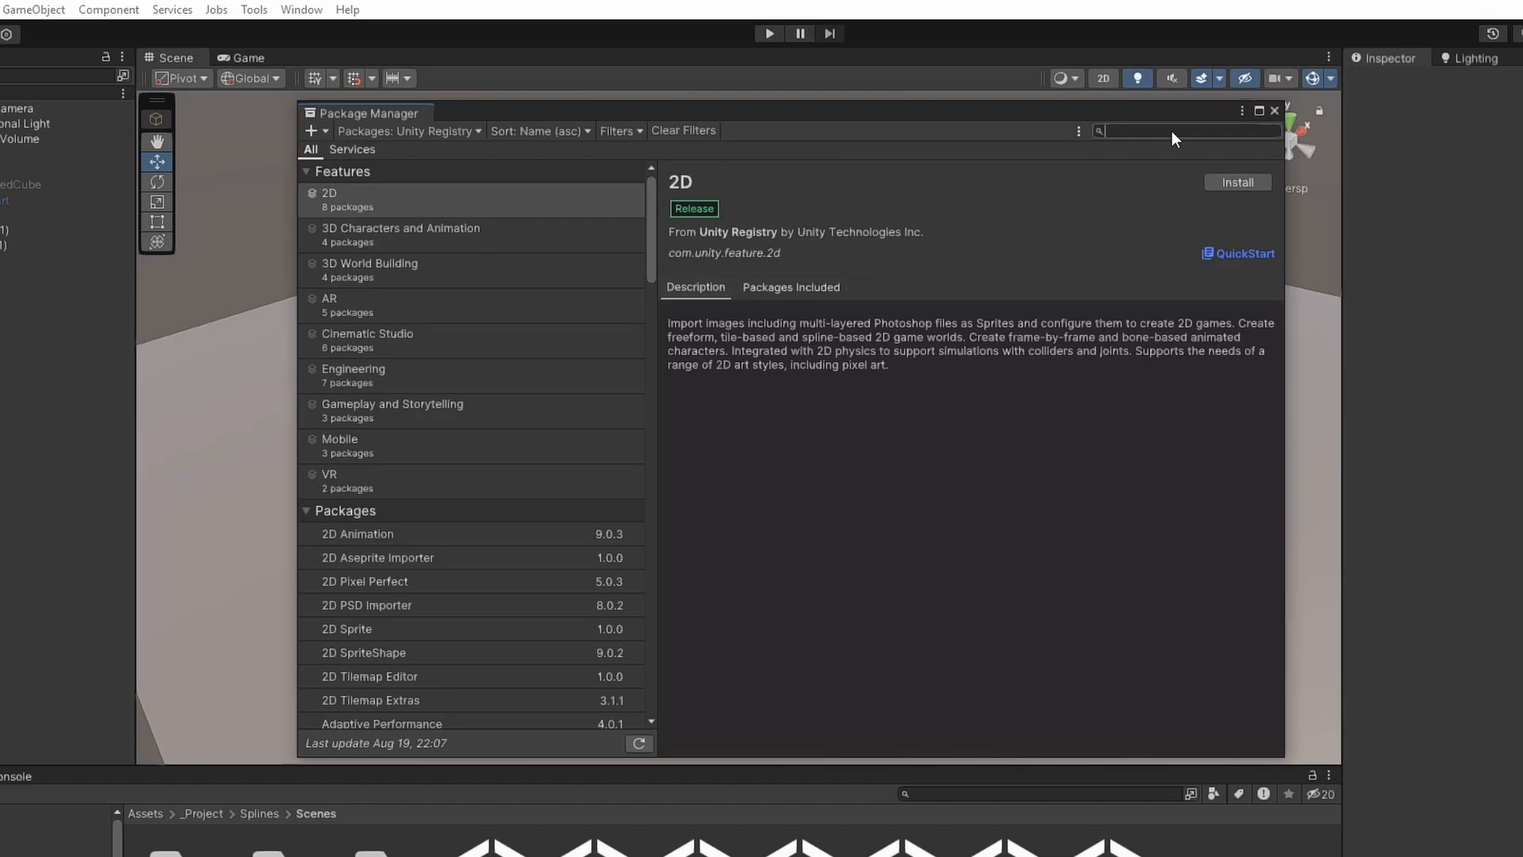
pyautogui.write('splines')
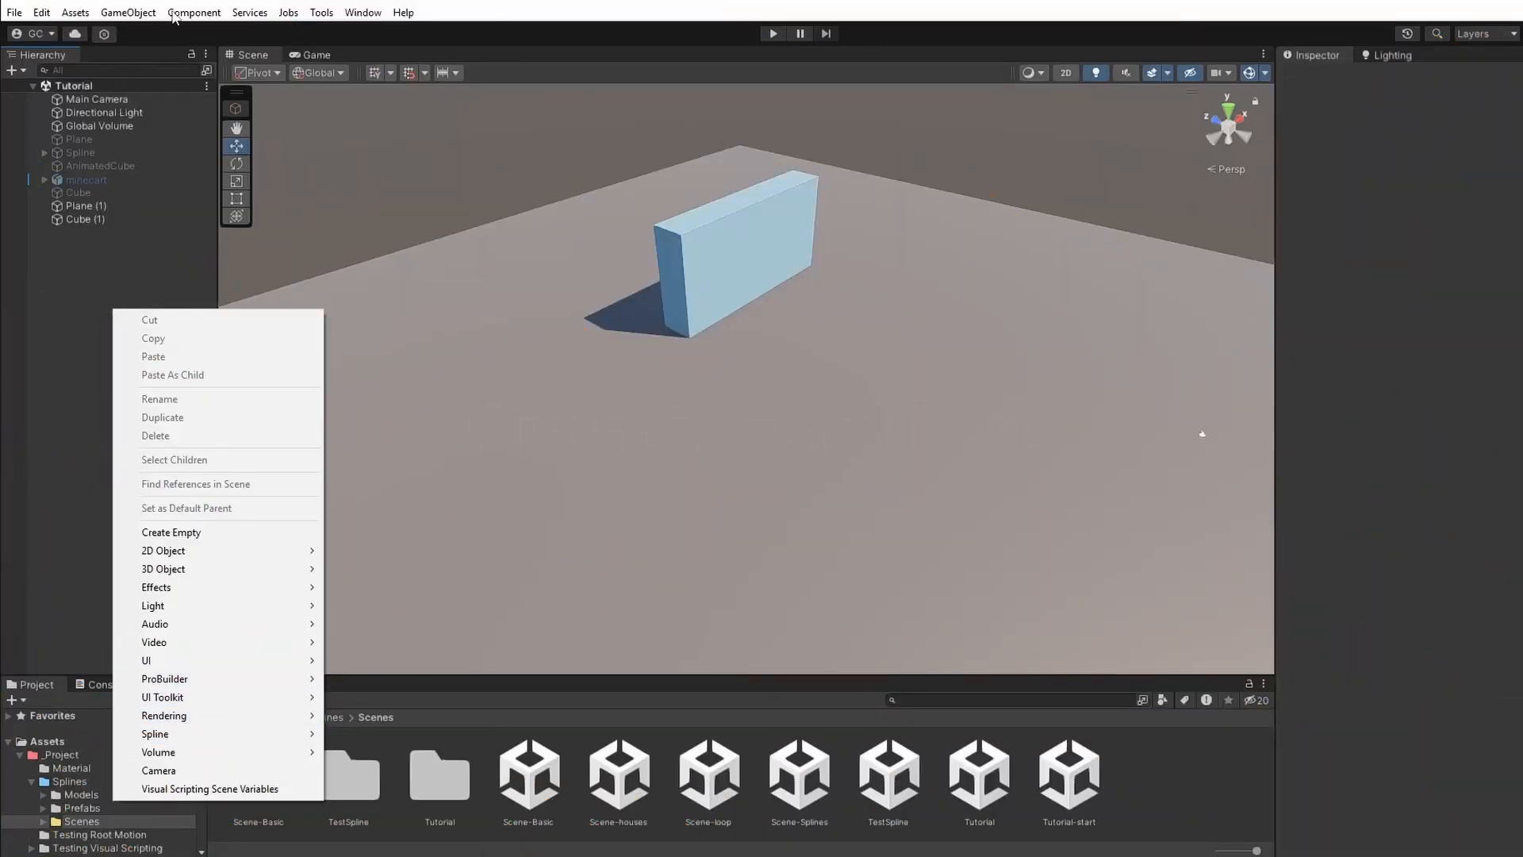
# From the GameObject menu's Spline category, start the Draw Splines Tool.
pyautogui.click(127, 11)
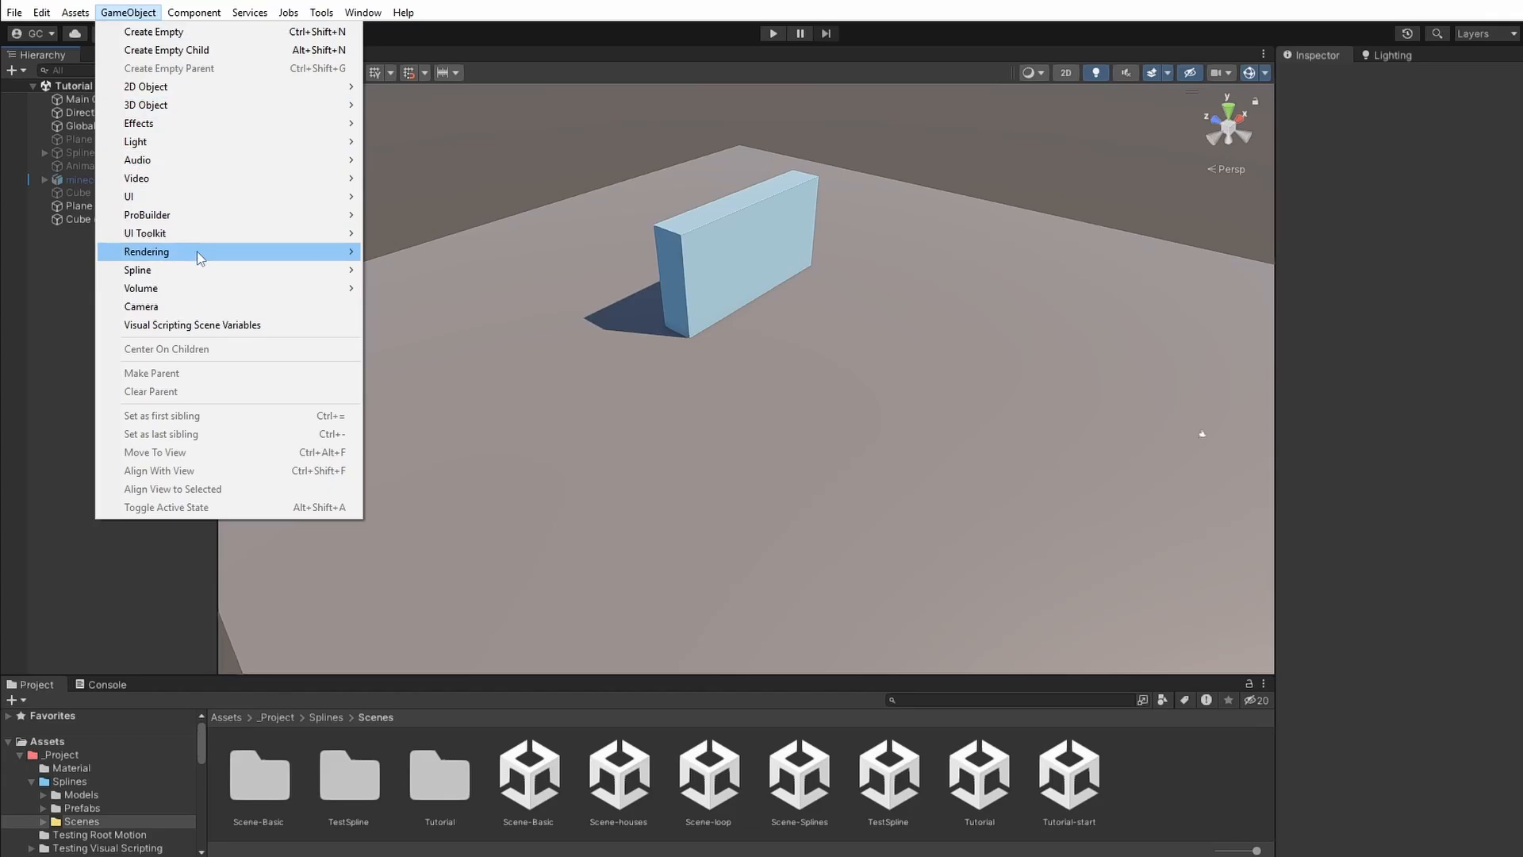
pyautogui.moveTo(136, 269)
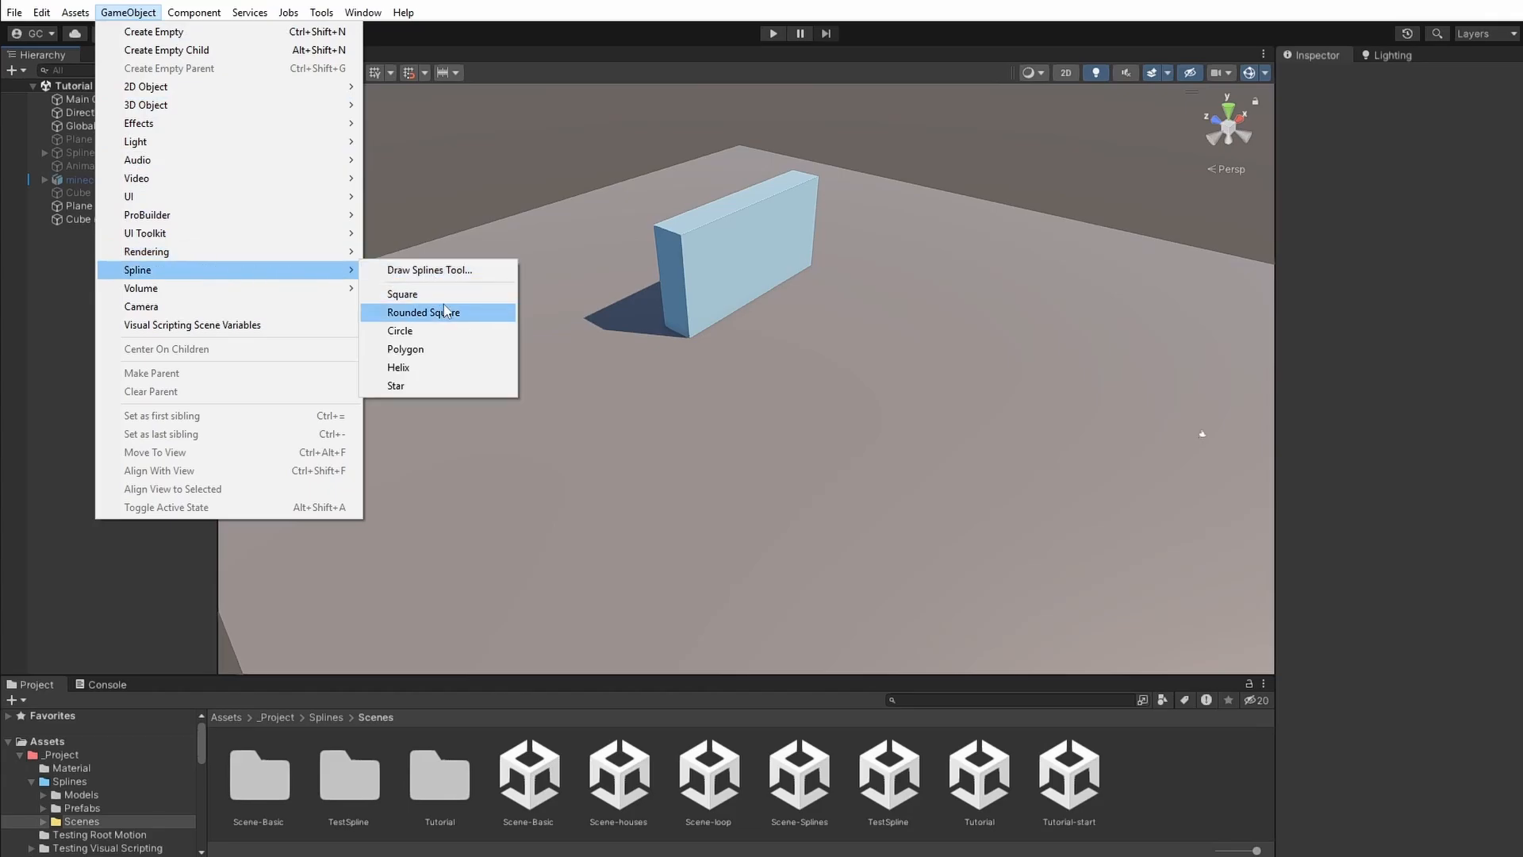
pyautogui.click(399, 330)
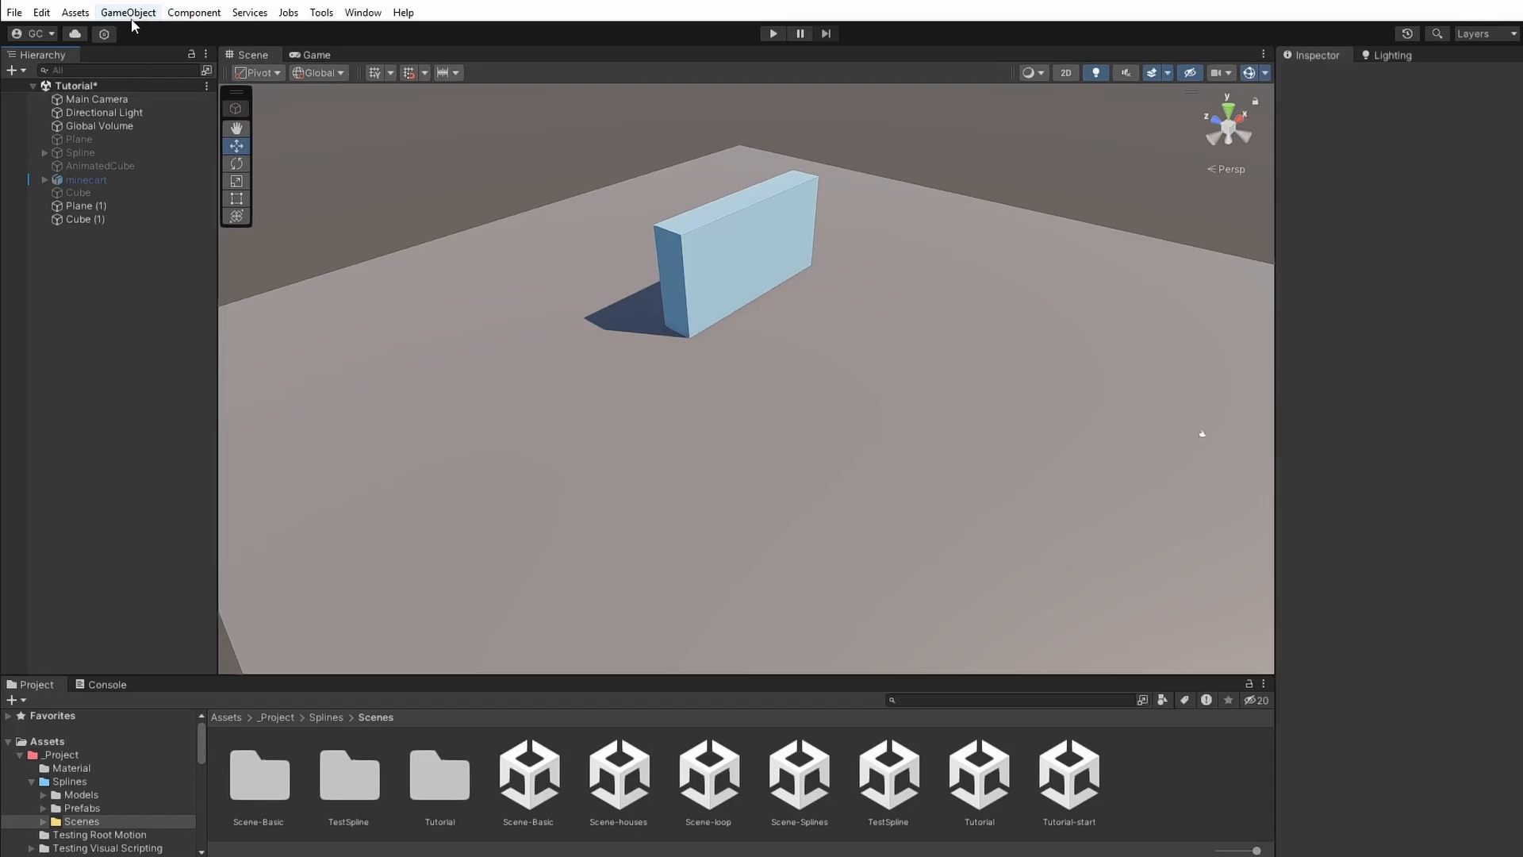
pyautogui.click(127, 11)
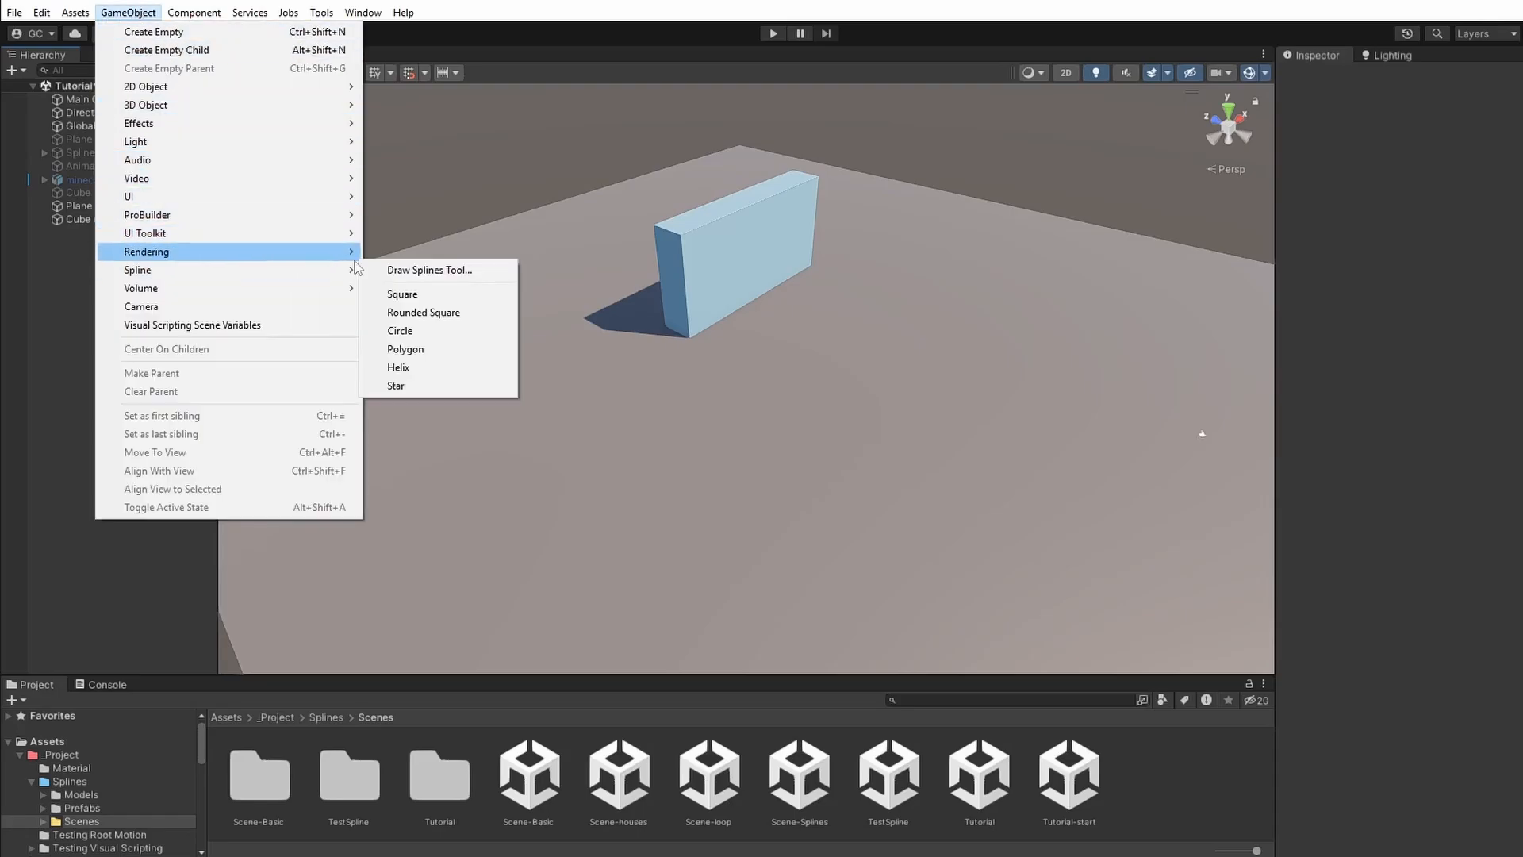
pyautogui.click(429, 270)
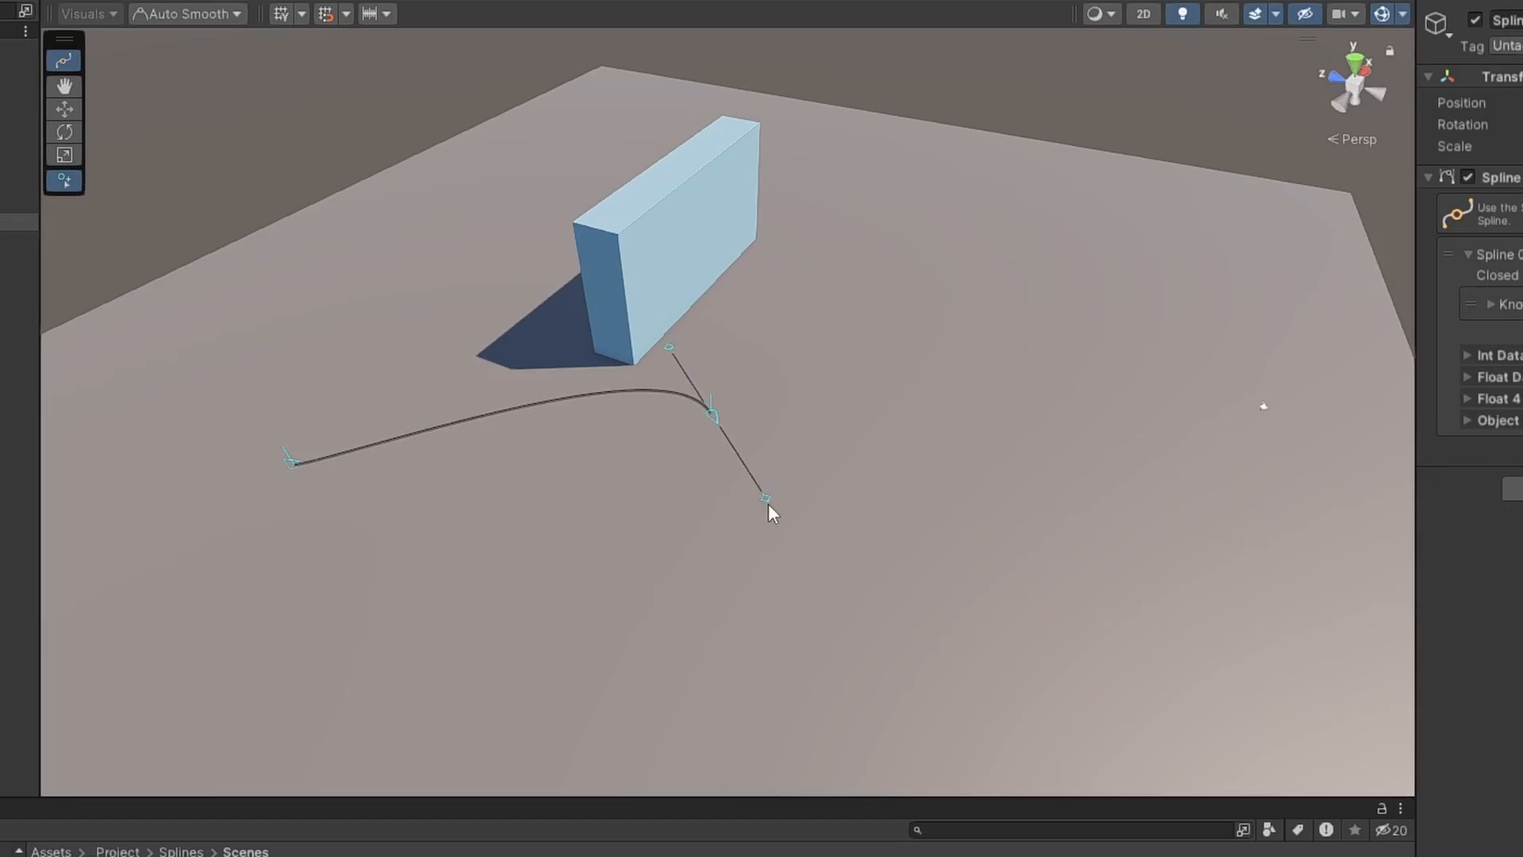
# Place a knot with a dragged-out curved tangent while drawing the loop around the box.
pyautogui.moveTo(764, 498); pyautogui.dragTo(652, 782)
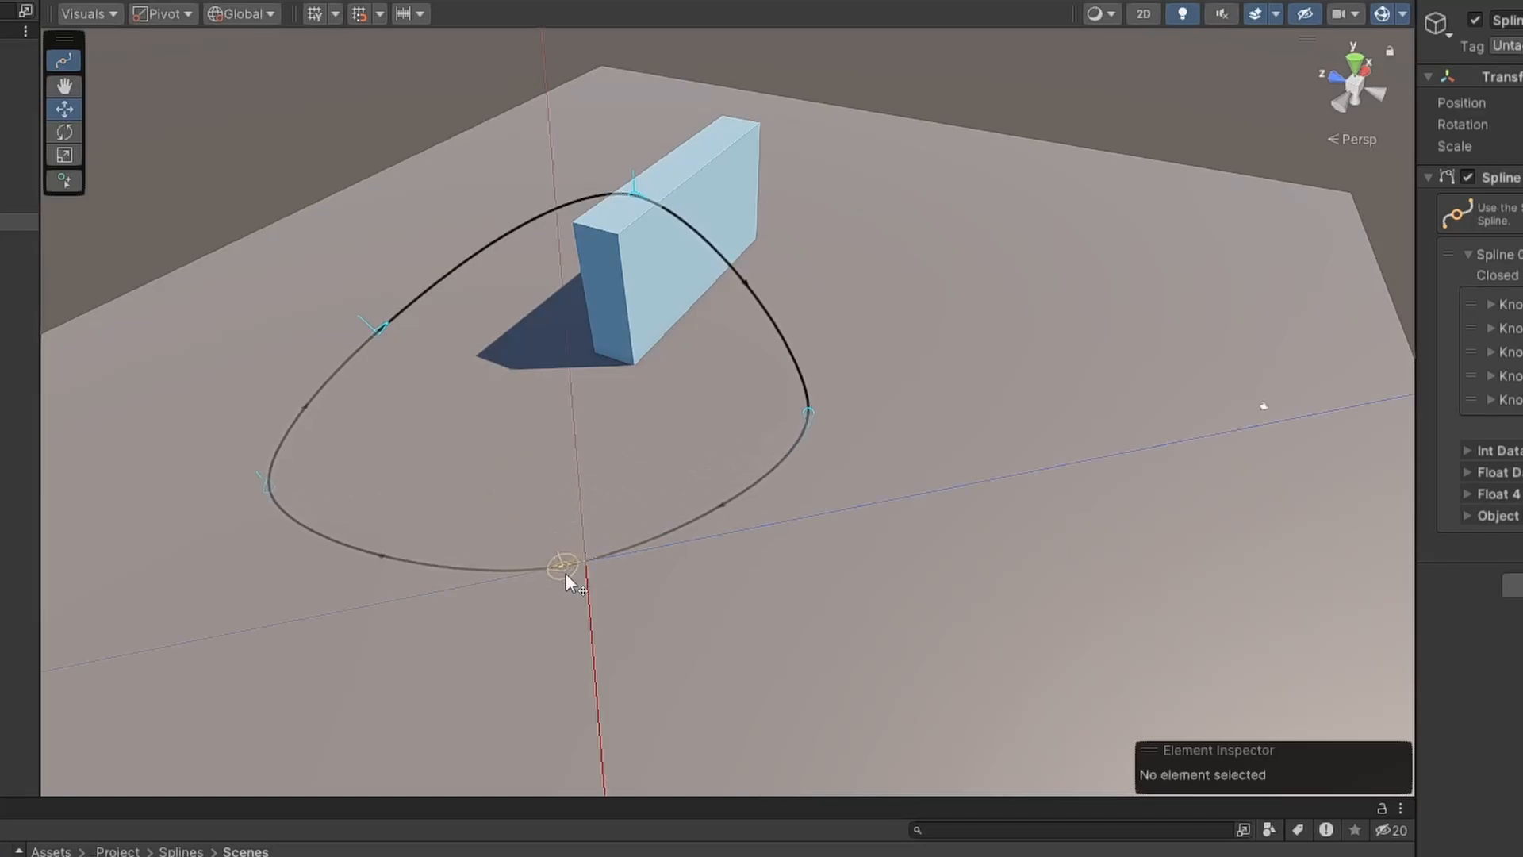
# Drag the loop's bottom knot to a new position and select it.
pyautogui.moveTo(563, 563); pyautogui.dragTo(612, 533)
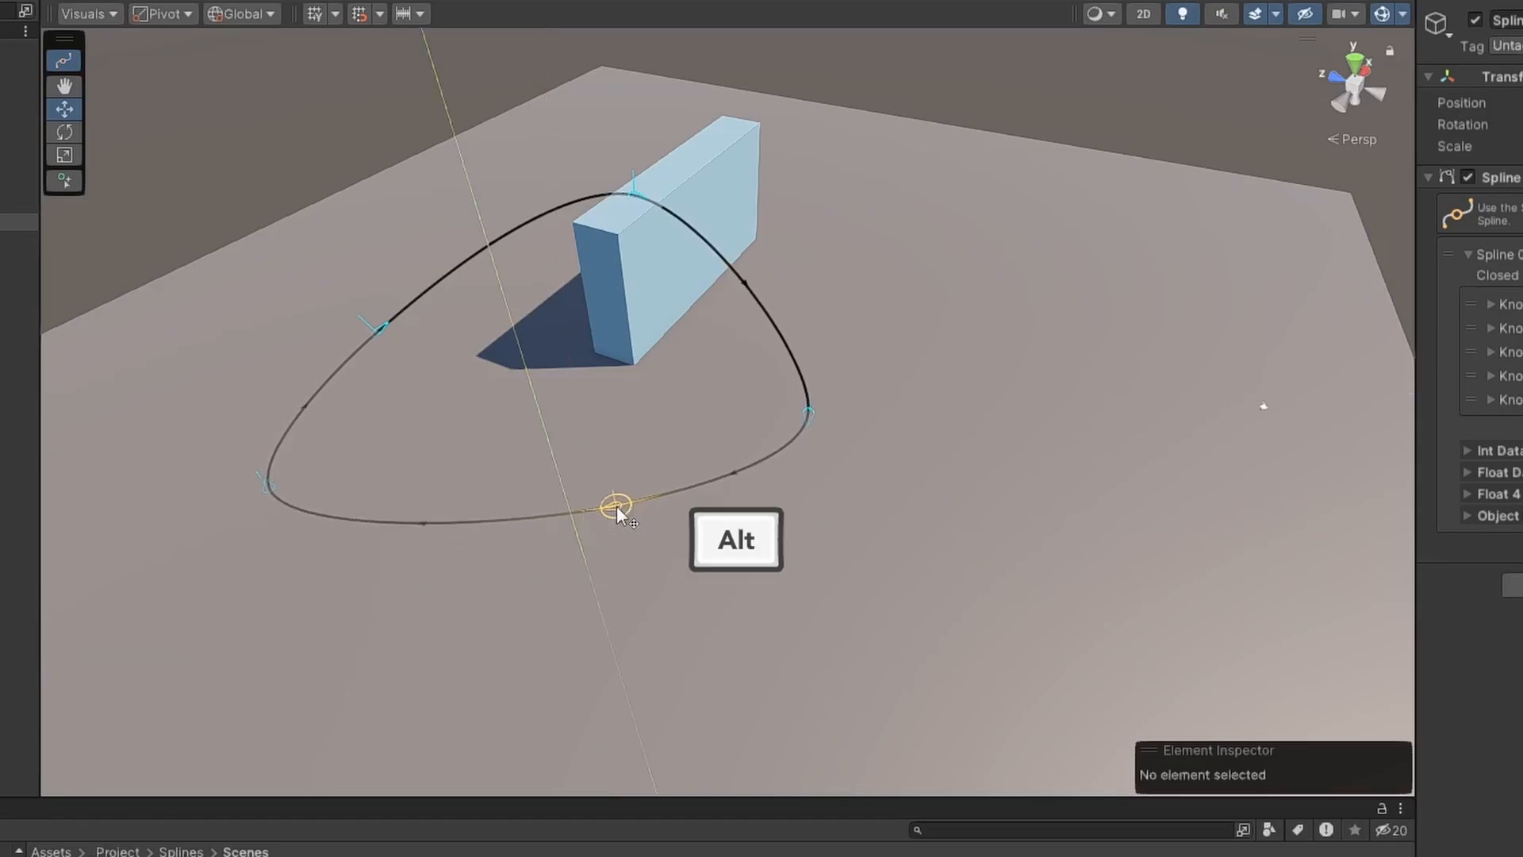
pyautogui.moveTo(617, 503); pyautogui.dragTo(598, 604)
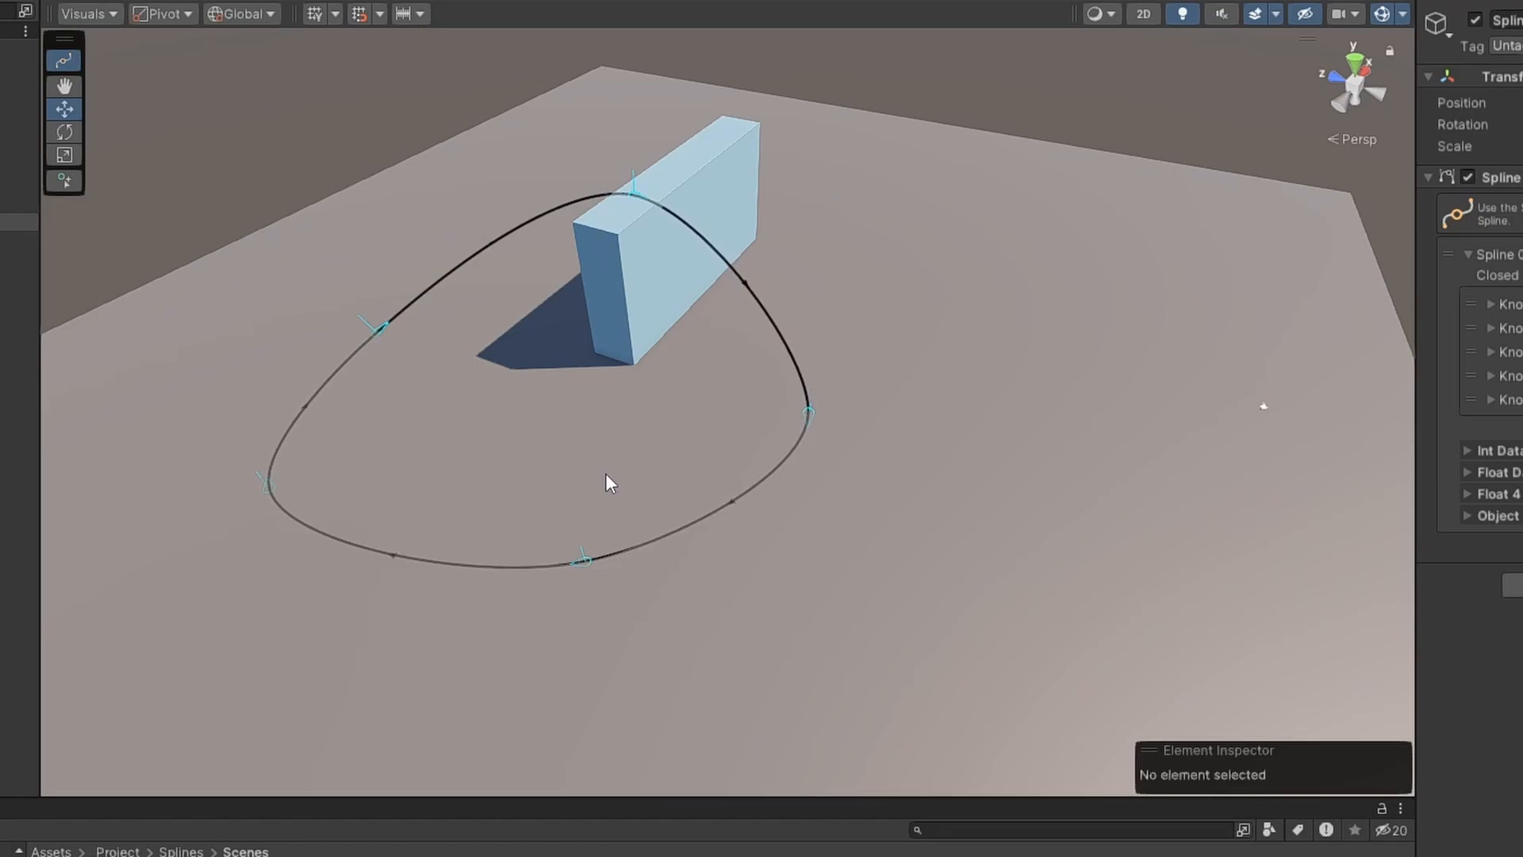
pyautogui.click(582, 560)
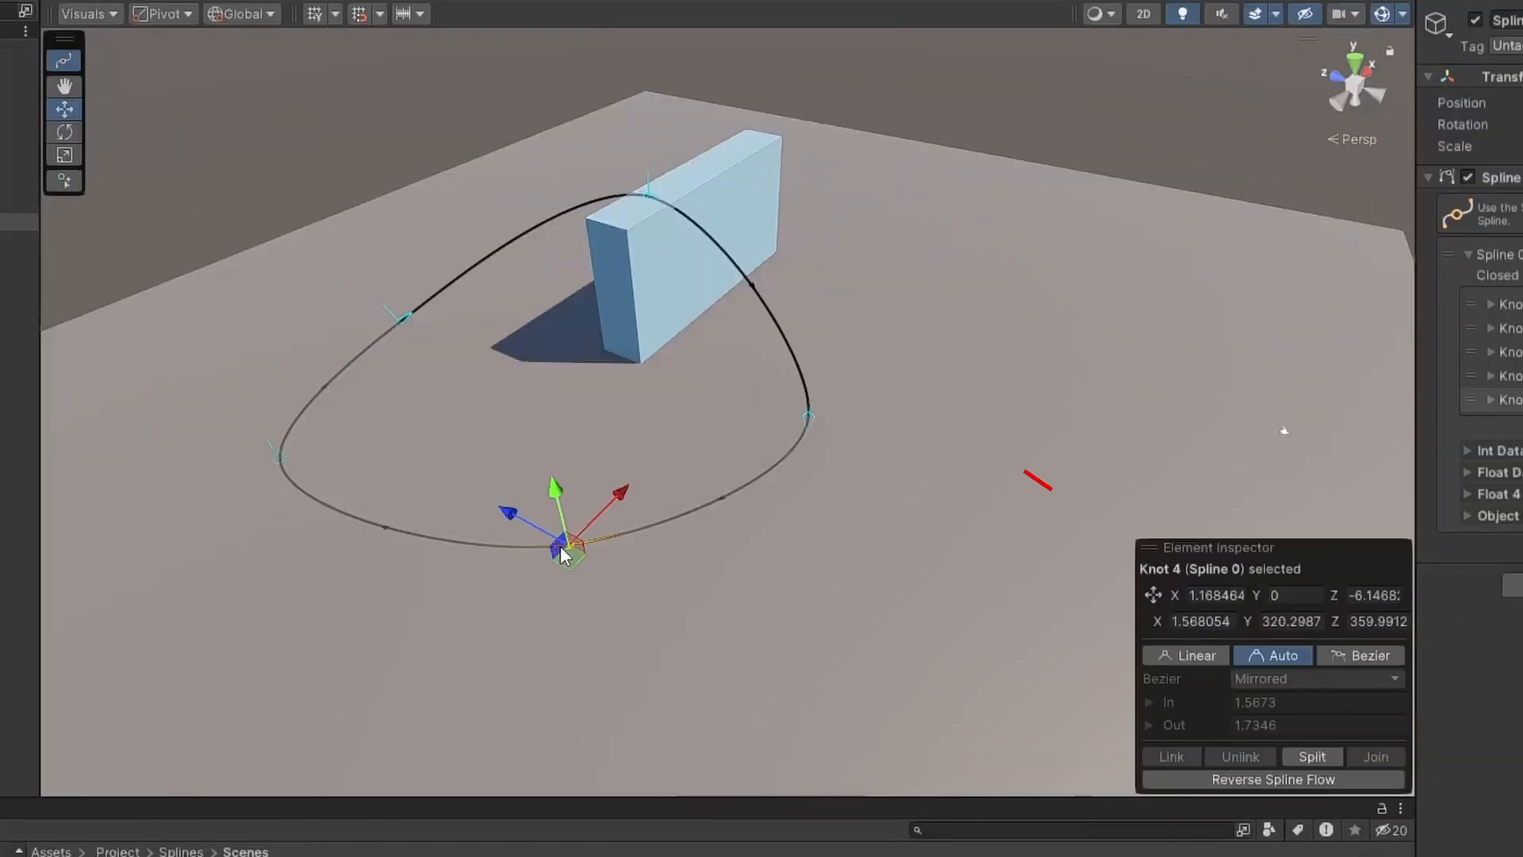
# Switch the knot through Linear and Auto to Bezier, stretch its tangent and choose the mirrored tangent mode.
pyautogui.click(1187, 655)
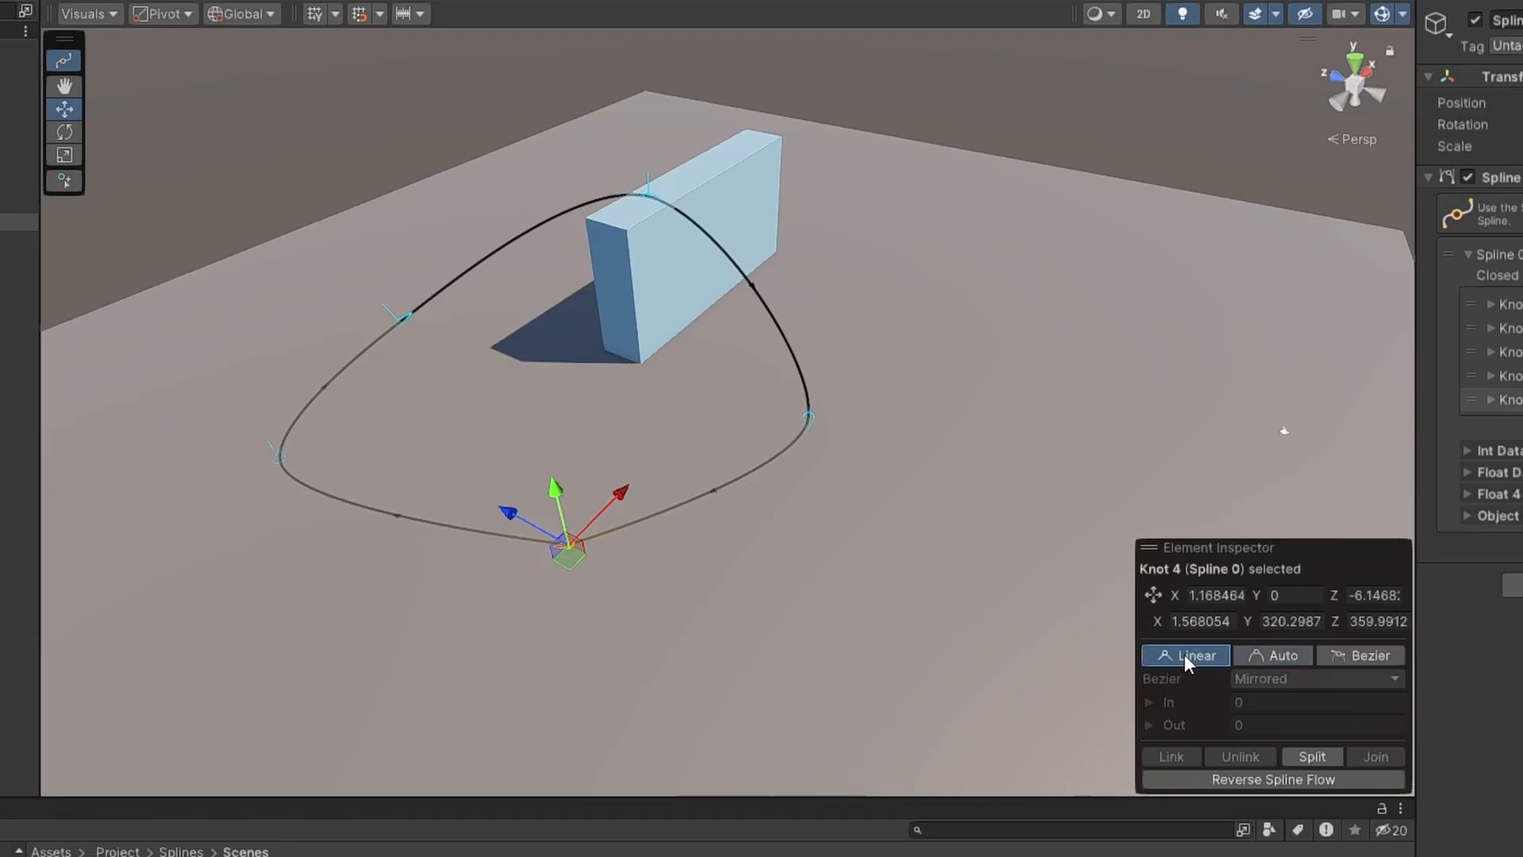
pyautogui.moveTo(1196, 655)
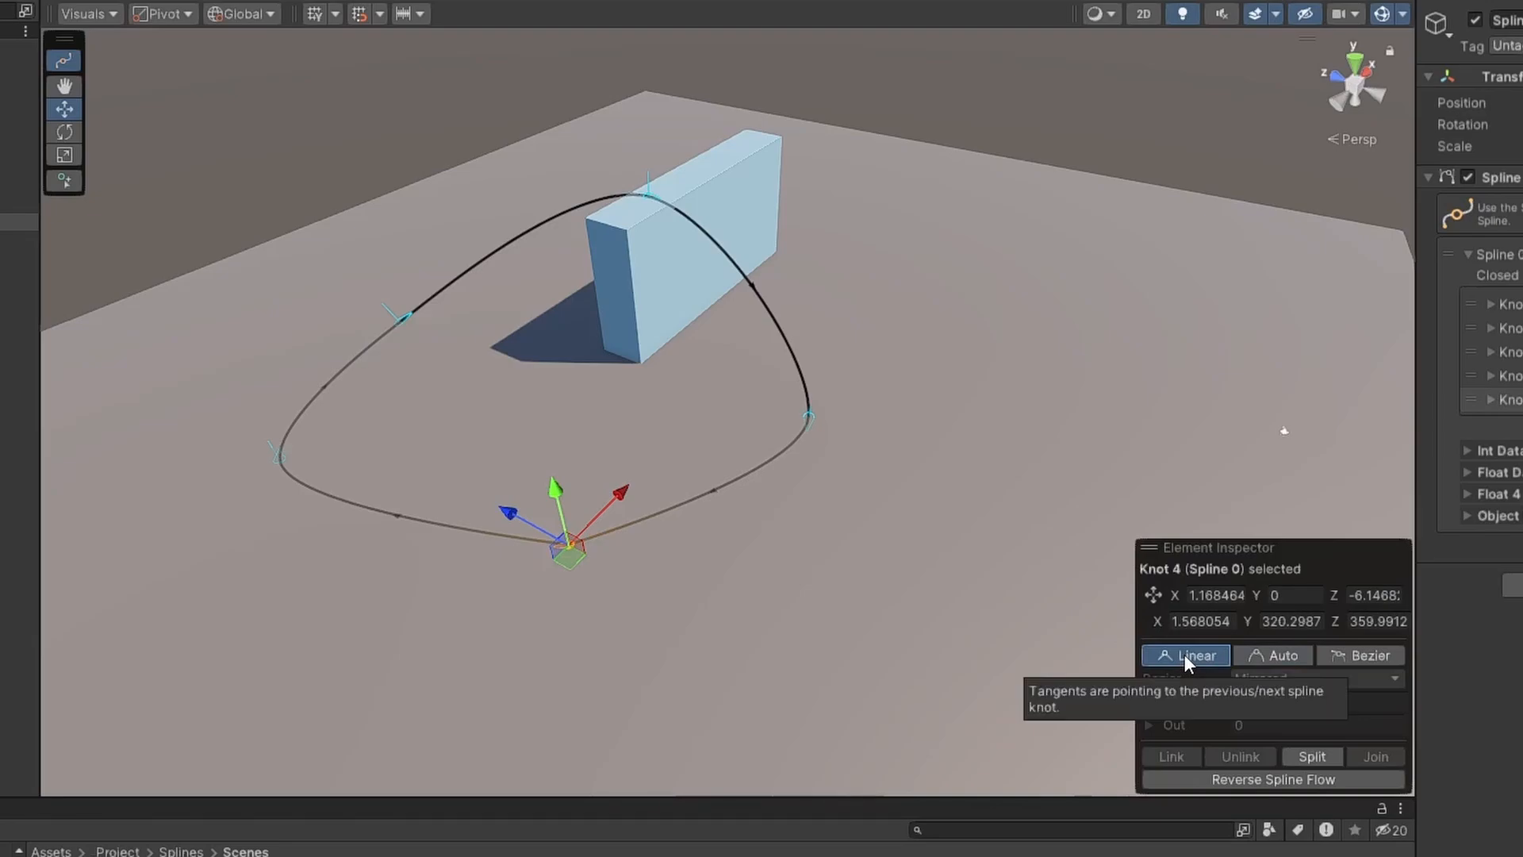
pyautogui.click(1280, 655)
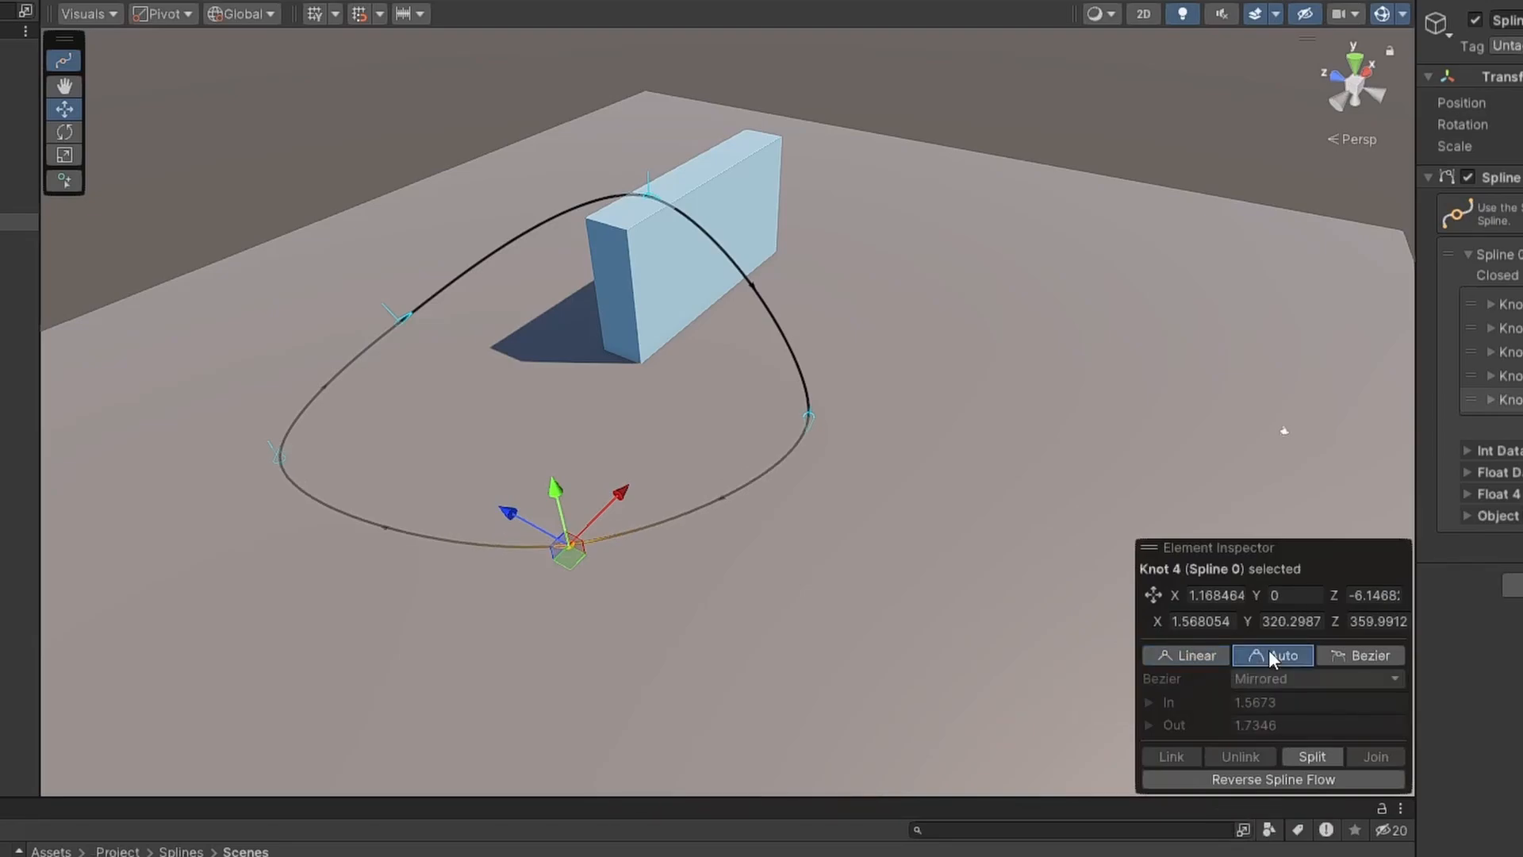
pyautogui.click(1367, 655)
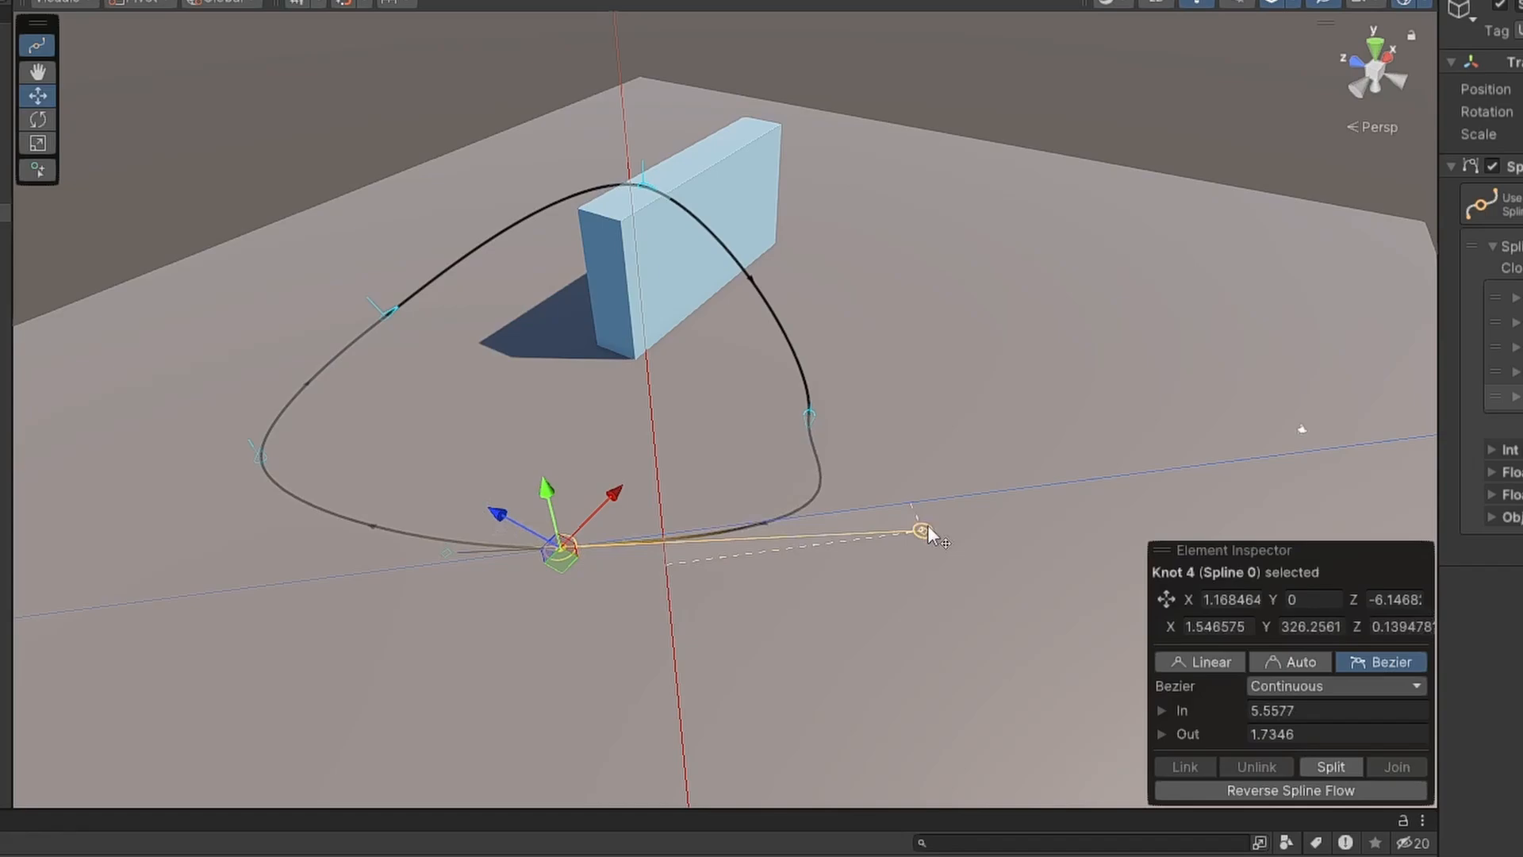
pyautogui.moveTo(918, 530); pyautogui.dragTo(709, 566)
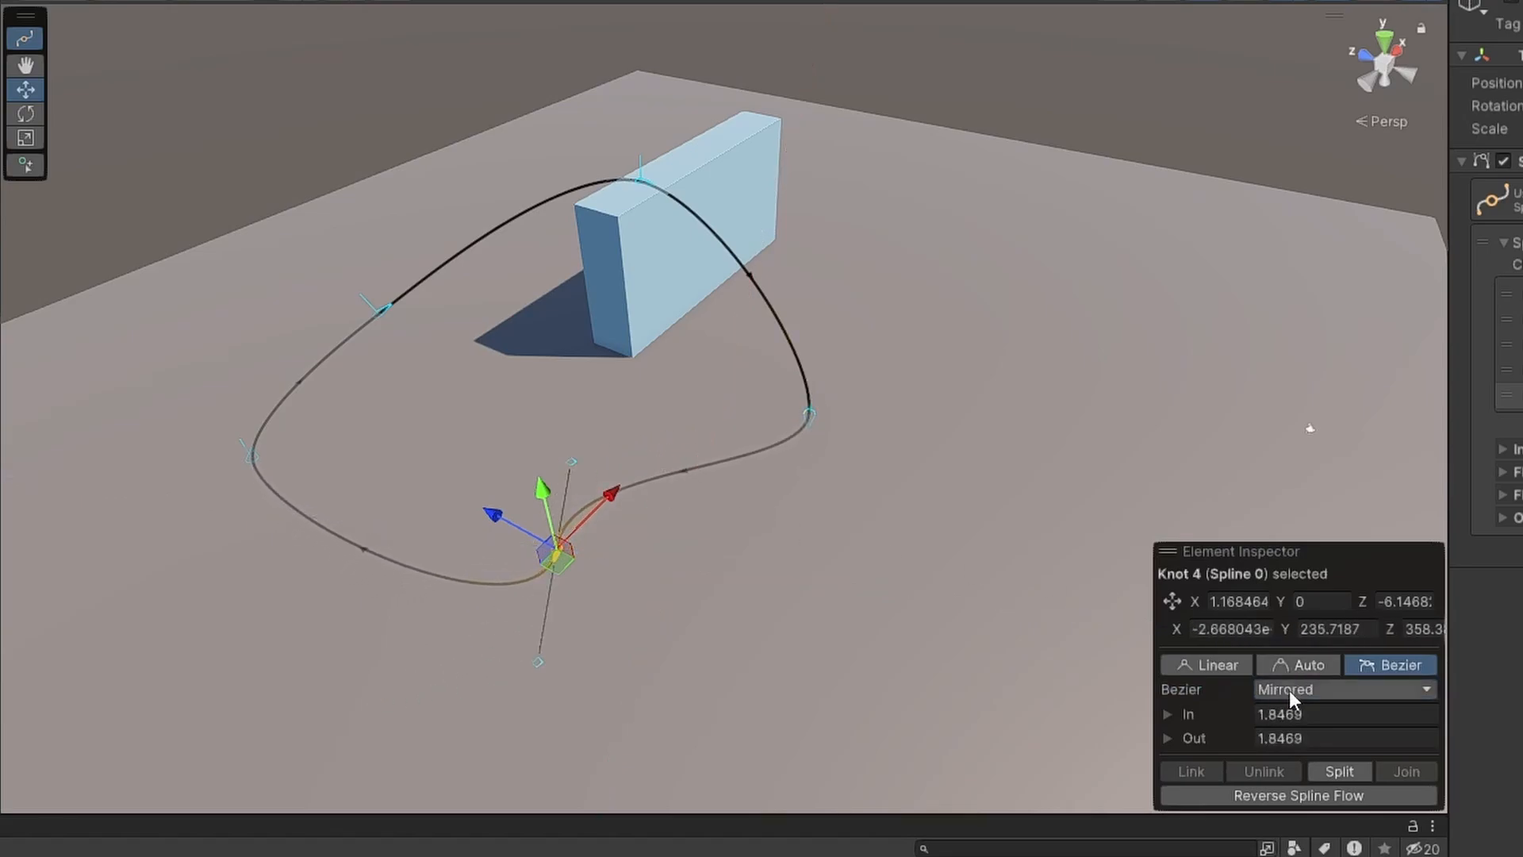
pyautogui.click(1343, 689)
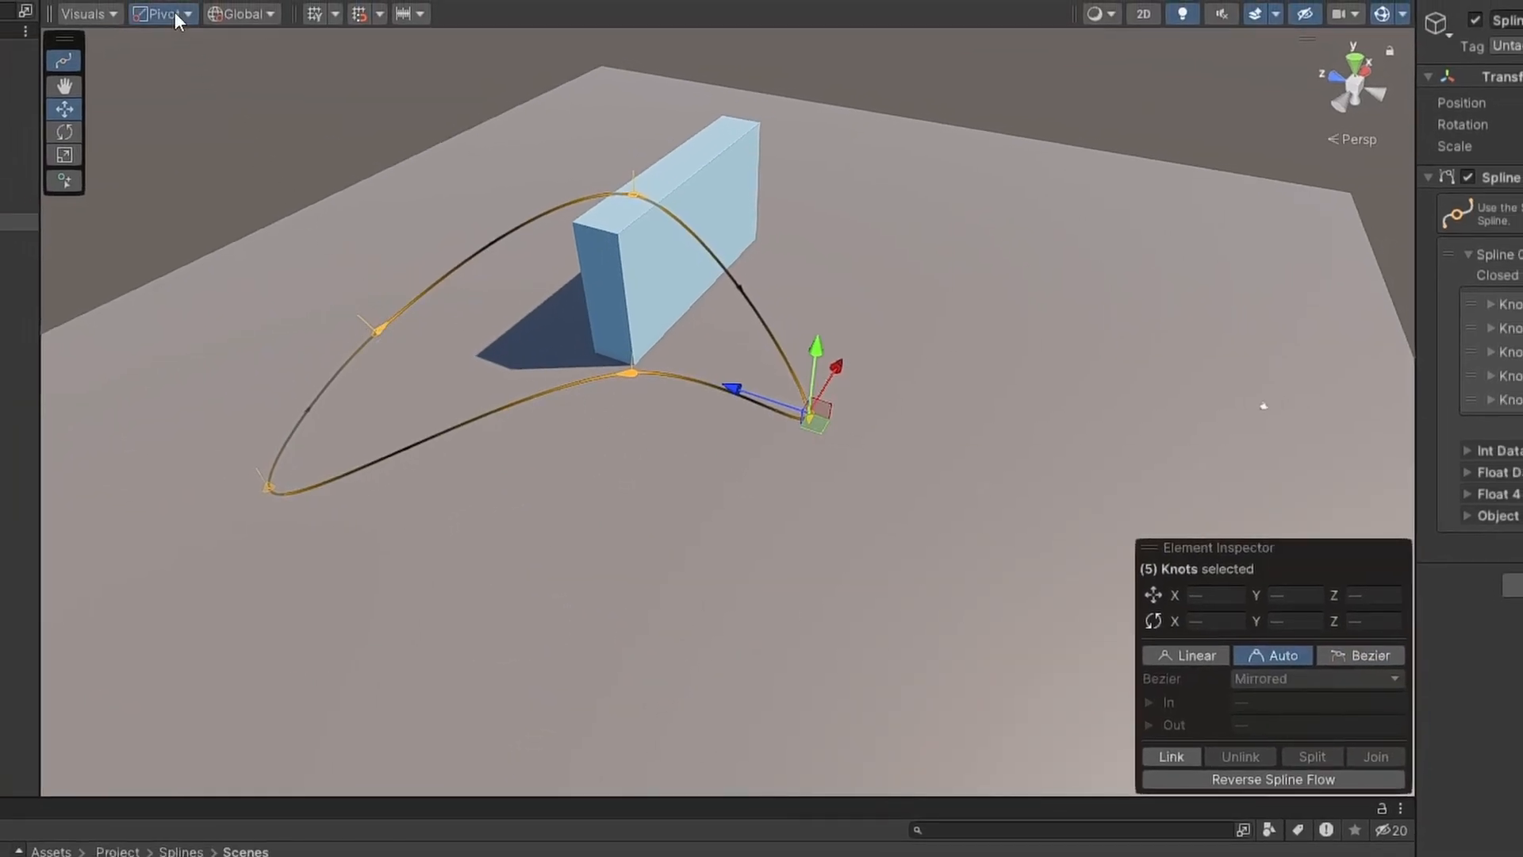
# Change the pivot setting for where the knots' move handle sits.
pyautogui.click(163, 14)
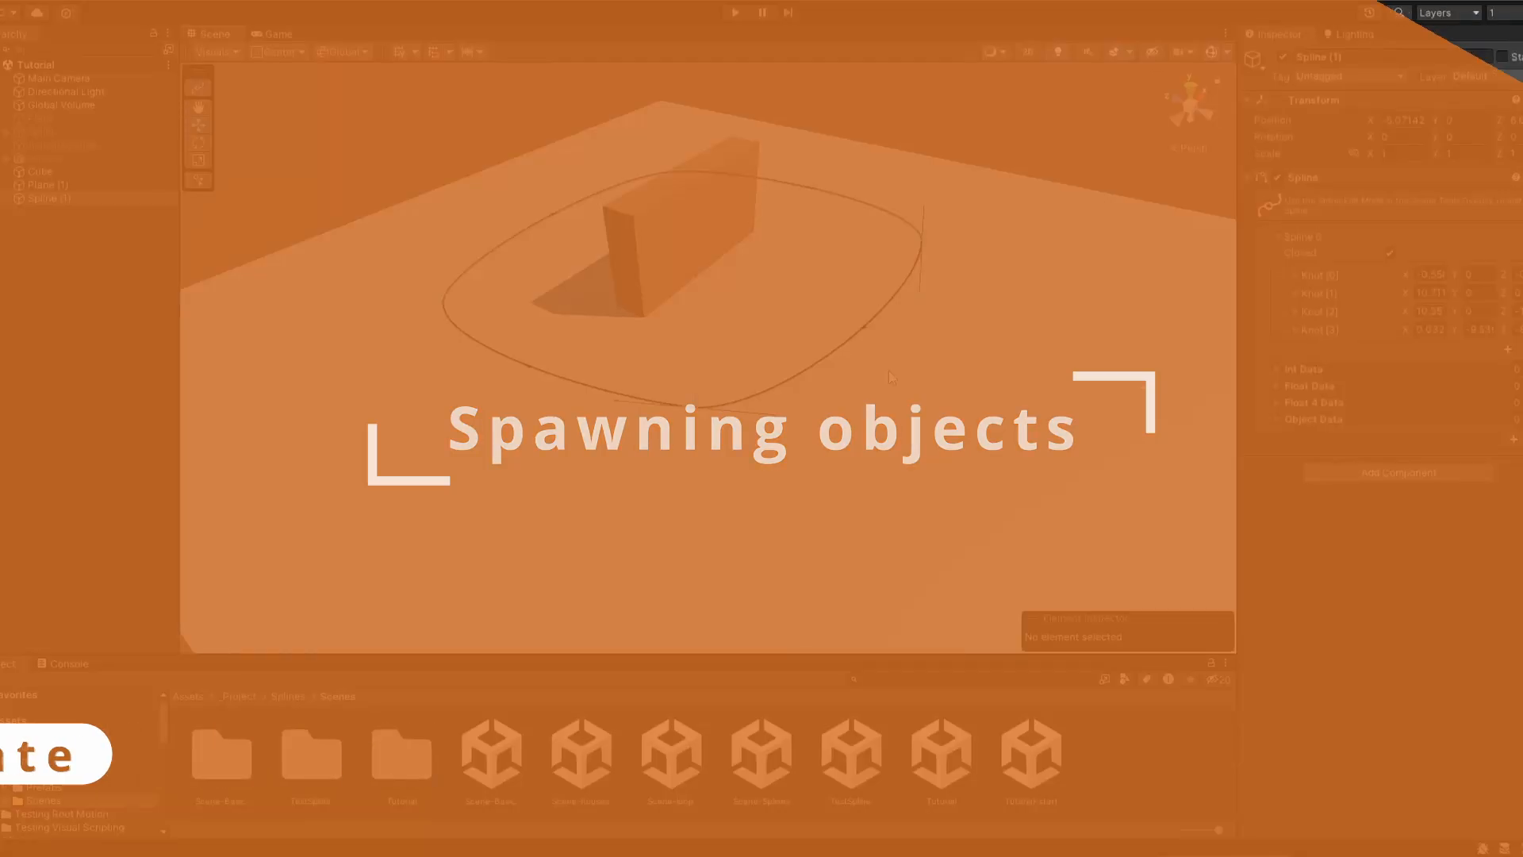
# Add a Spline Instantiate component and give its Items To Instantiate list one empty entry.
pyautogui.click(1396, 473)
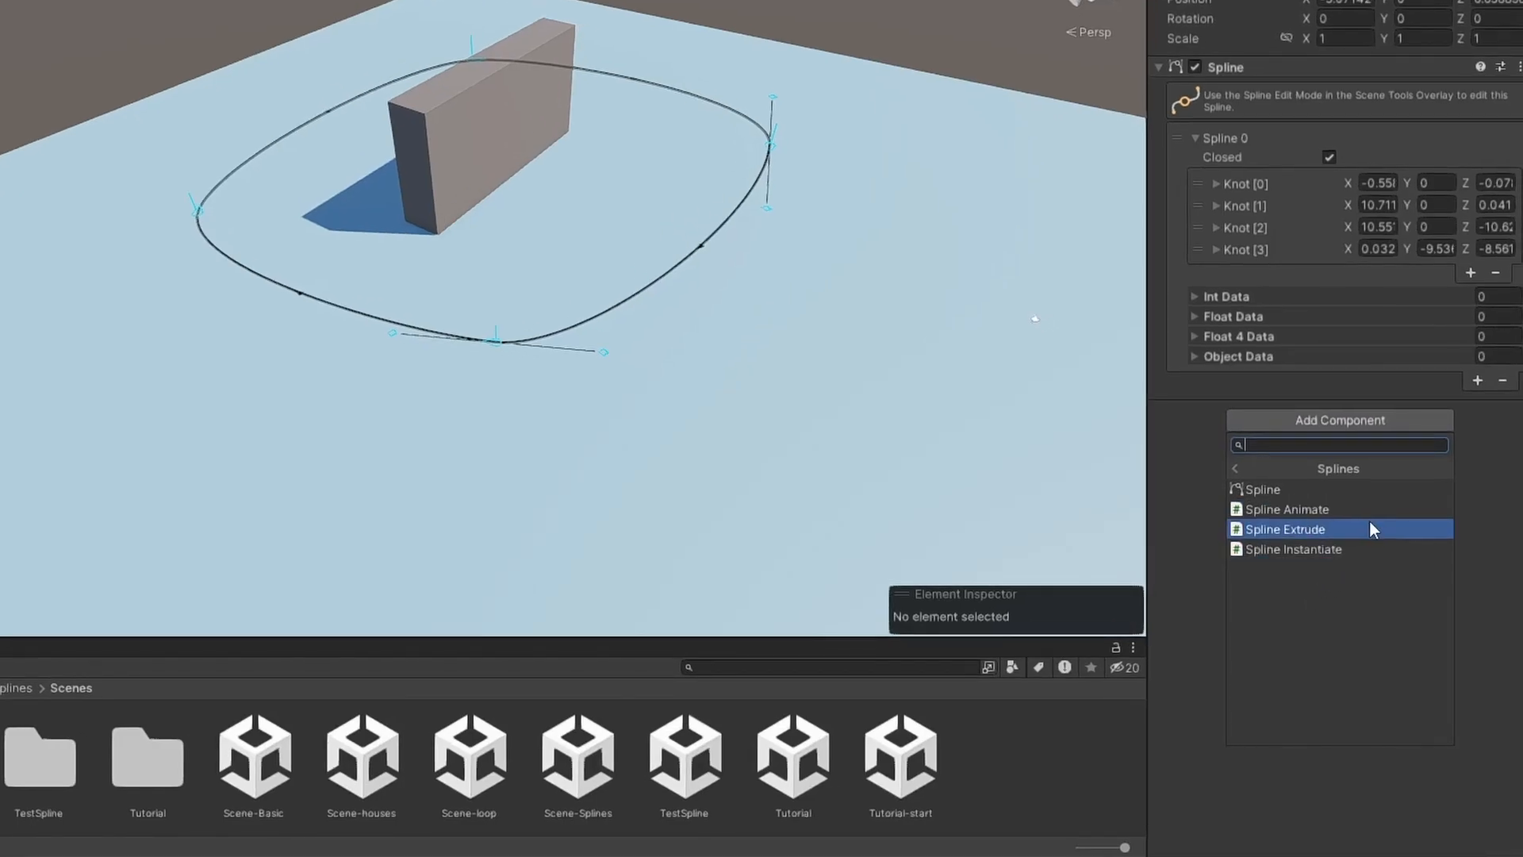
pyautogui.moveTo(1379, 549)
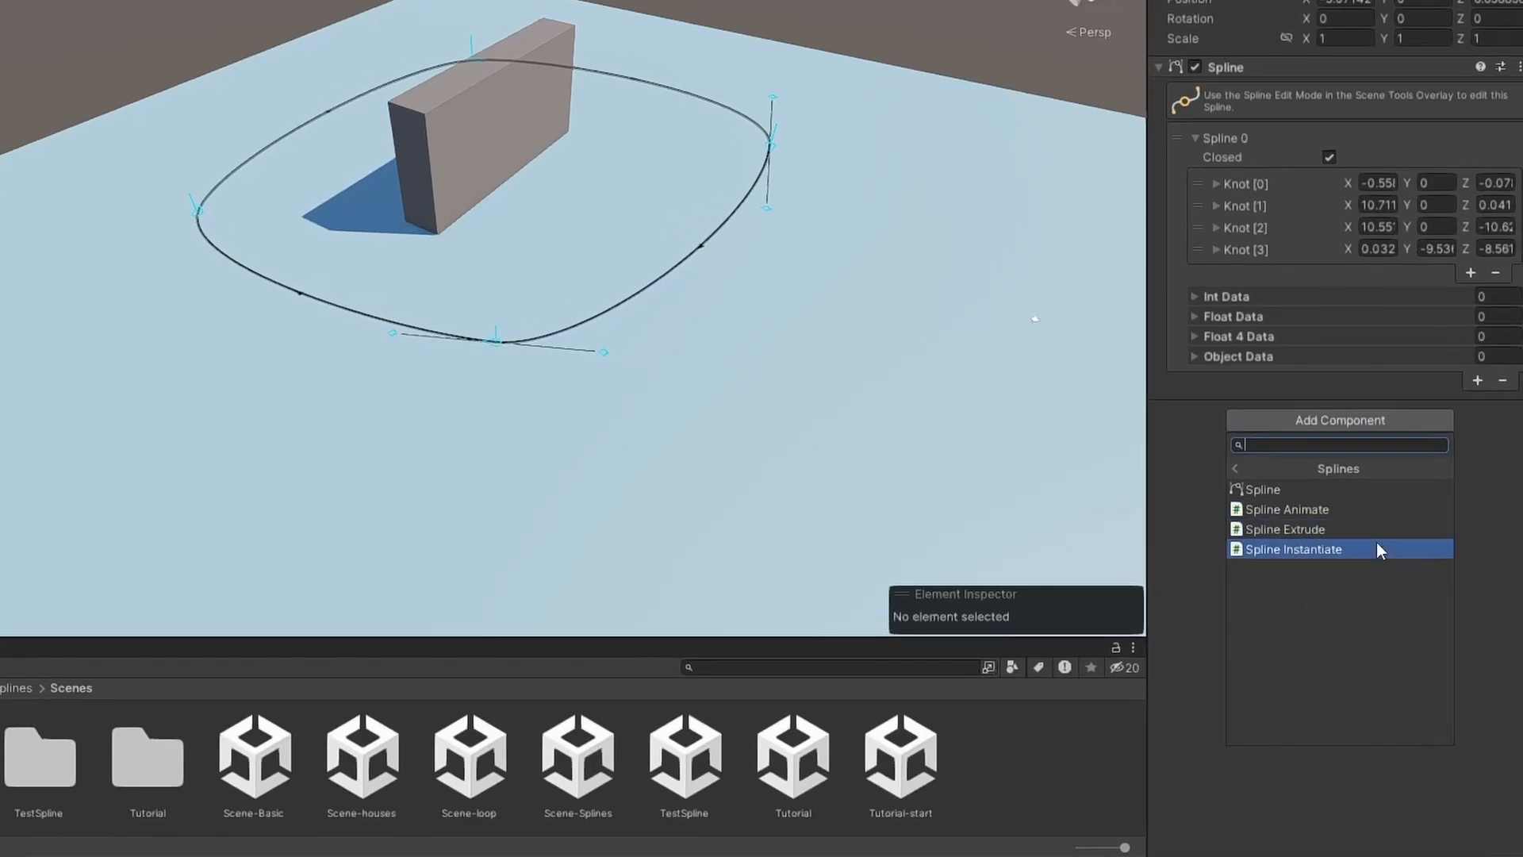
pyautogui.click(1293, 549)
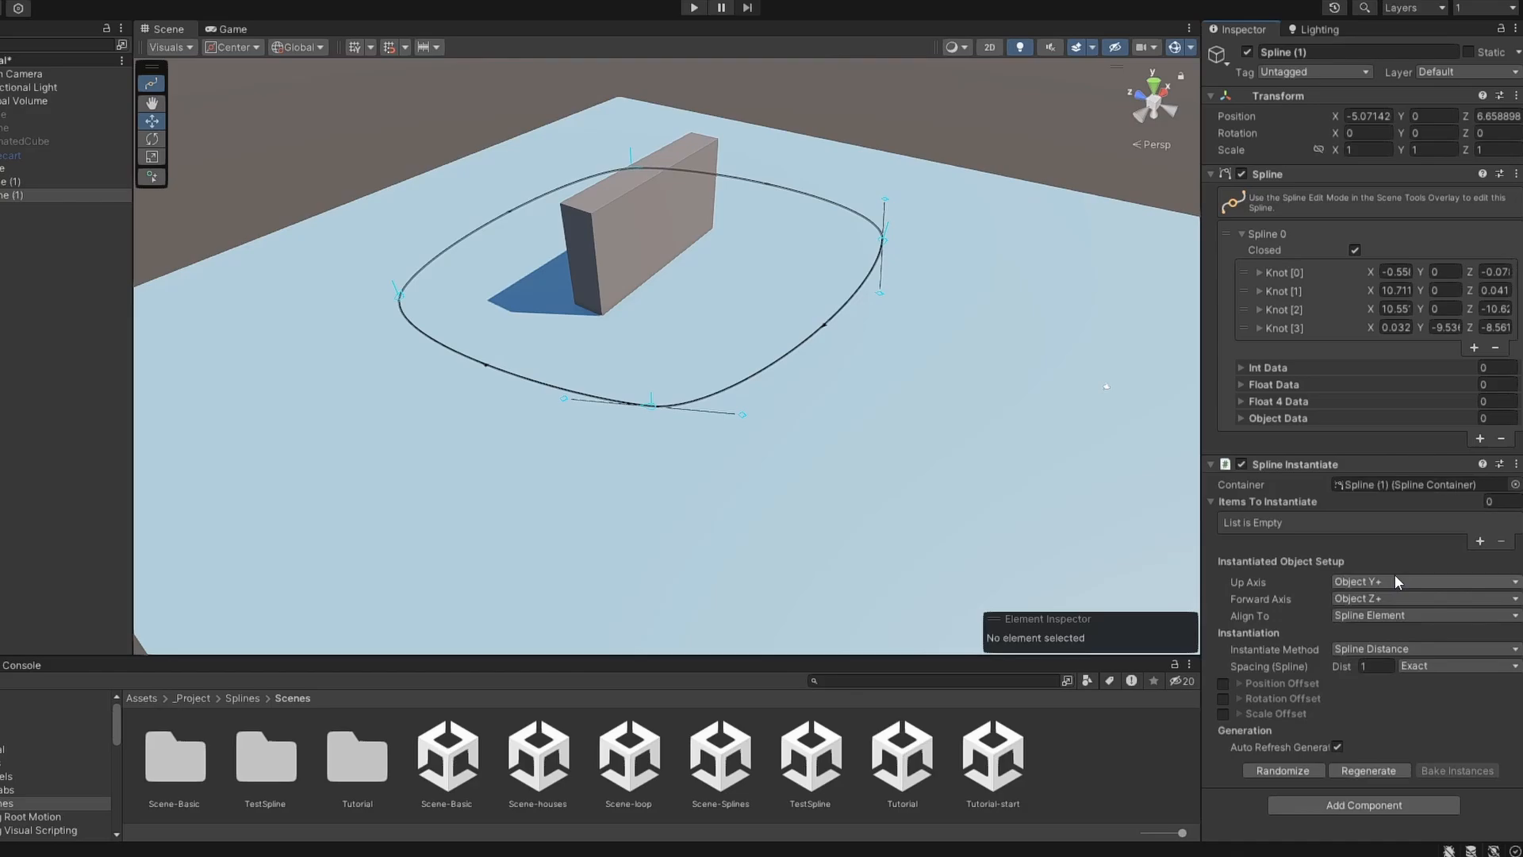
pyautogui.click(1479, 540)
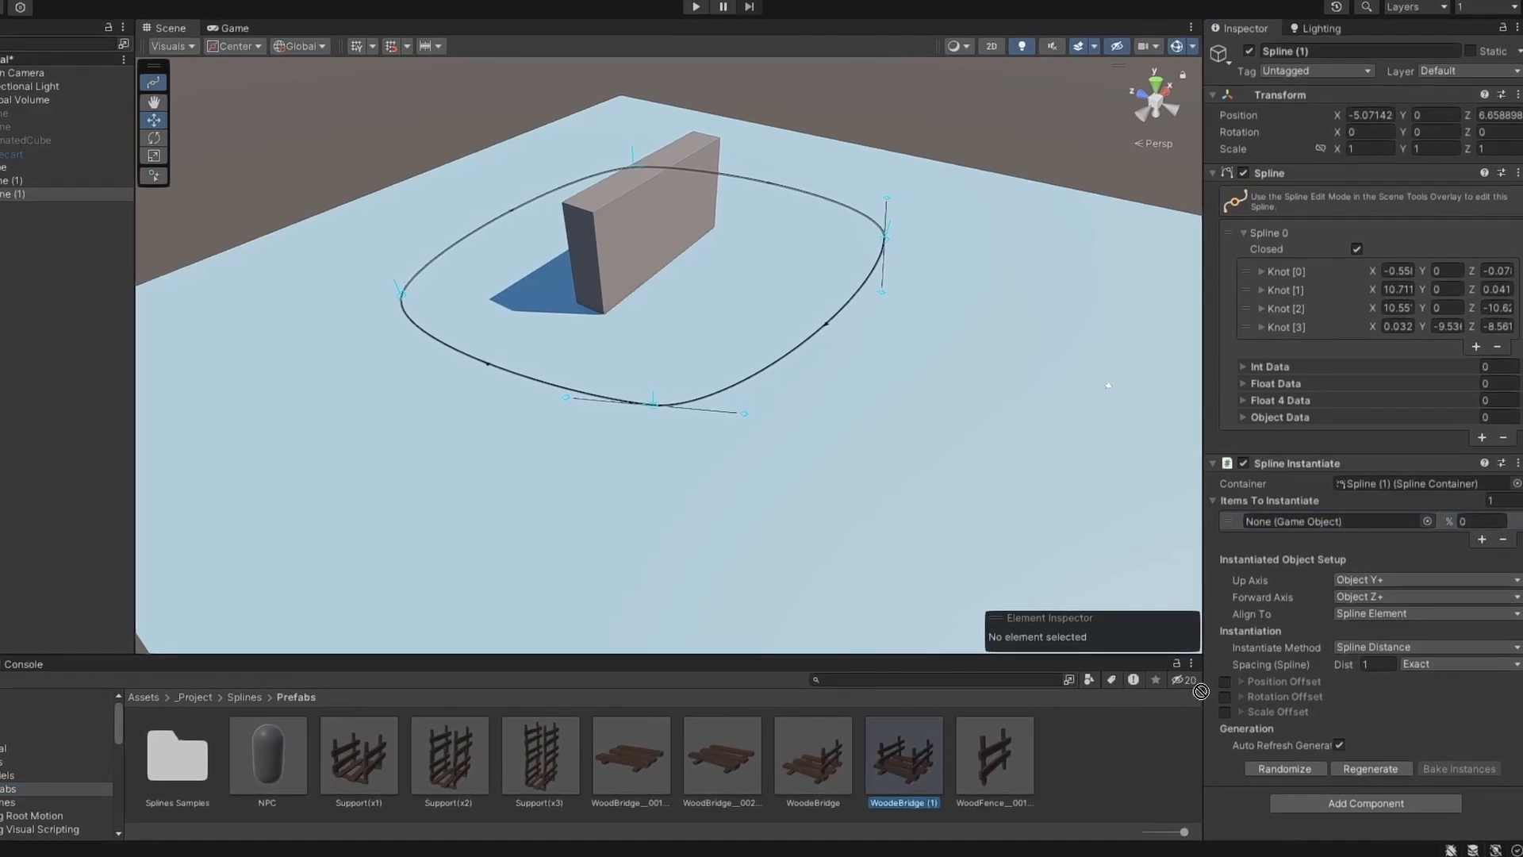
# Fill the entry with the WoodBridge (1) prefab, spacing 2.23, rotation offset Y 90.
pyautogui.moveTo(902, 758); pyautogui.dragTo(1321, 522)
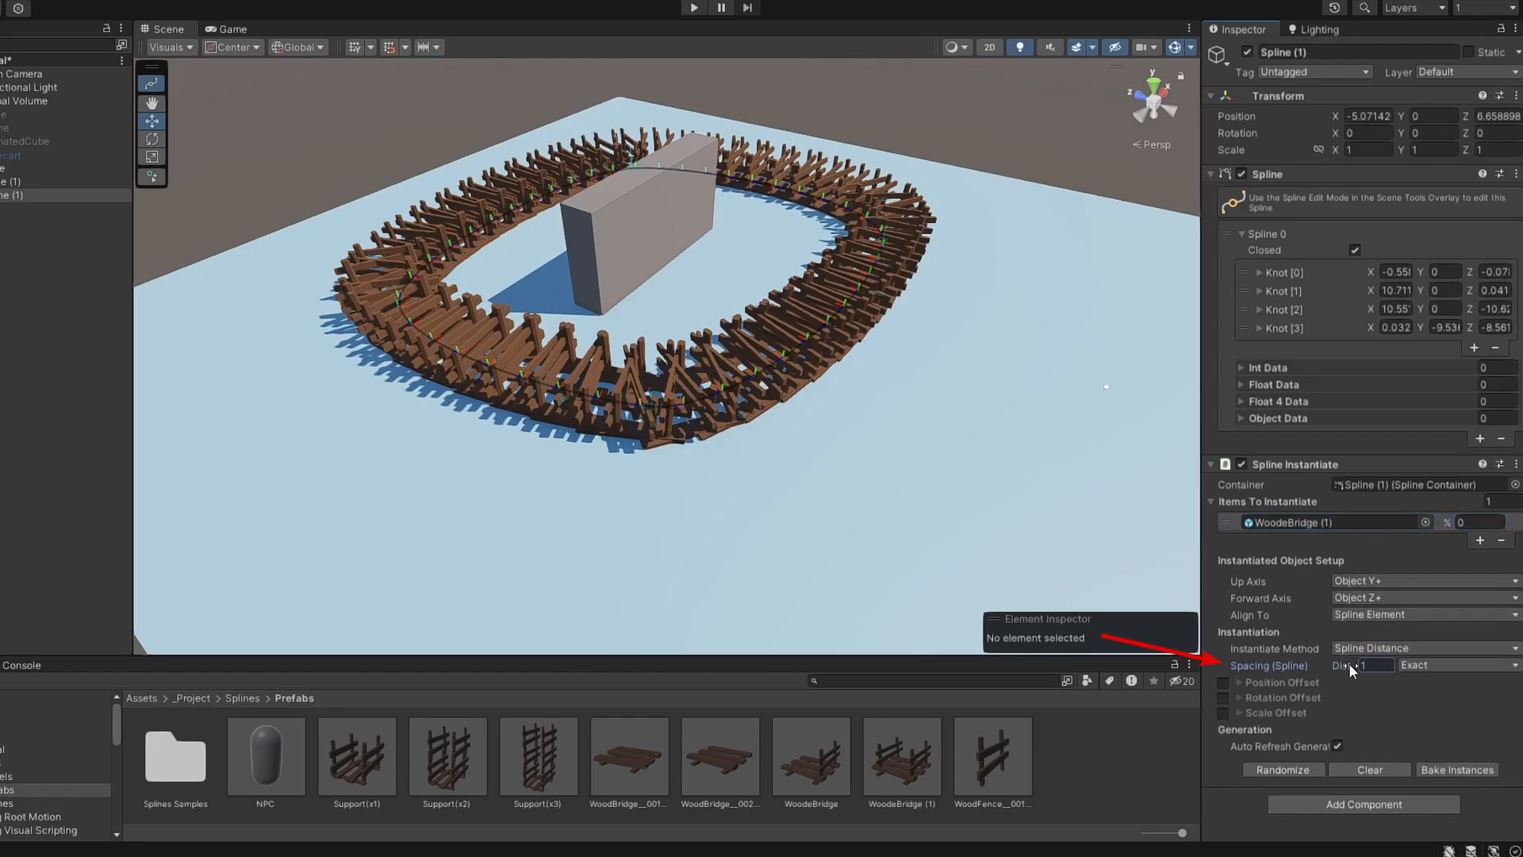
pyautogui.write('2.23')
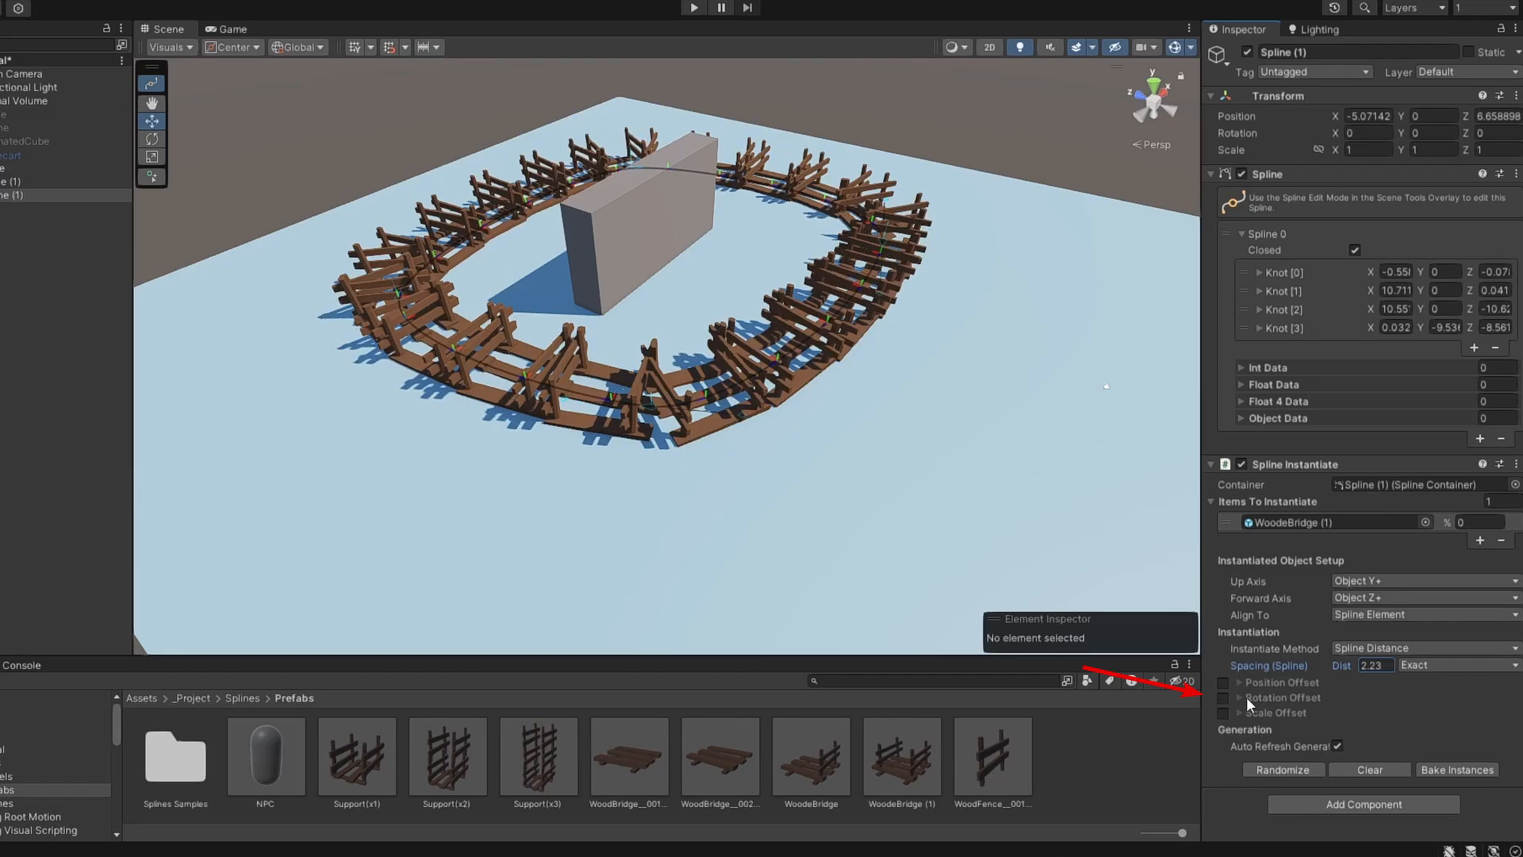
pyautogui.click(1221, 698)
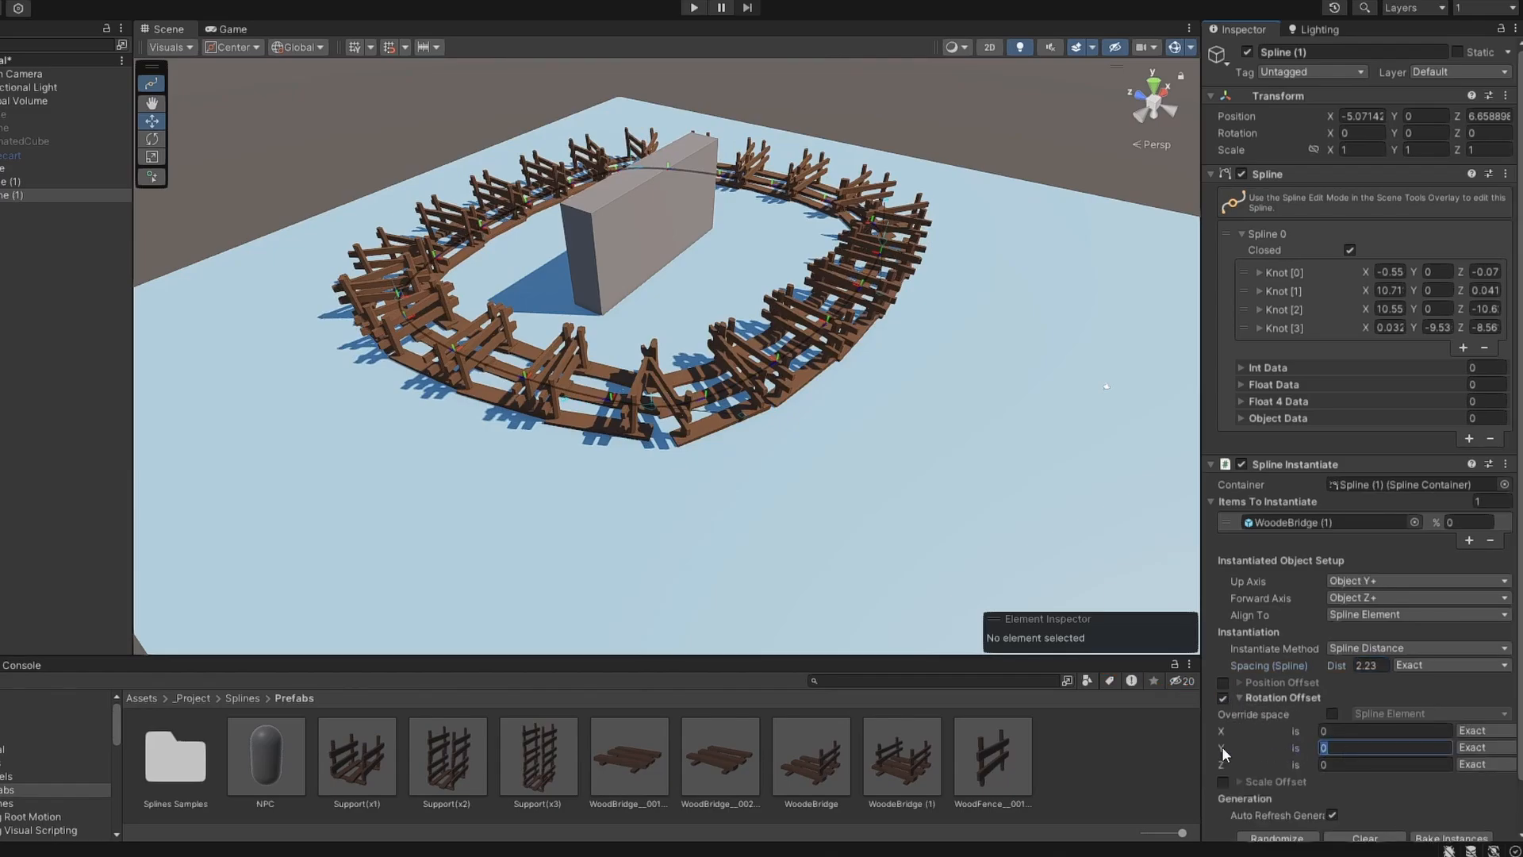
pyautogui.write('90')
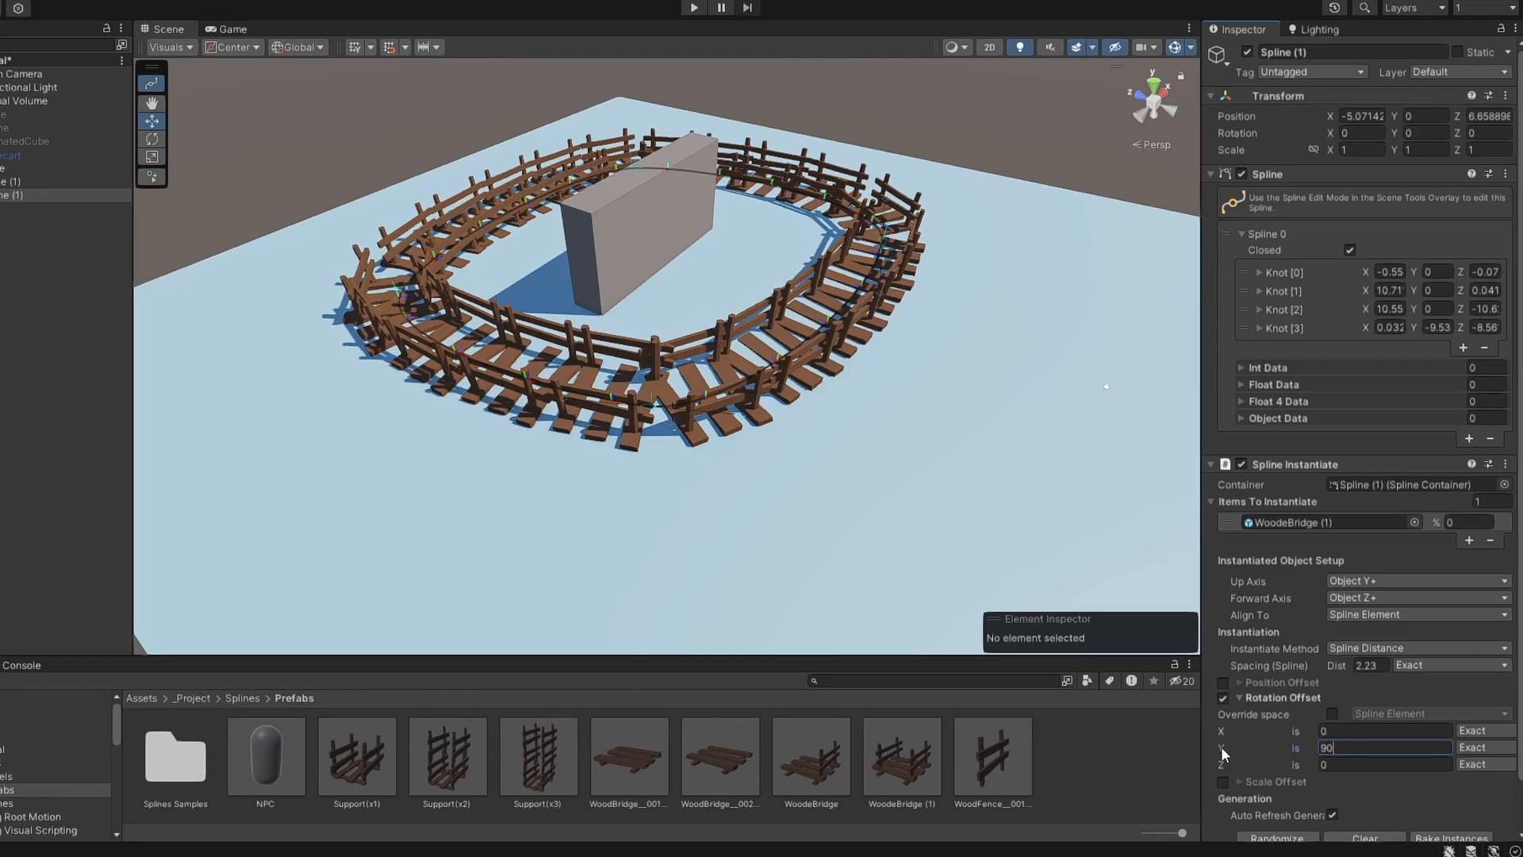
pyautogui.click(1222, 782)
pyautogui.write('0.3')
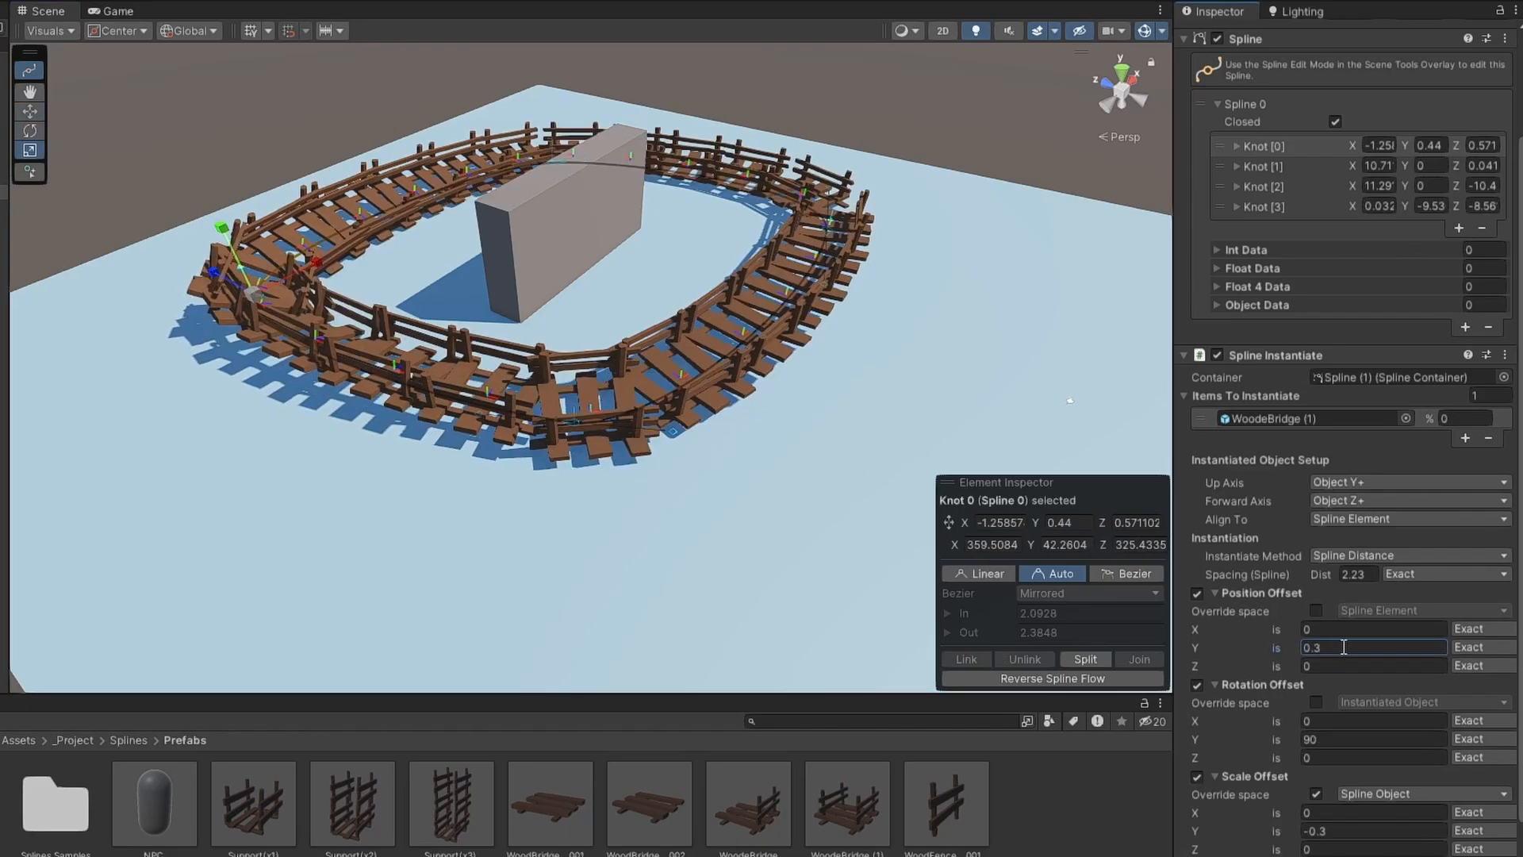
# Set the vertical position offset to -0.49, then switch position offset off.
pyautogui.click(1474, 642)
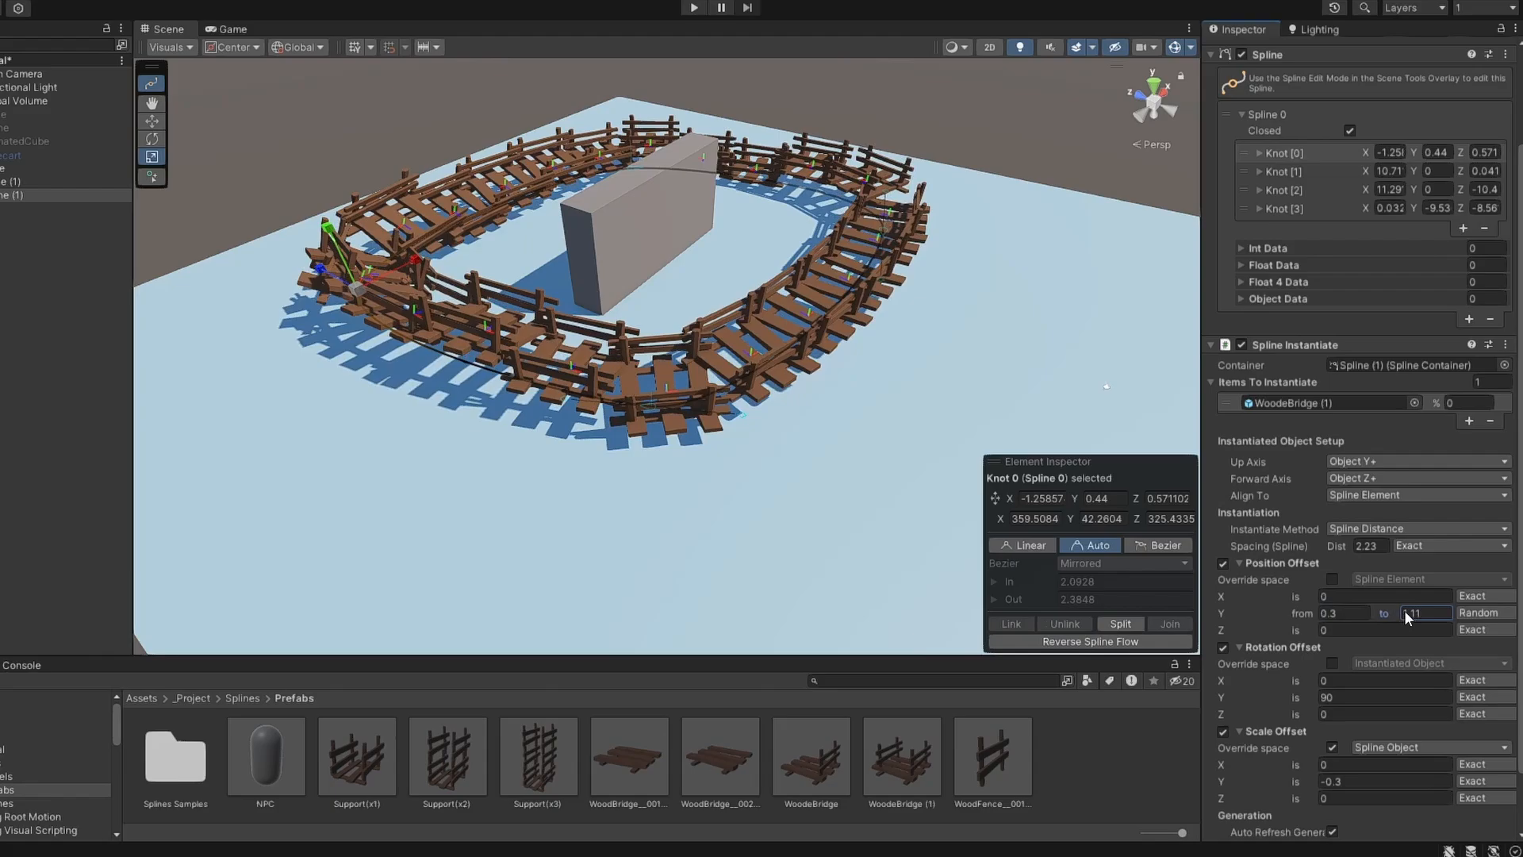
pyautogui.write('-0.49')
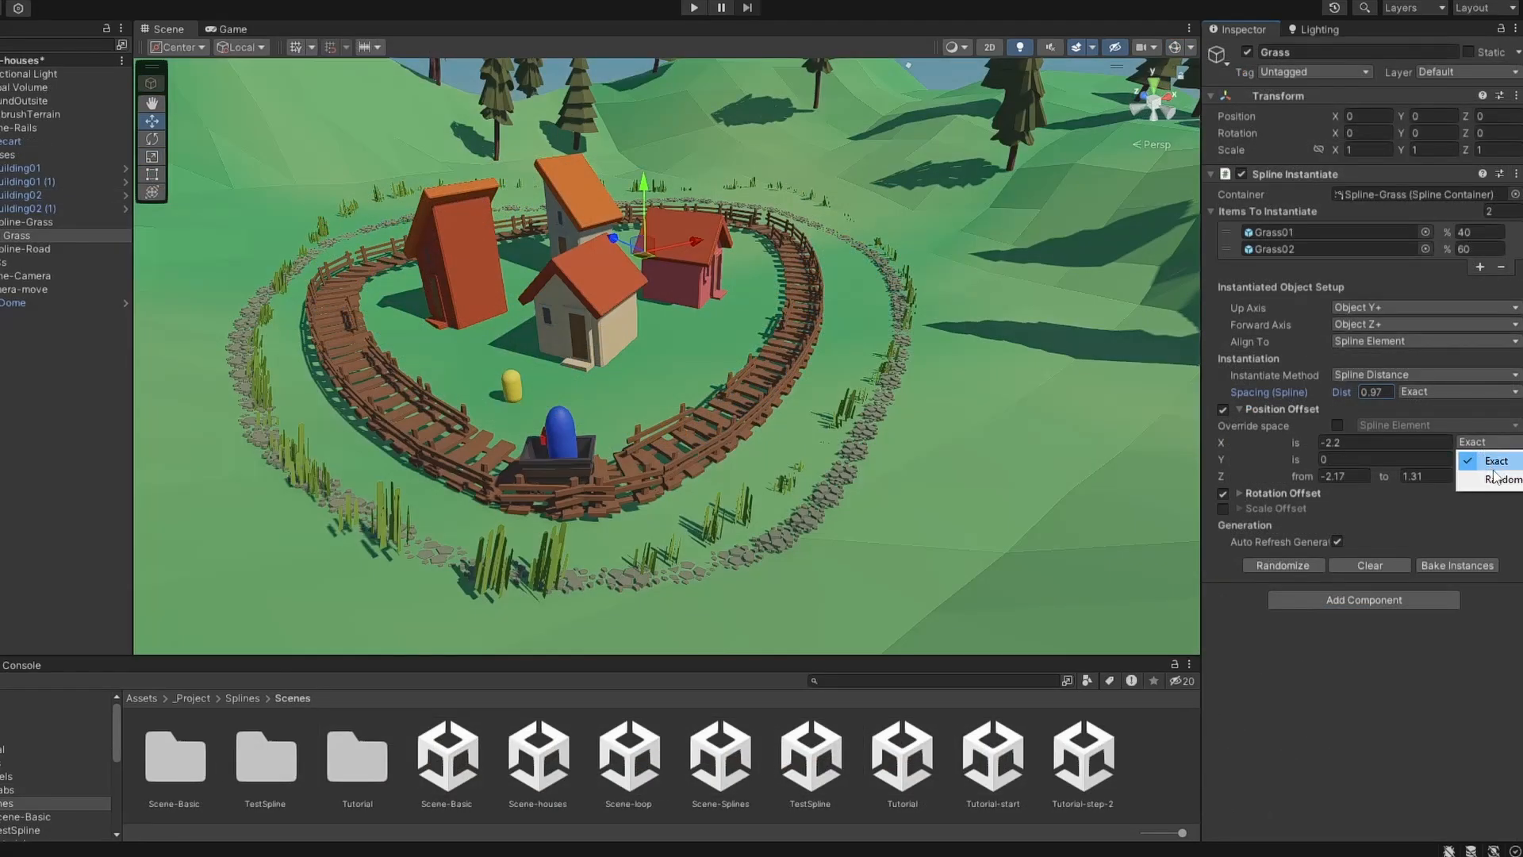
pyautogui.click(1496, 477)
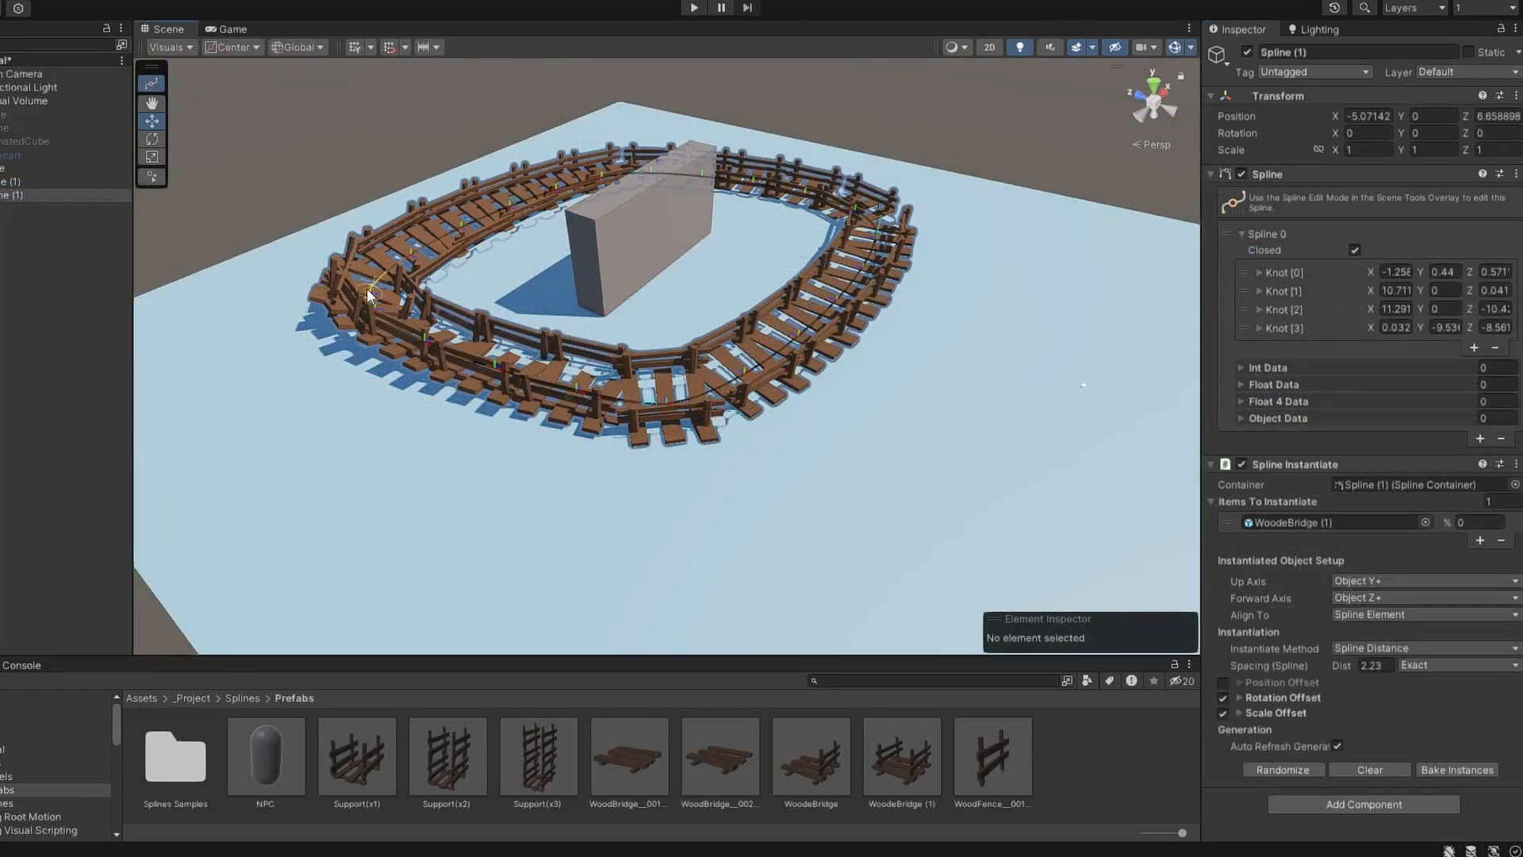
# Select Knot 0 and set the tool handle rotation to Element.
pyautogui.click(152, 140)
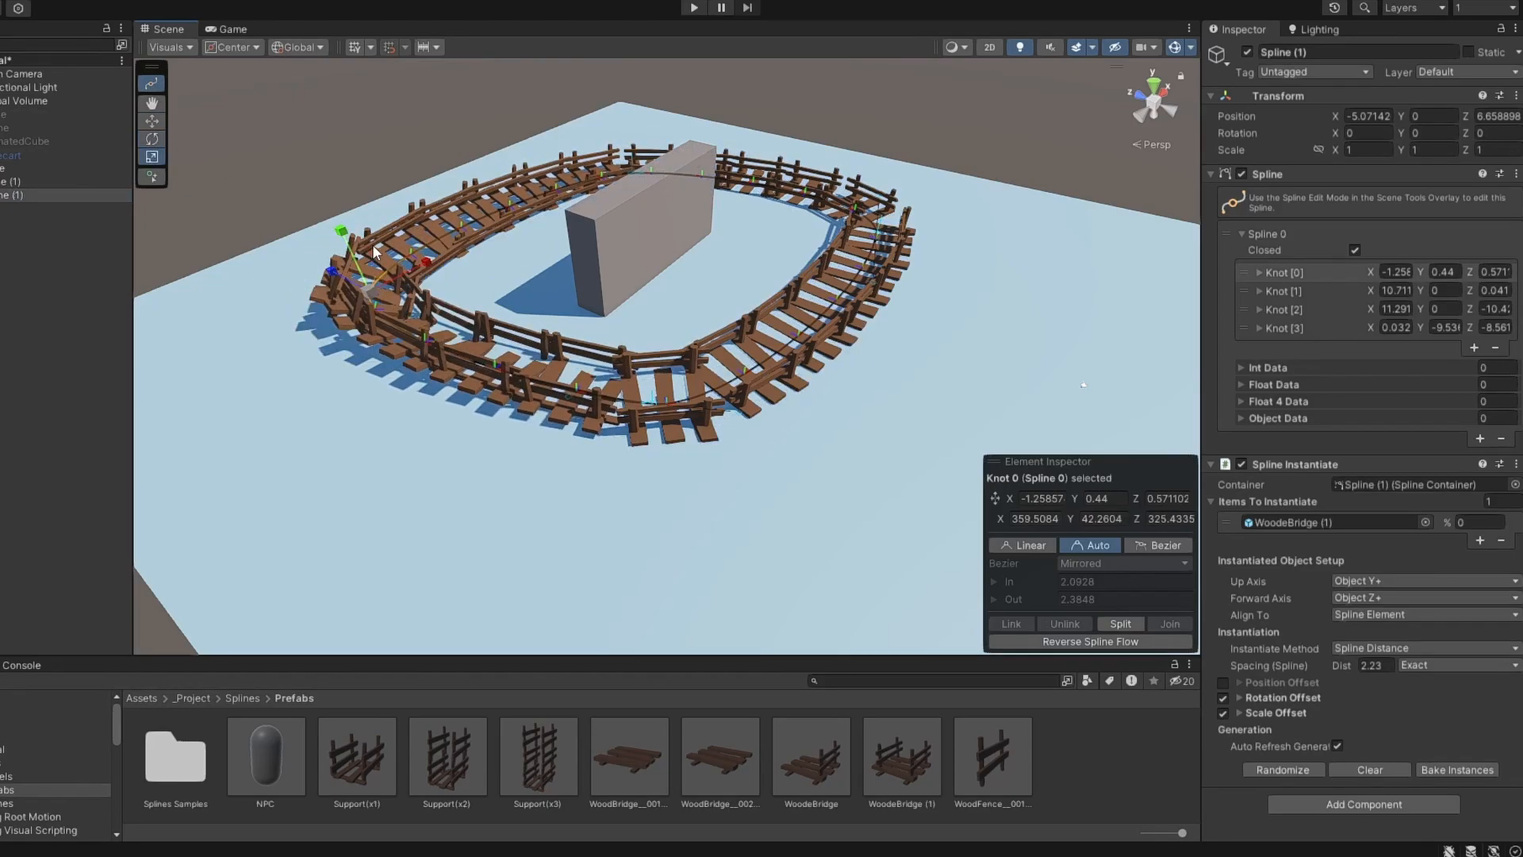
pyautogui.click(299, 46)
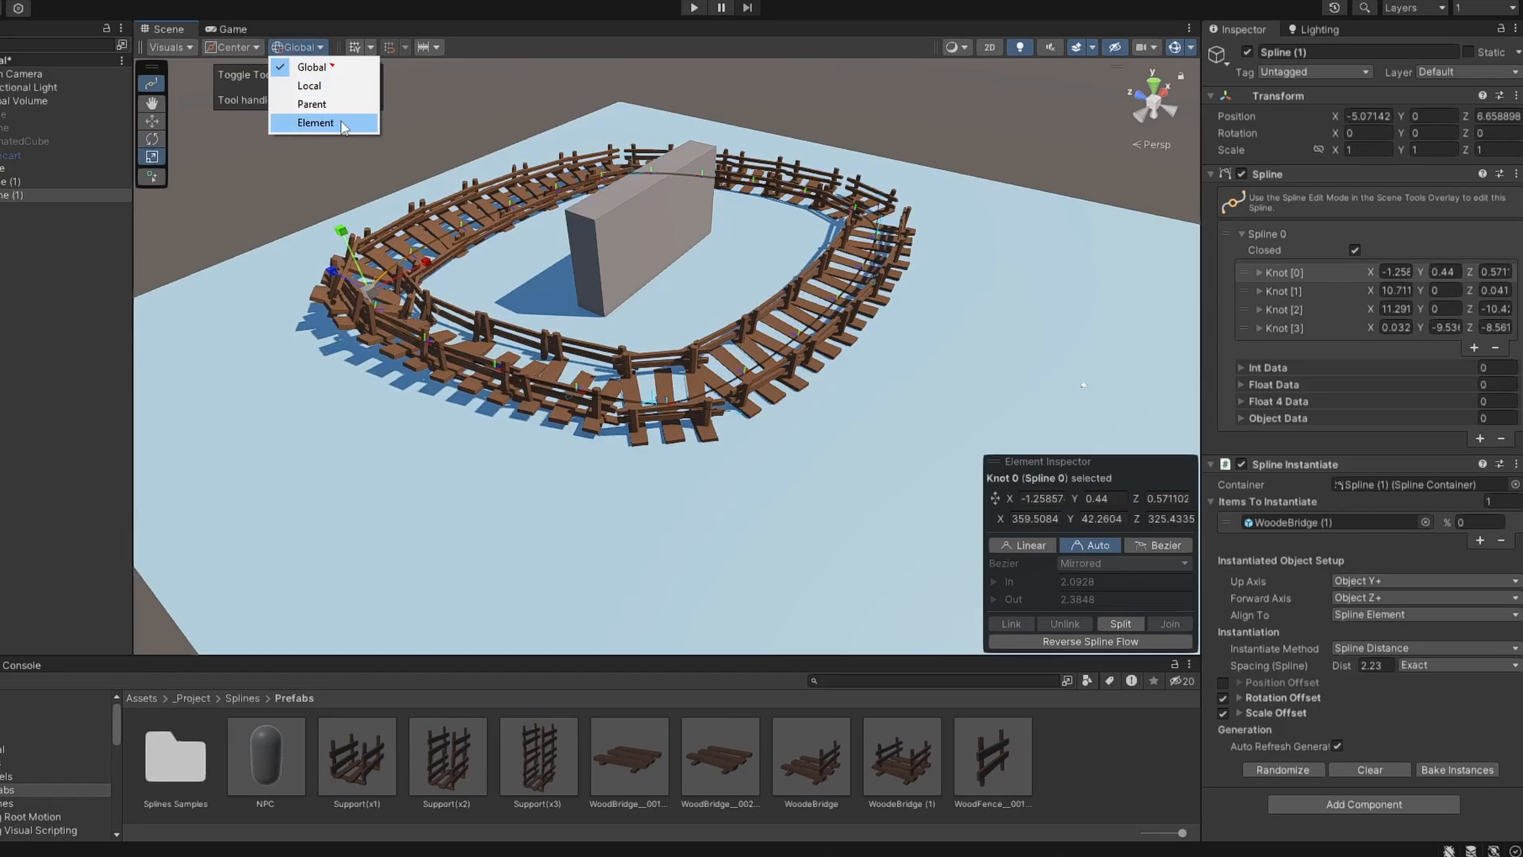
pyautogui.click(316, 122)
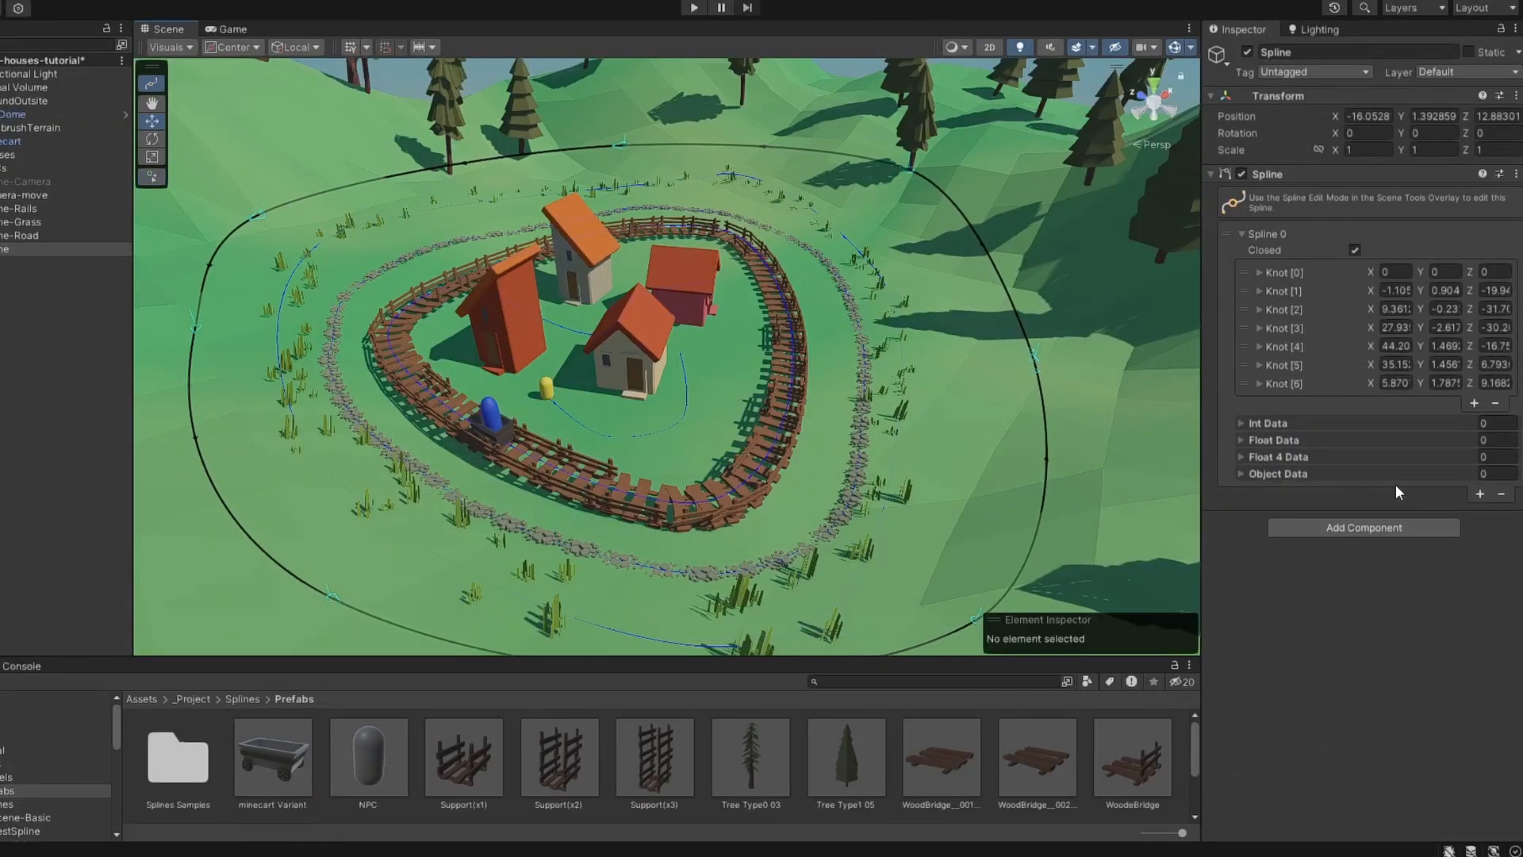
# Add Spline Instantiate with Tree Type1 05, Instance Count method and Count 22.
pyautogui.click(1361, 527)
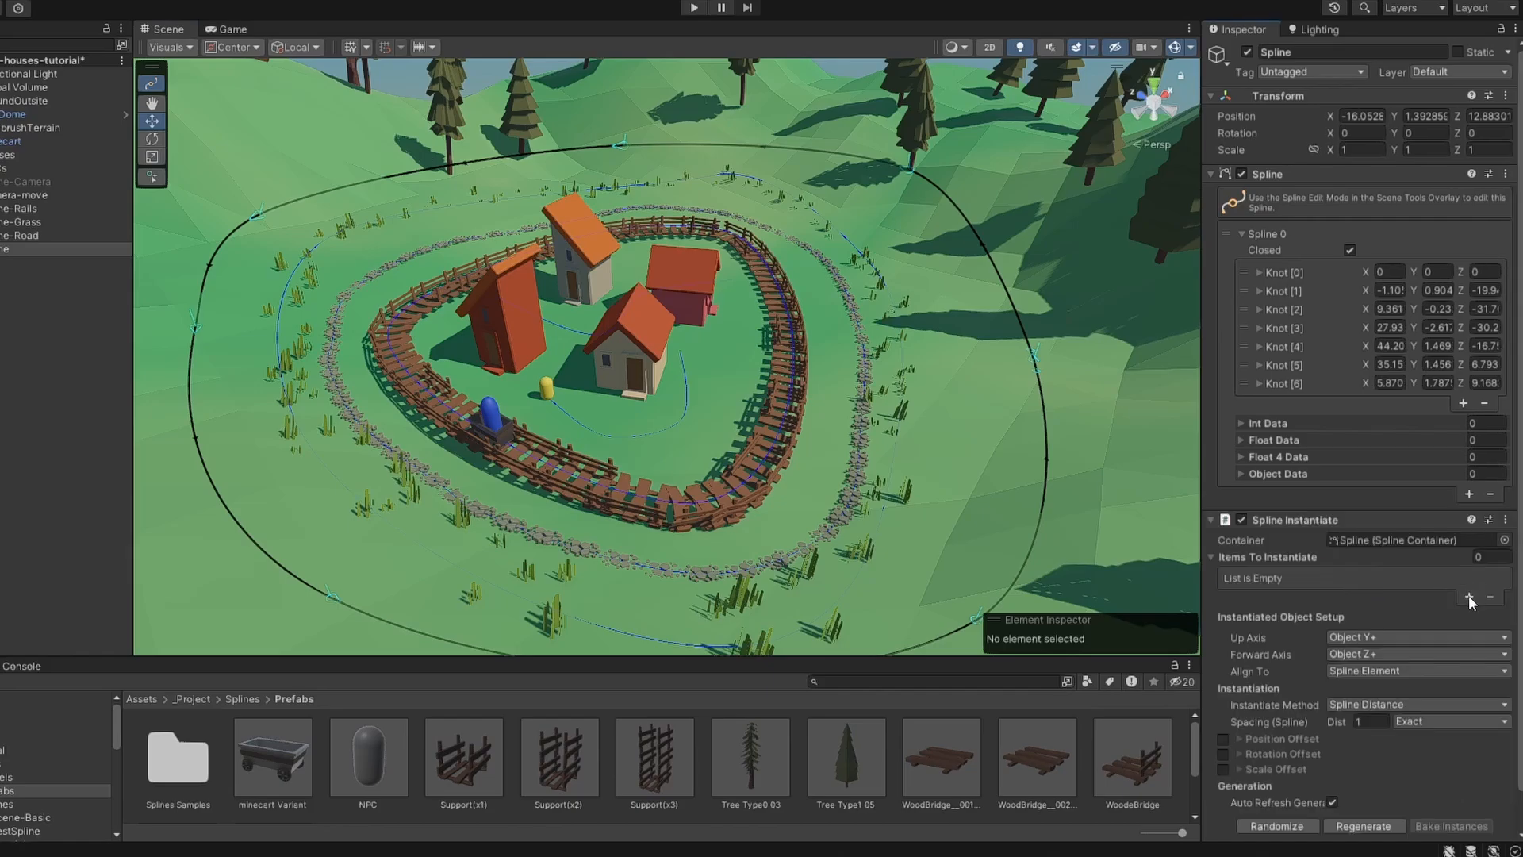
pyautogui.click(1469, 598)
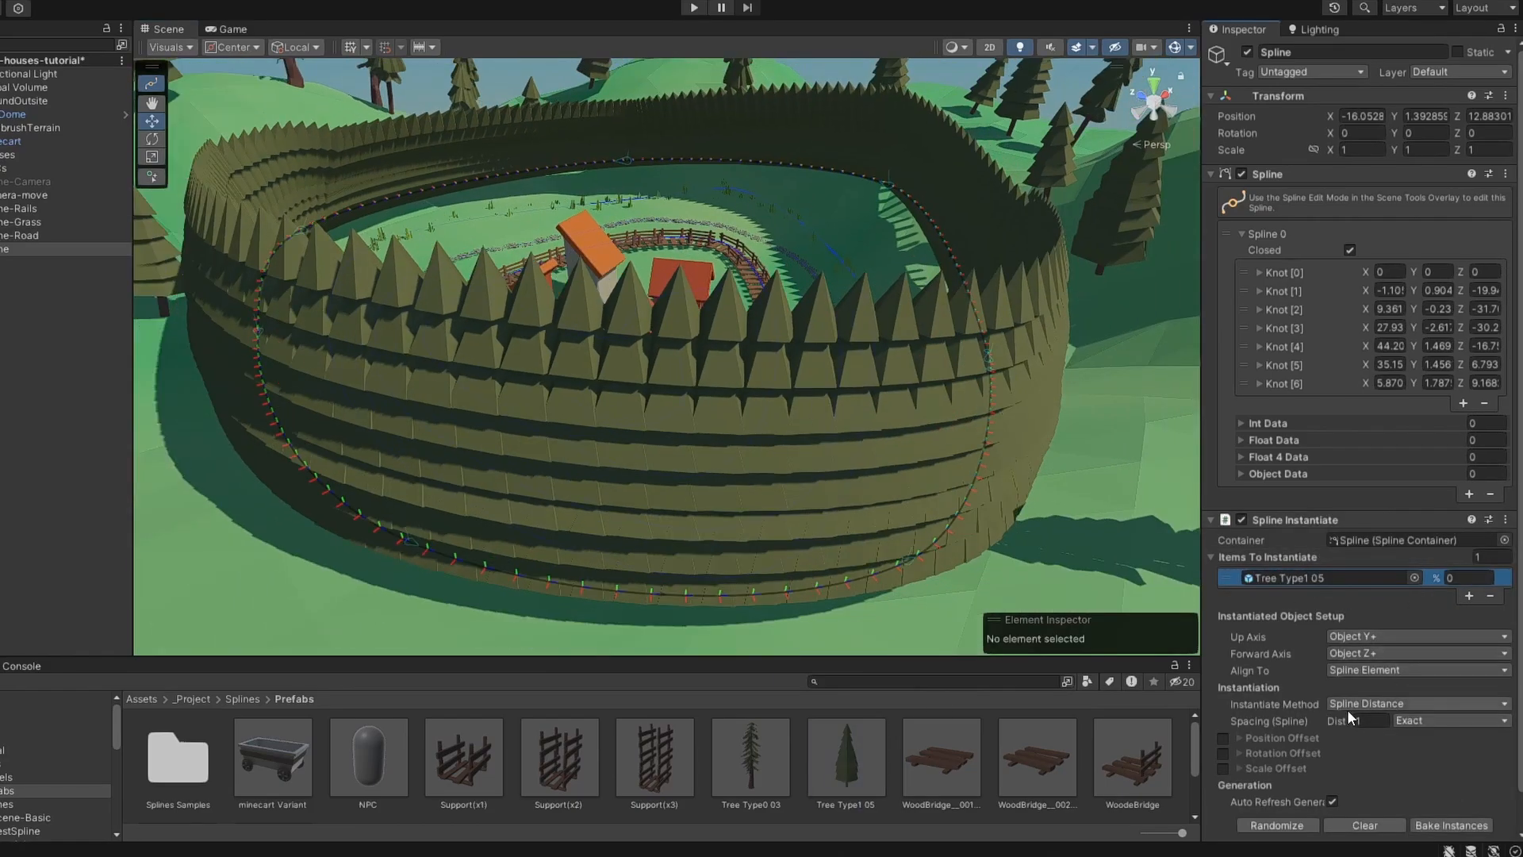
pyautogui.write('3.6')
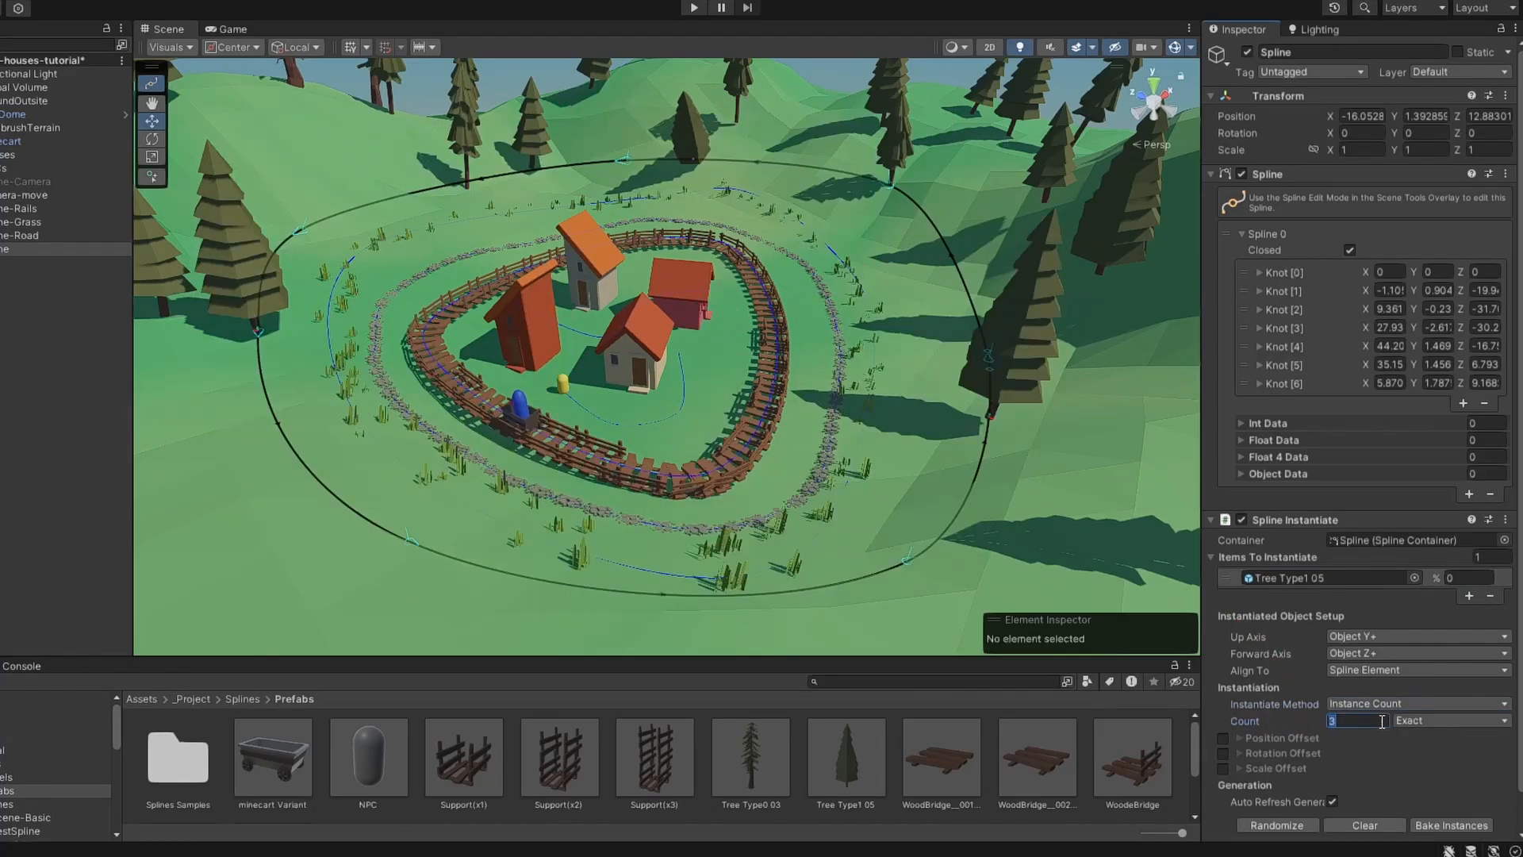
pyautogui.write('22')
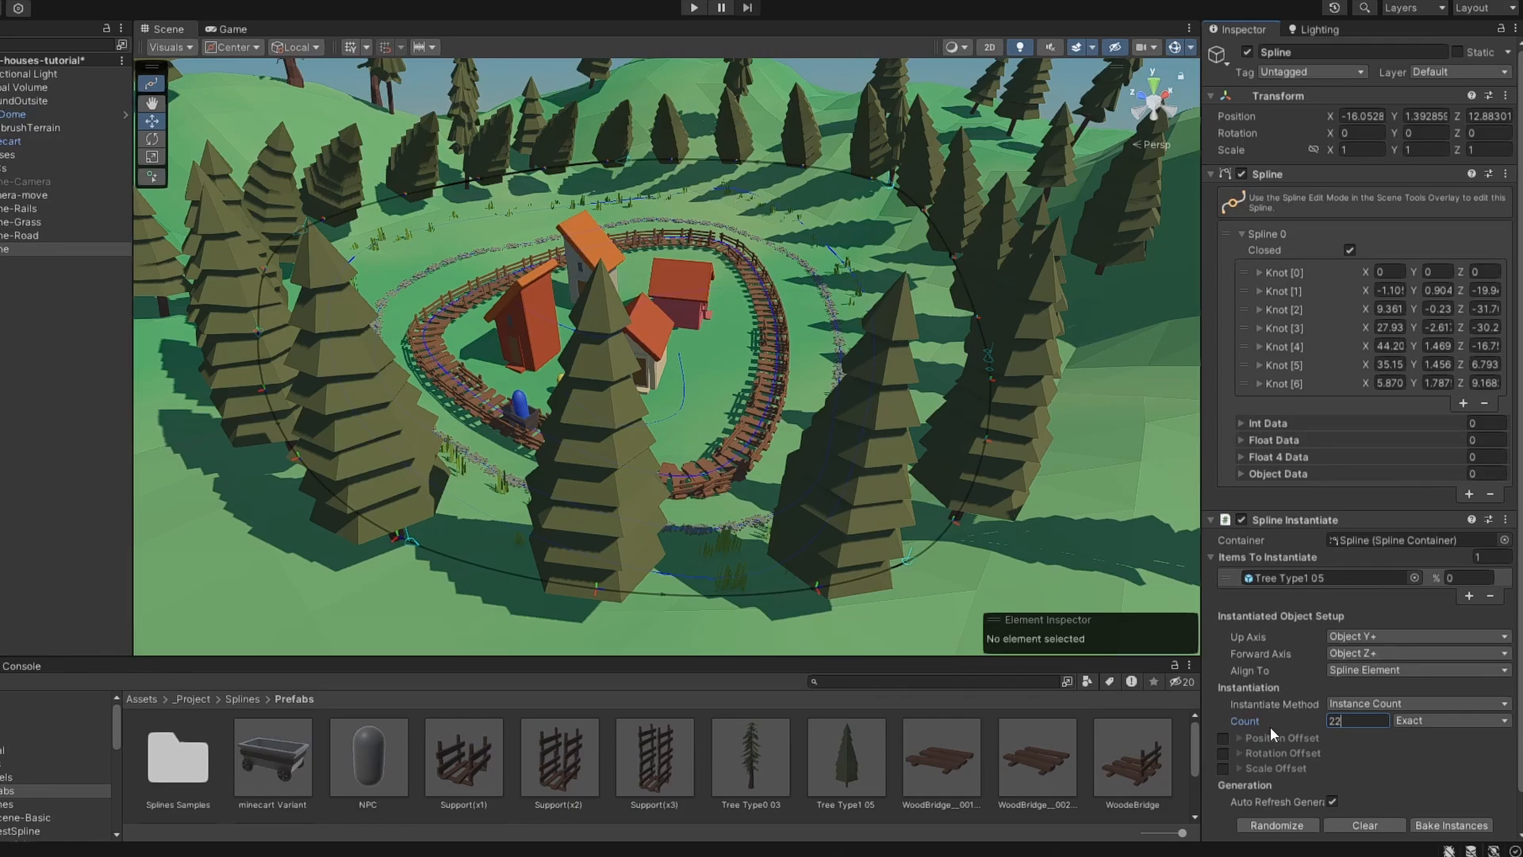
# Enable Rotation Offset in World Space and add Tree Type0 03 at 50% beside Tree Type1 05.
pyautogui.click(1223, 752)
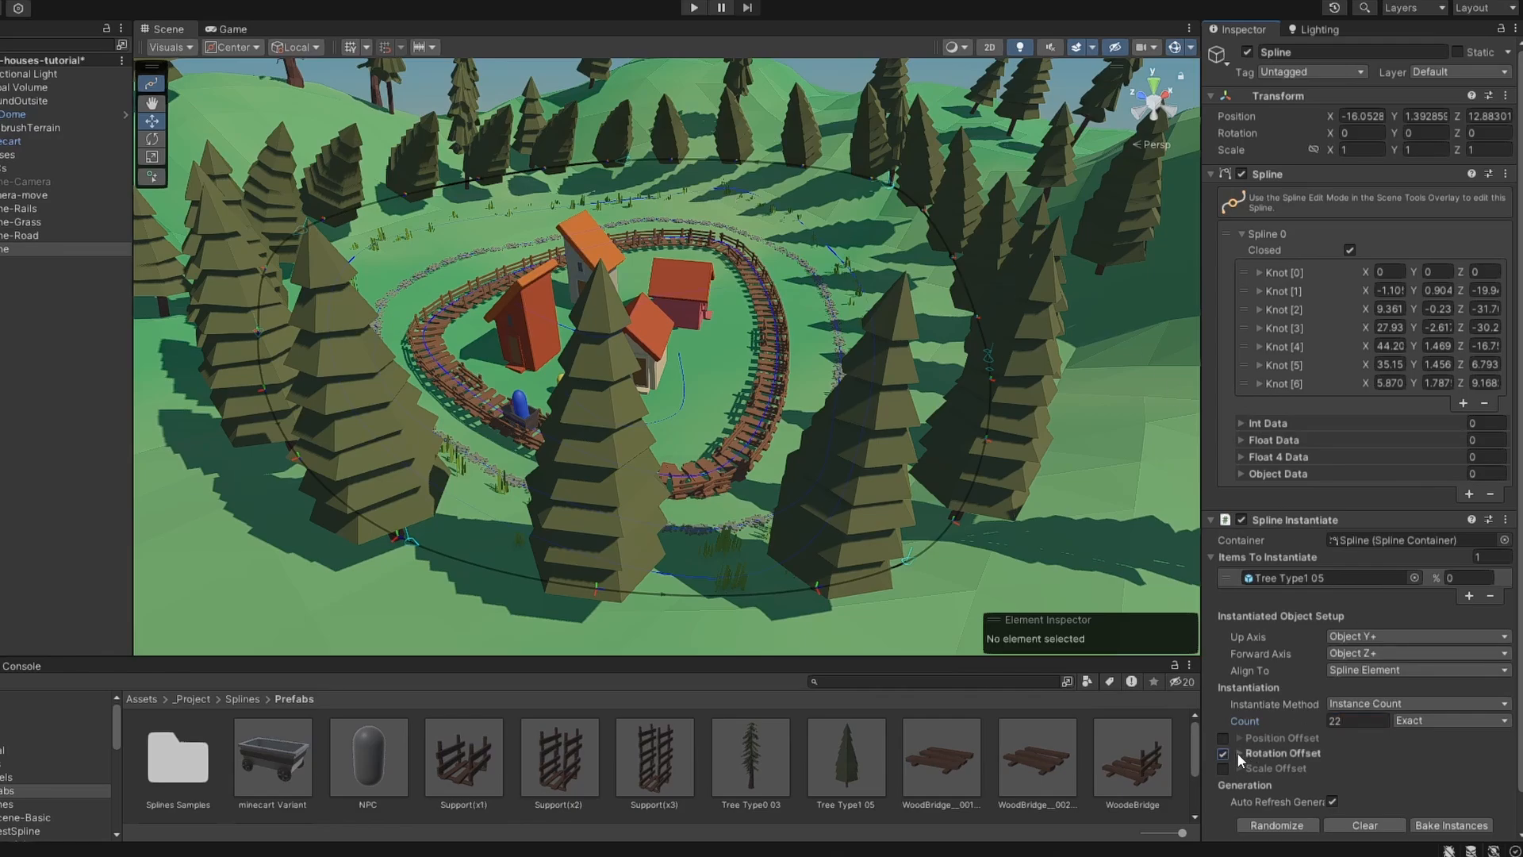
pyautogui.click(1239, 752)
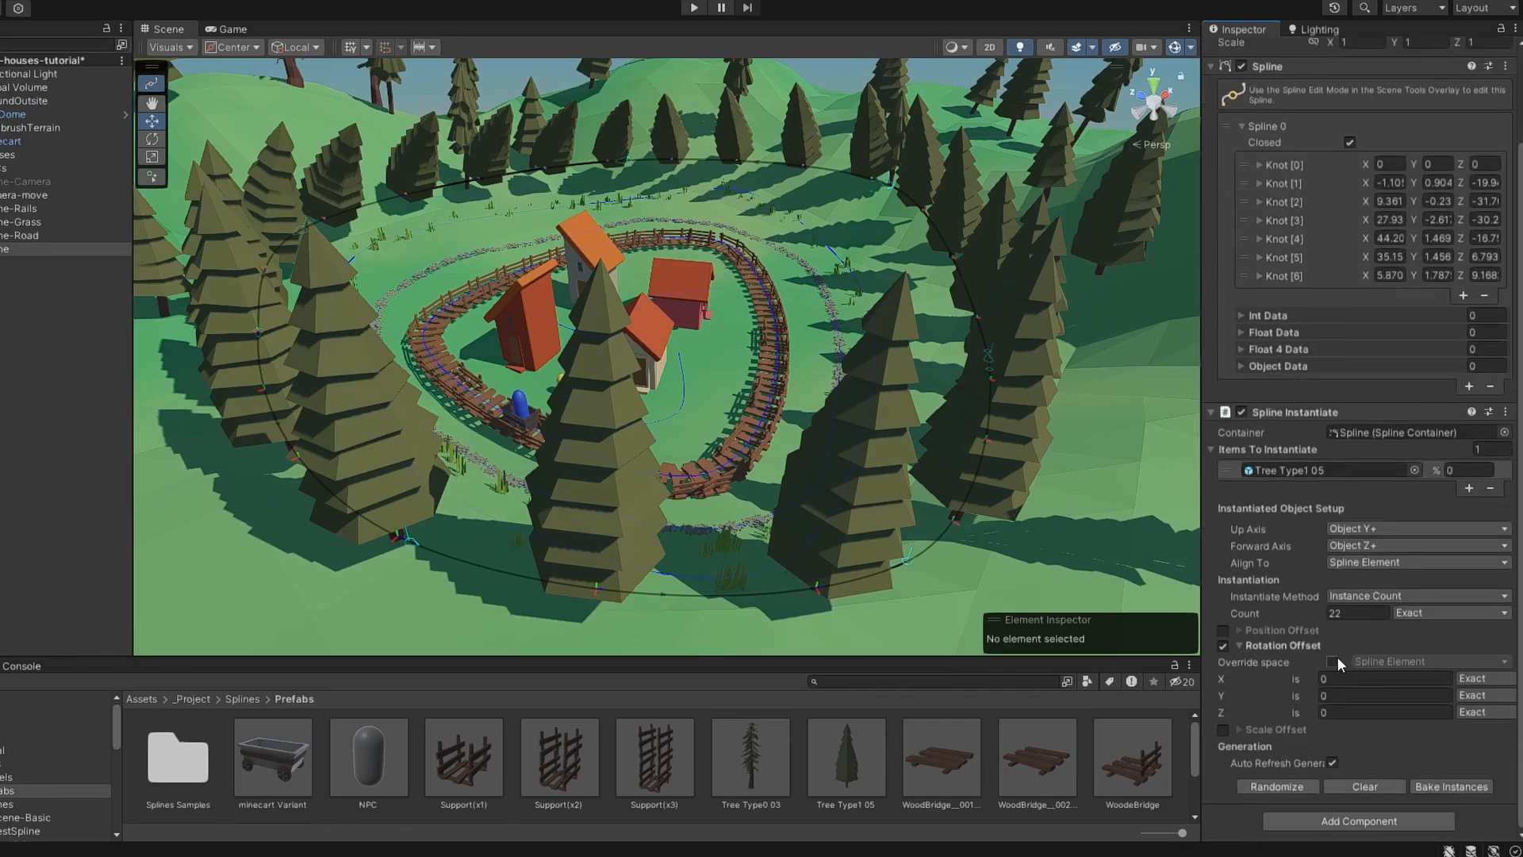
pyautogui.click(1423, 662)
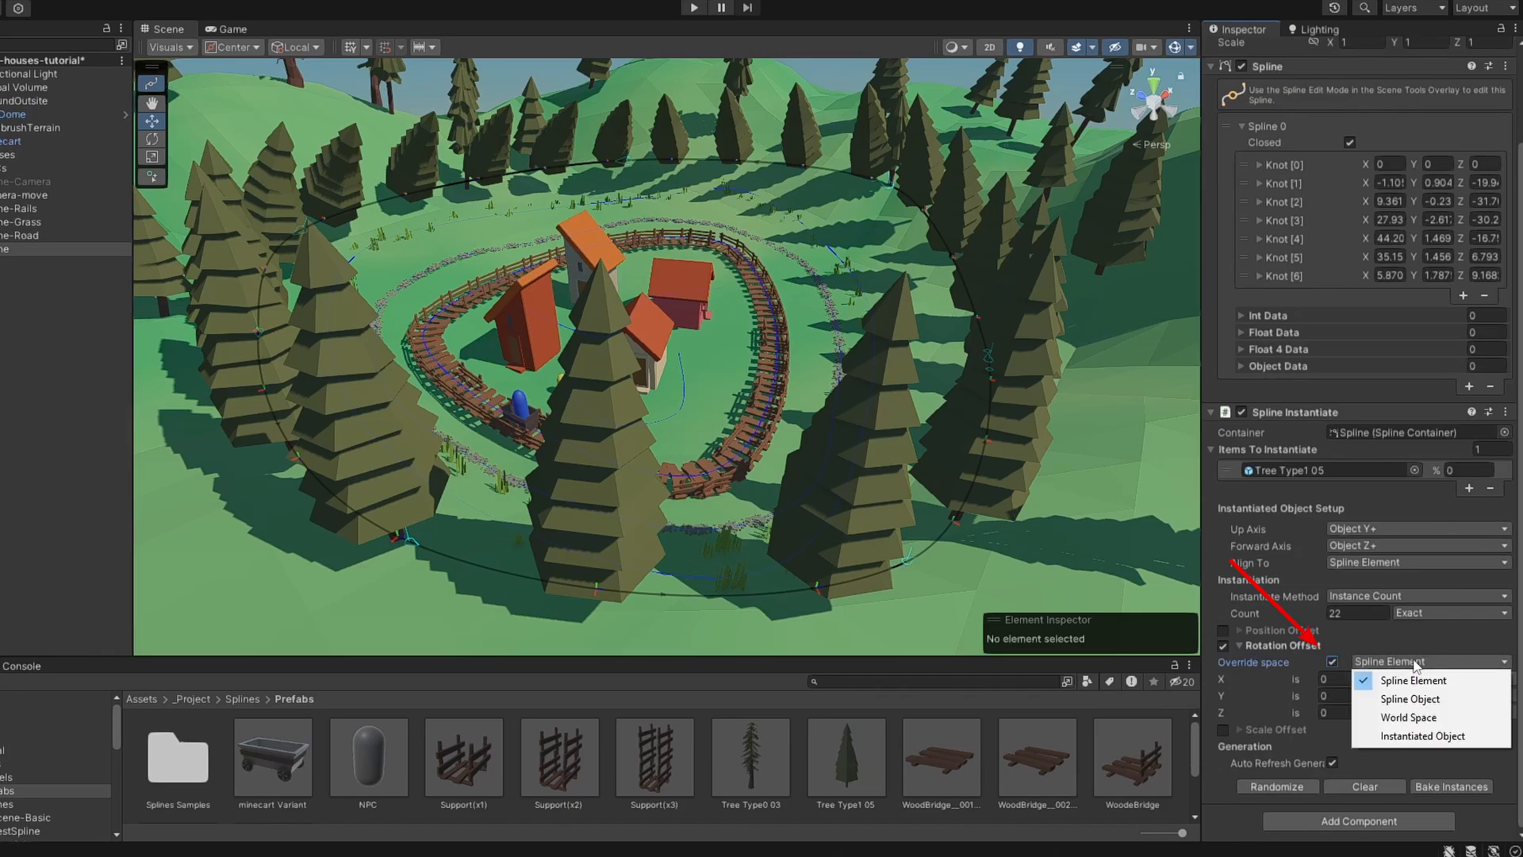
pyautogui.click(1406, 717)
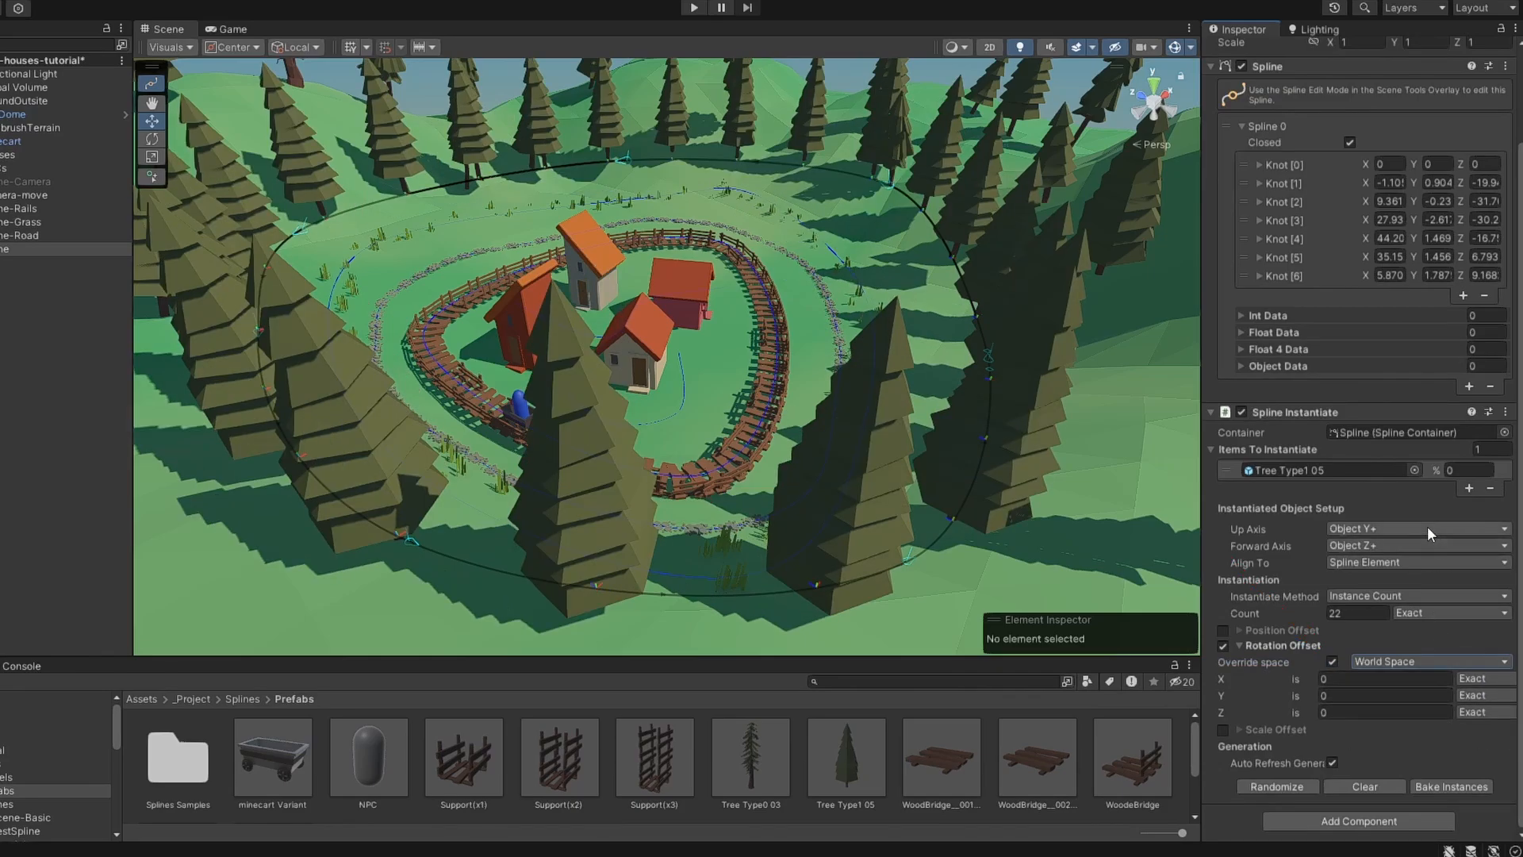
pyautogui.click(1469, 487)
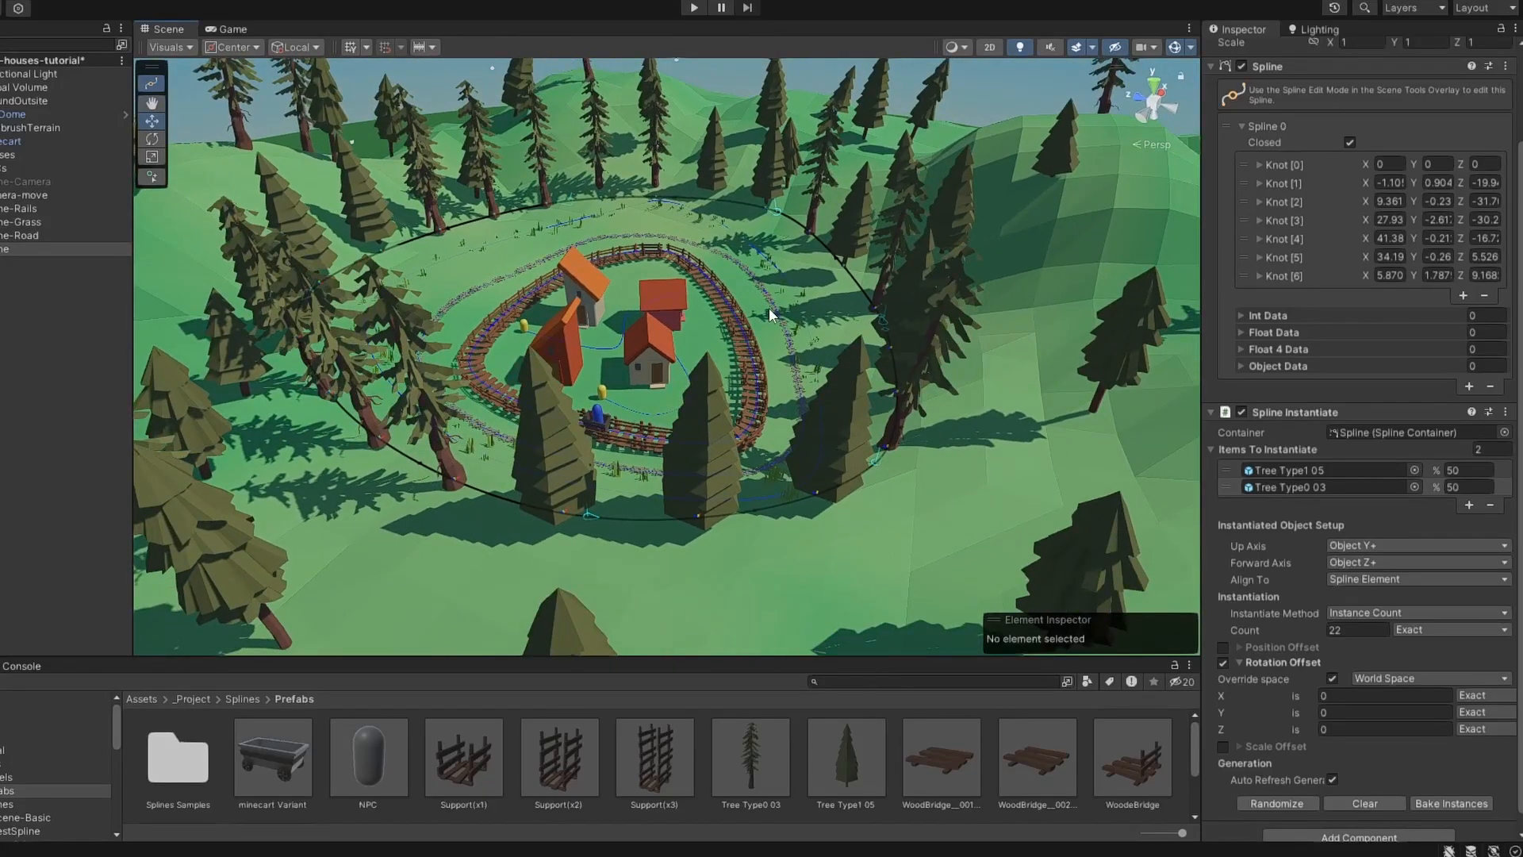
# Switch to the basic track scene and drop the minecart Variant prefab beside the wooden track.
pyautogui.click(1223, 647)
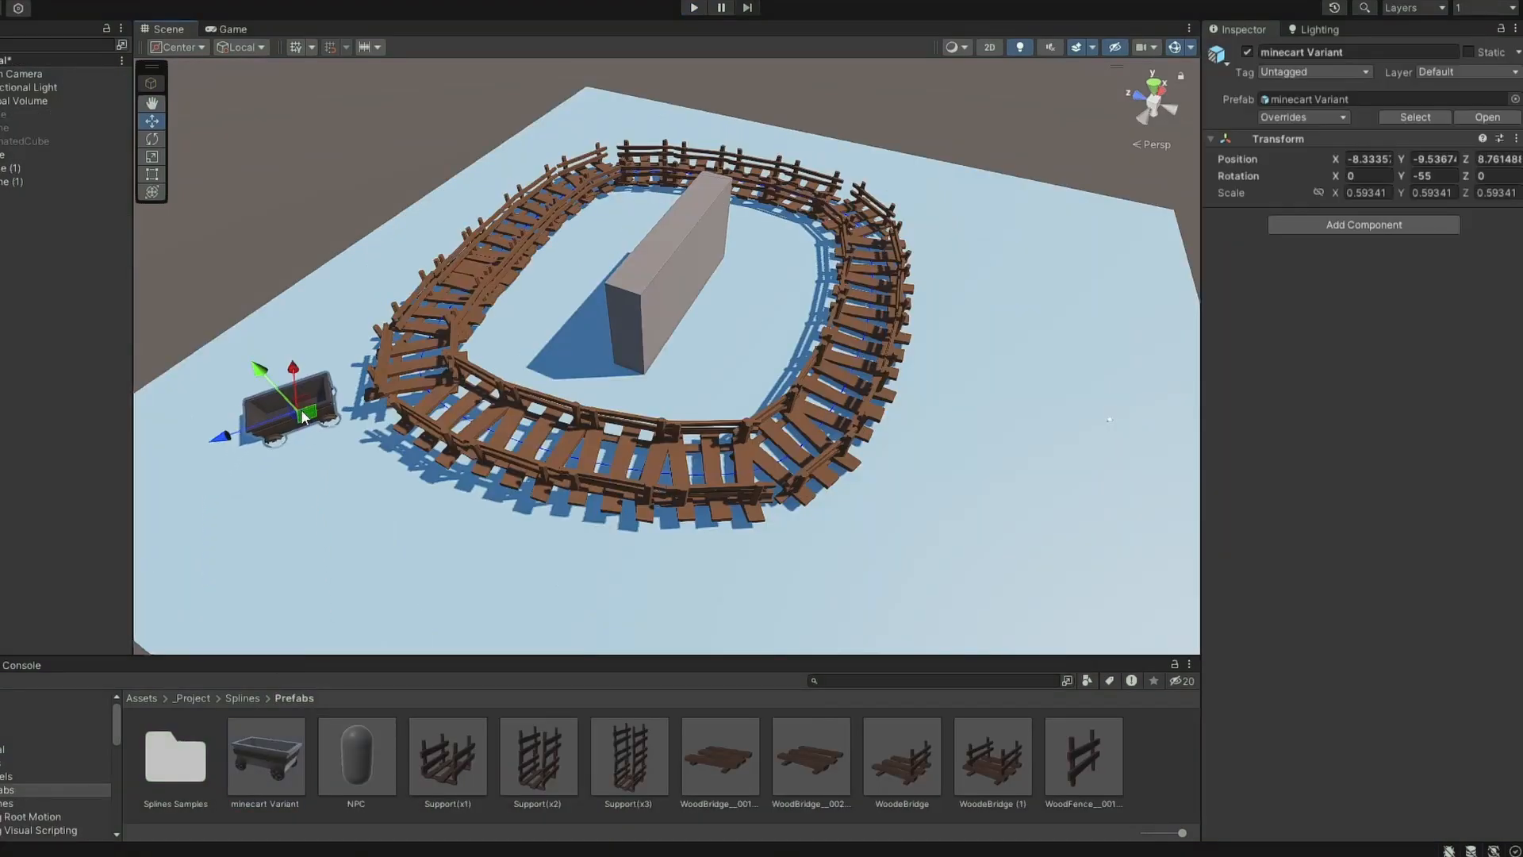
# Add Spline Animate to the minecart with Speed method at 10, Ease In-Out, and preview it.
pyautogui.click(1362, 224)
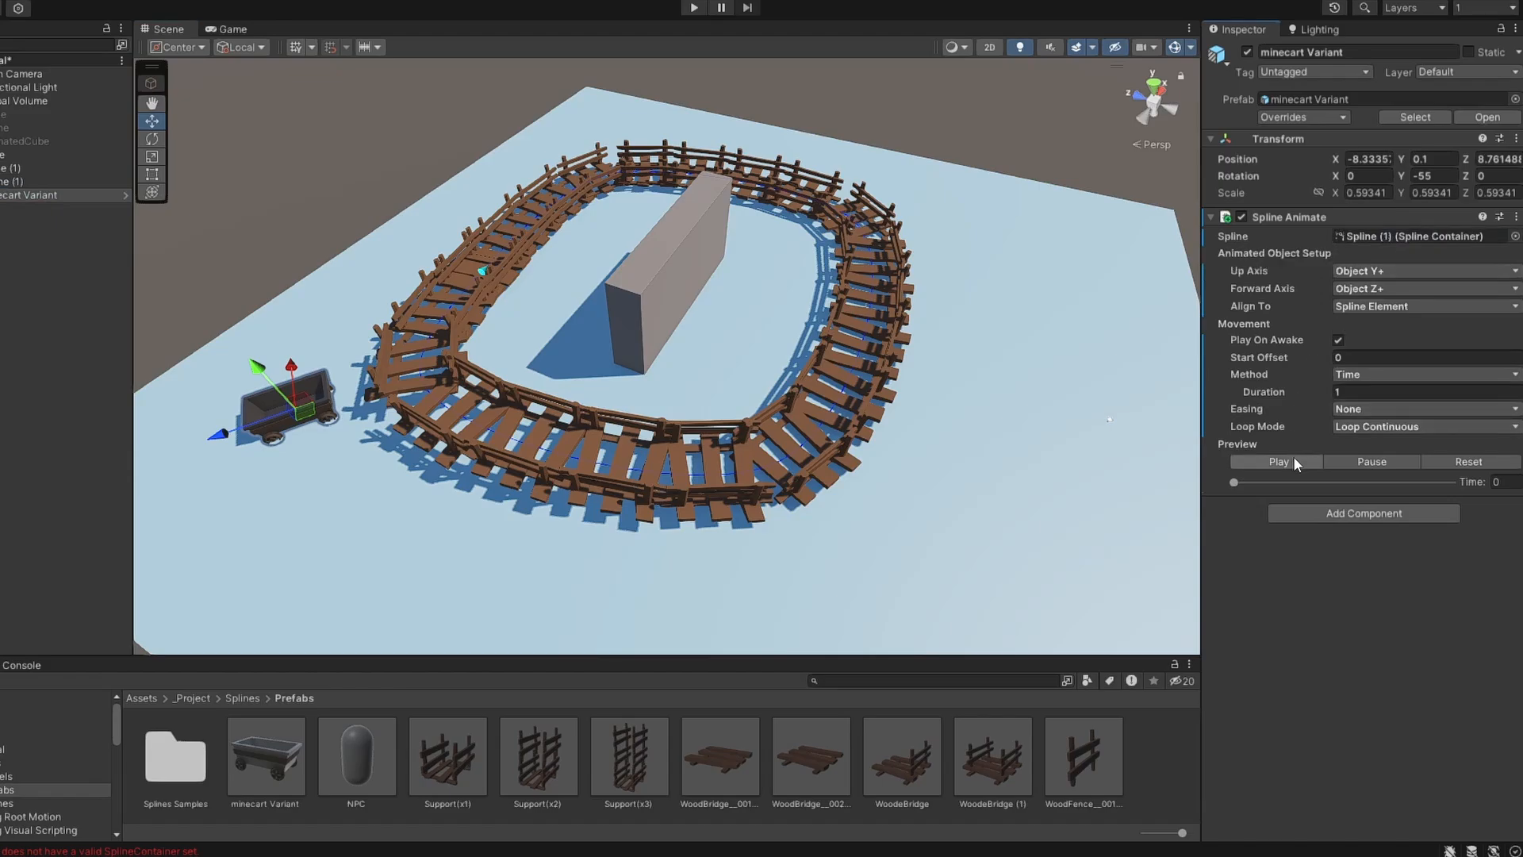
pyautogui.click(1278, 462)
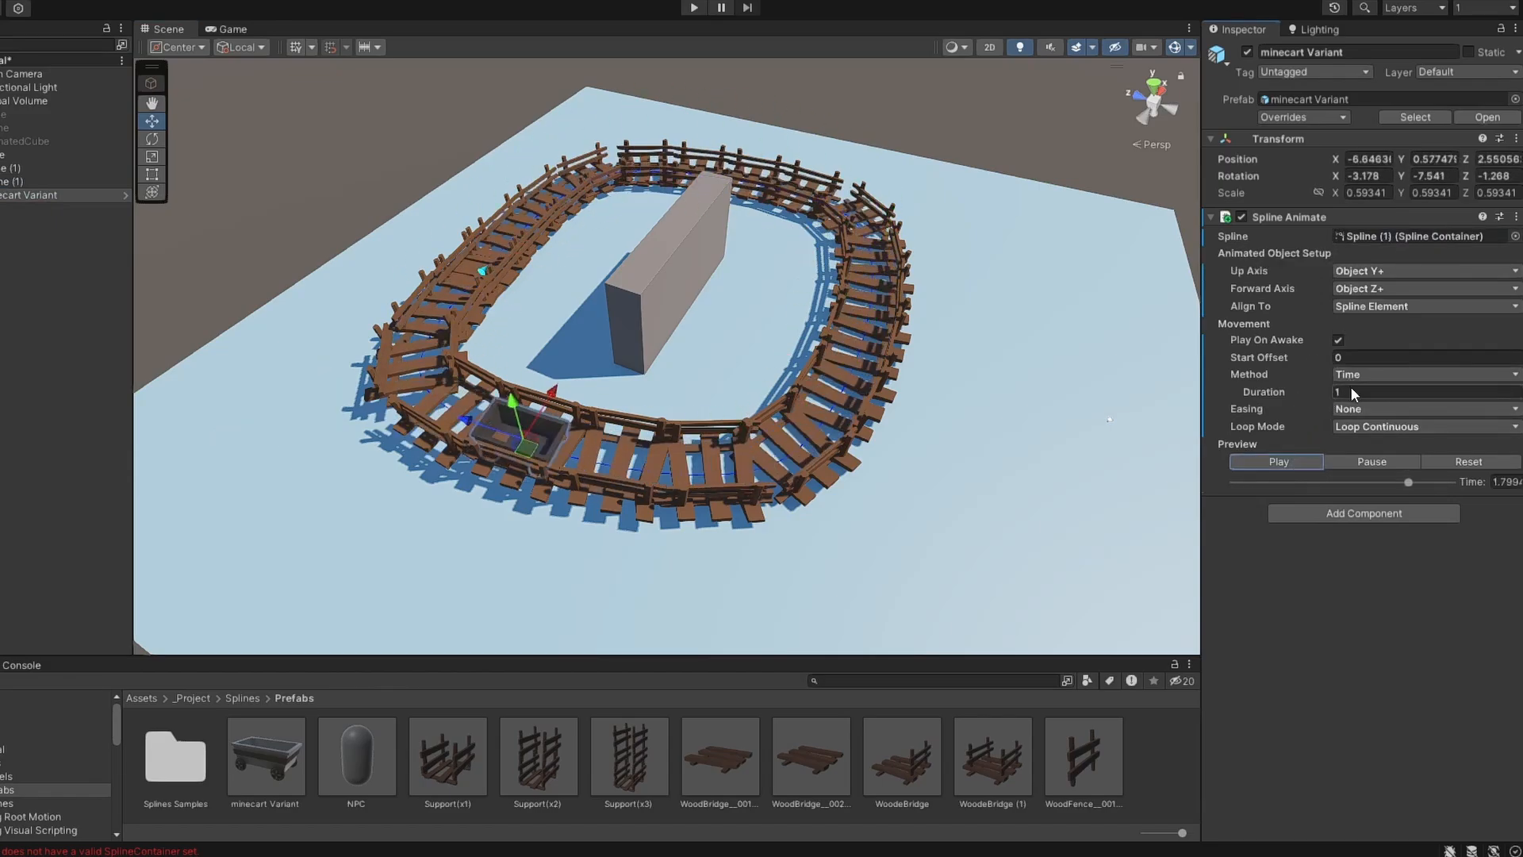
pyautogui.write('5')
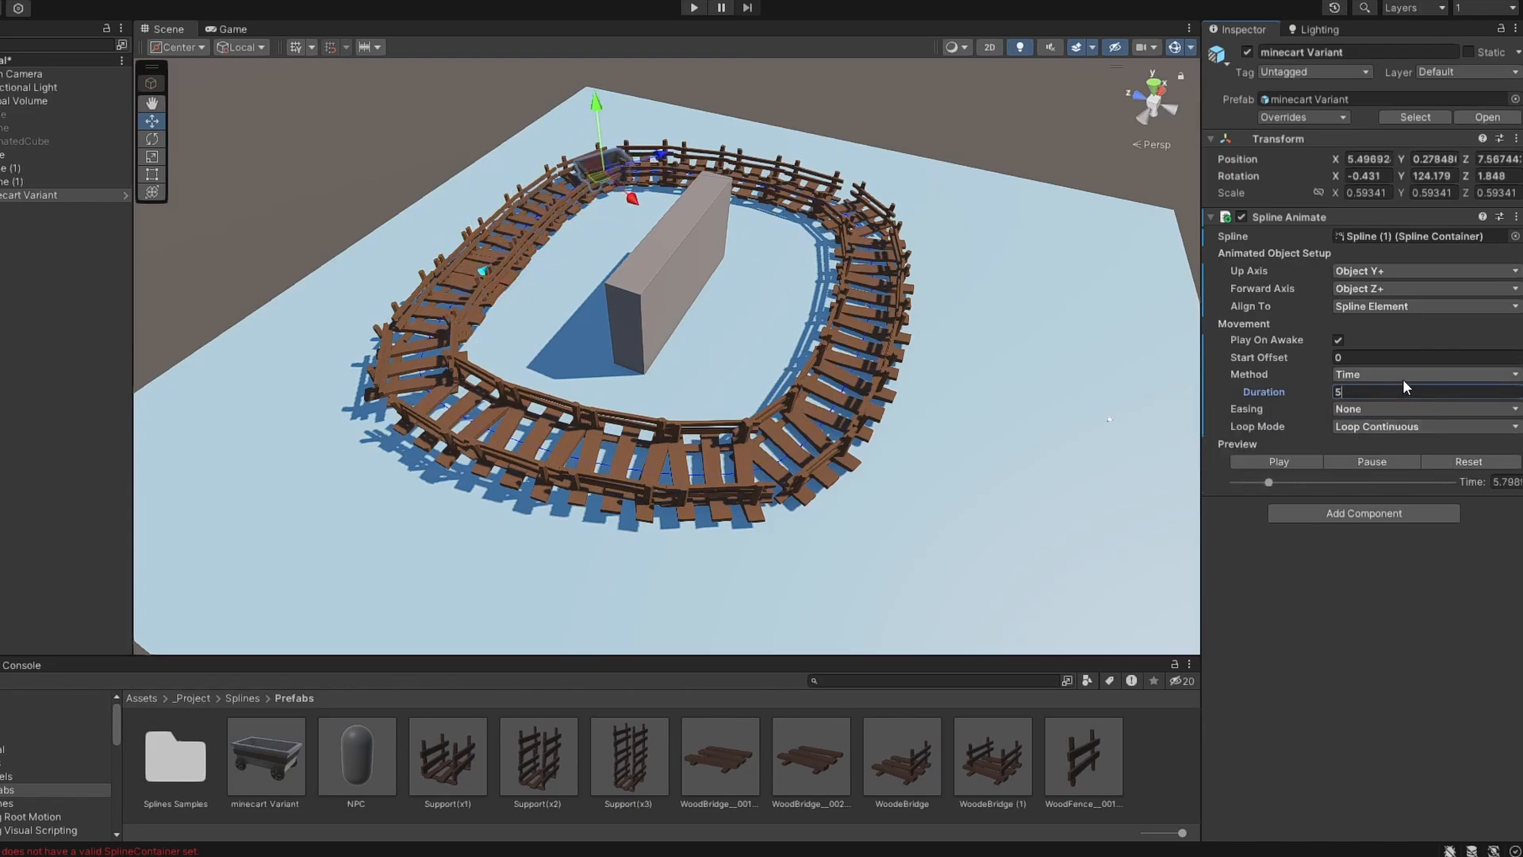
pyautogui.click(1418, 374)
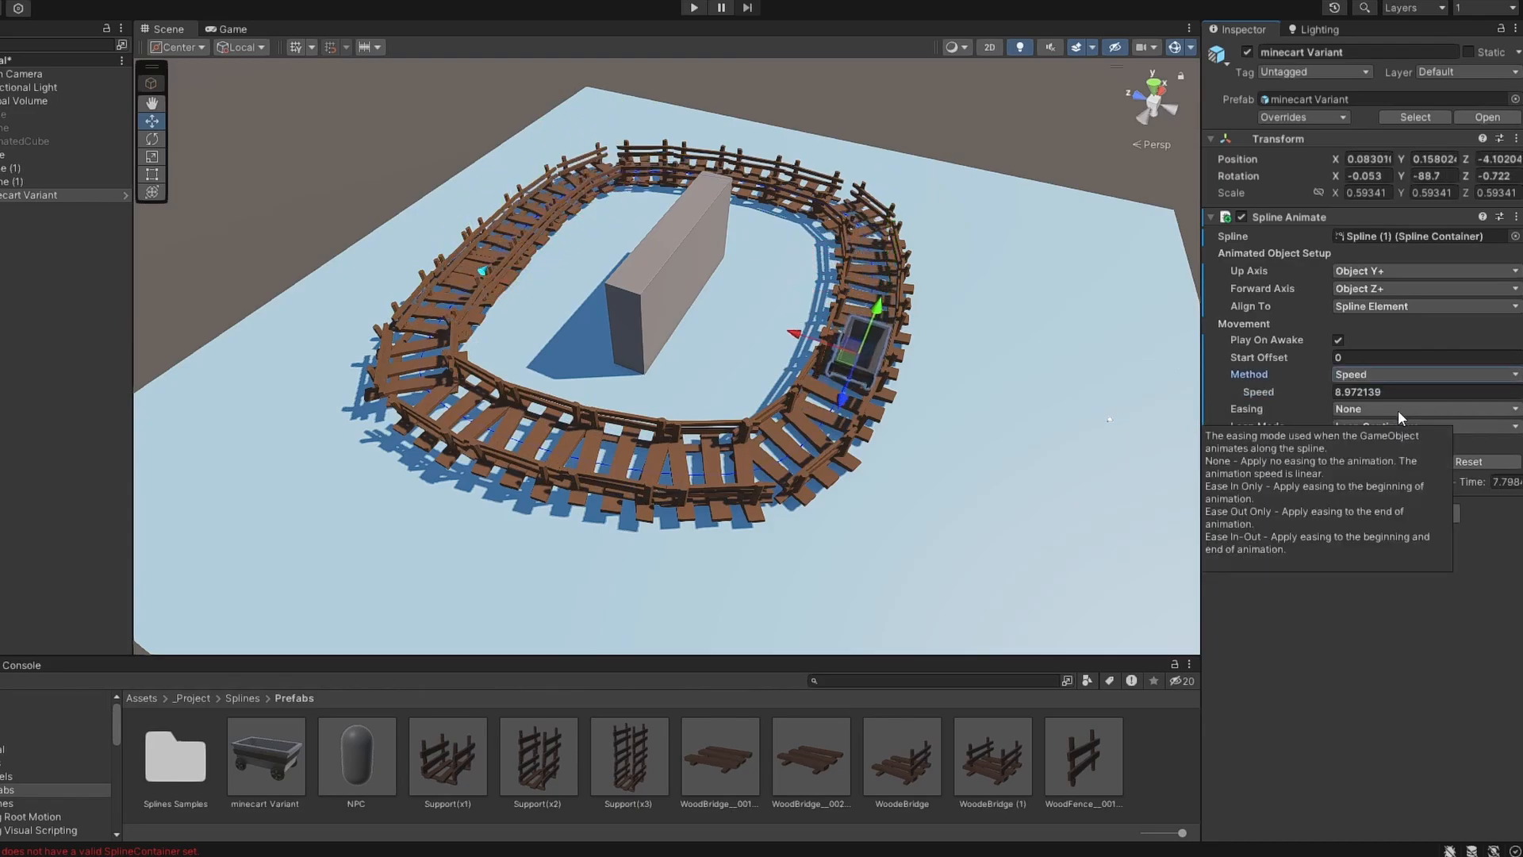
pyautogui.write('1')
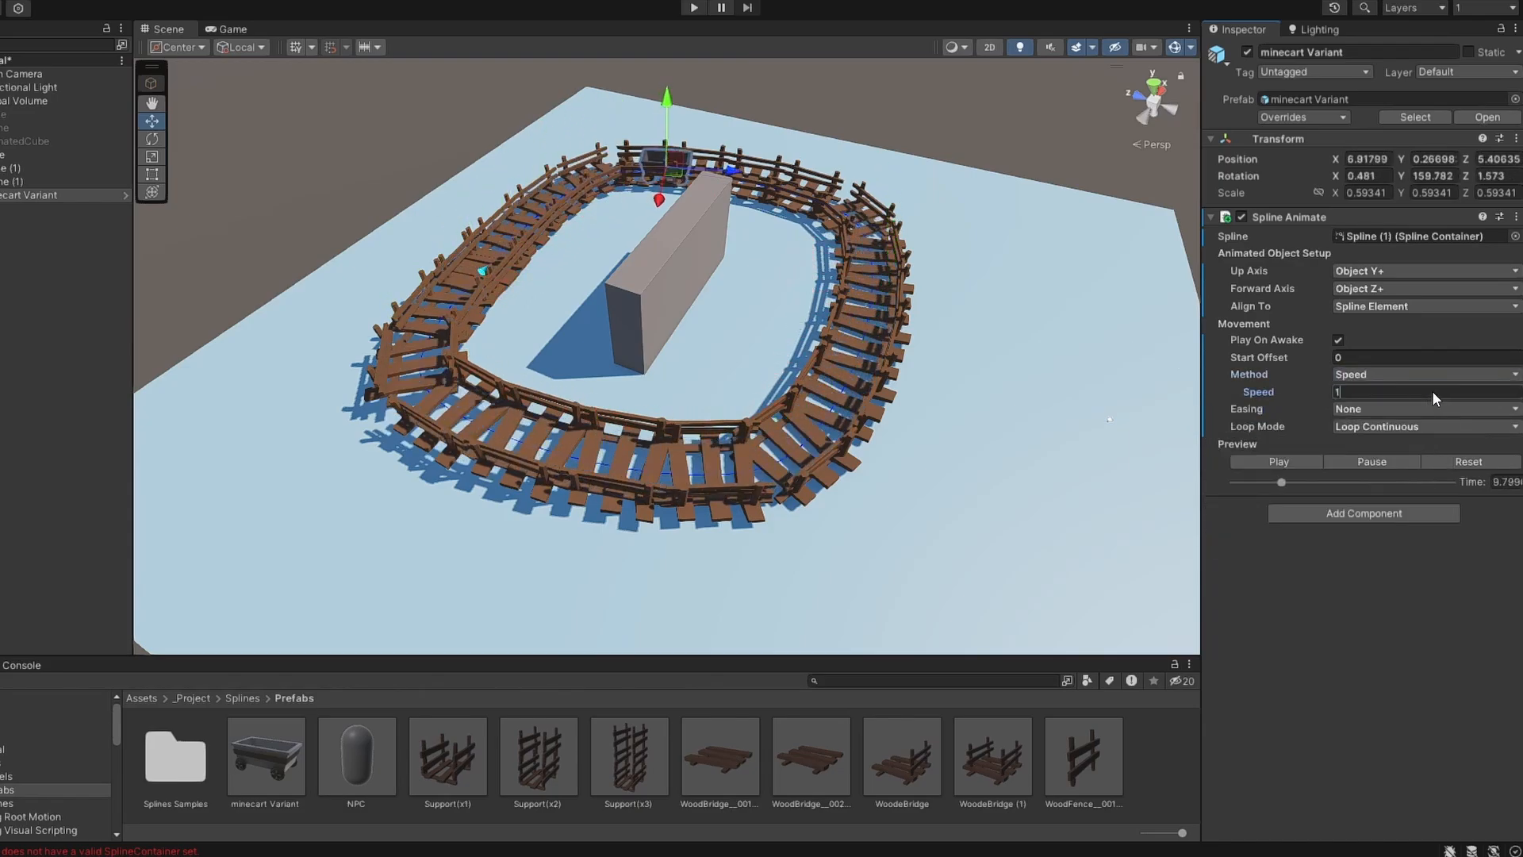
pyautogui.click(1418, 408)
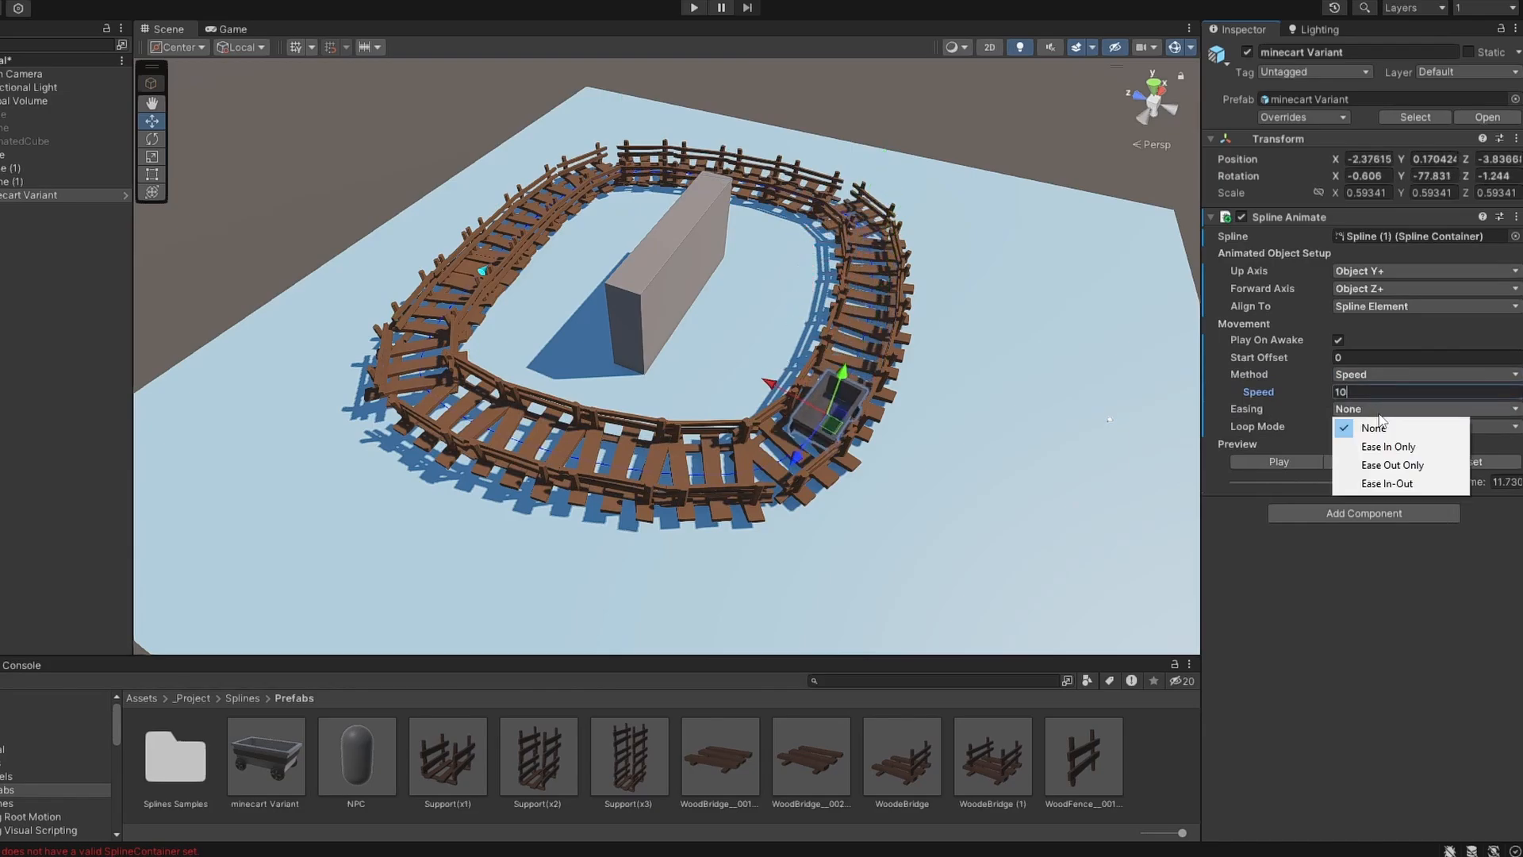
pyautogui.click(1388, 482)
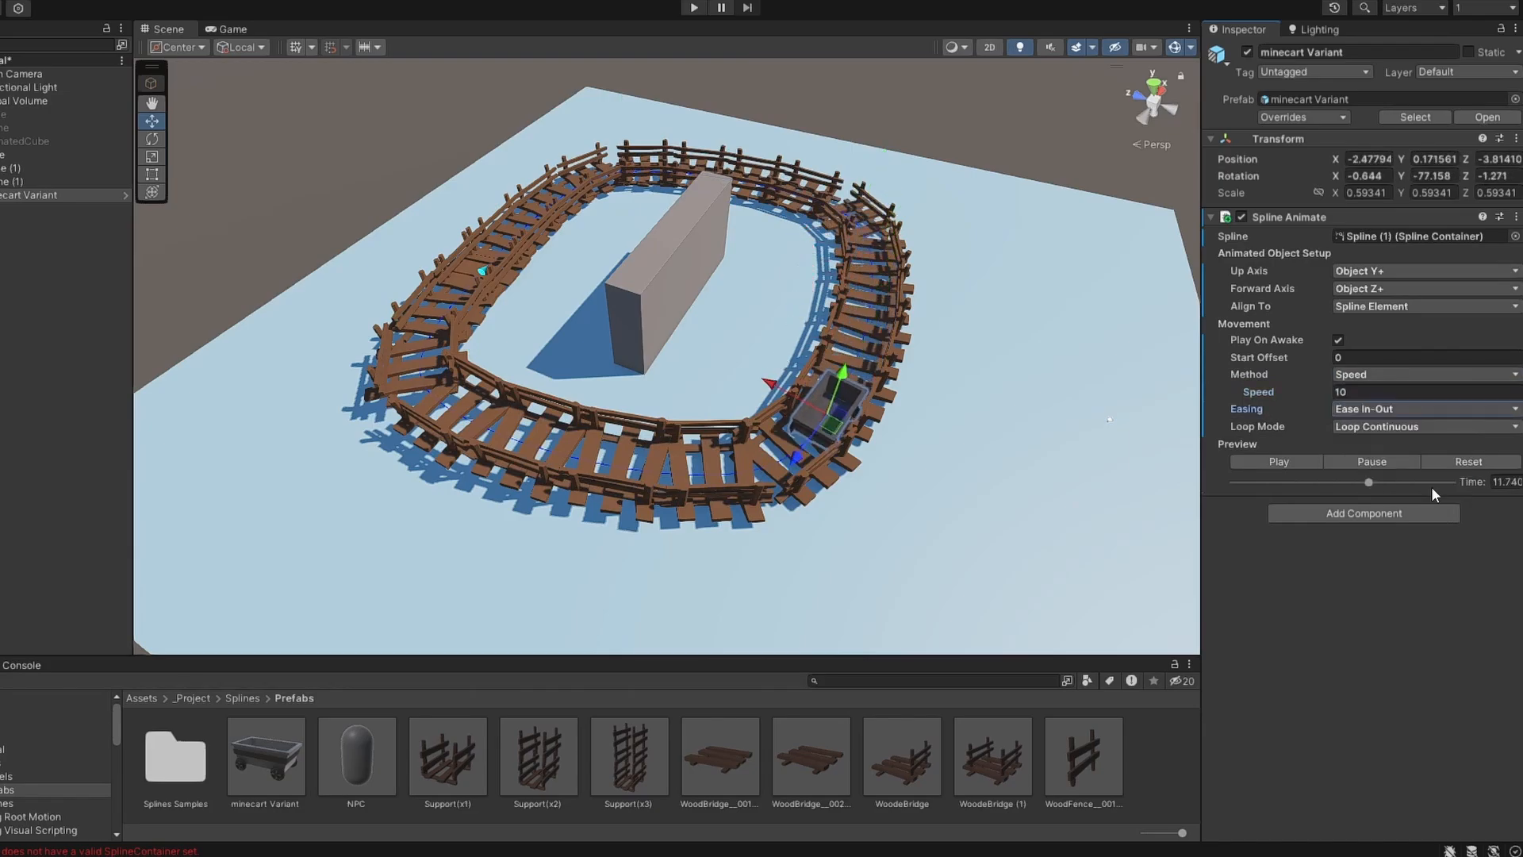
pyautogui.moveTo(1396, 482); pyautogui.dragTo(1426, 482)
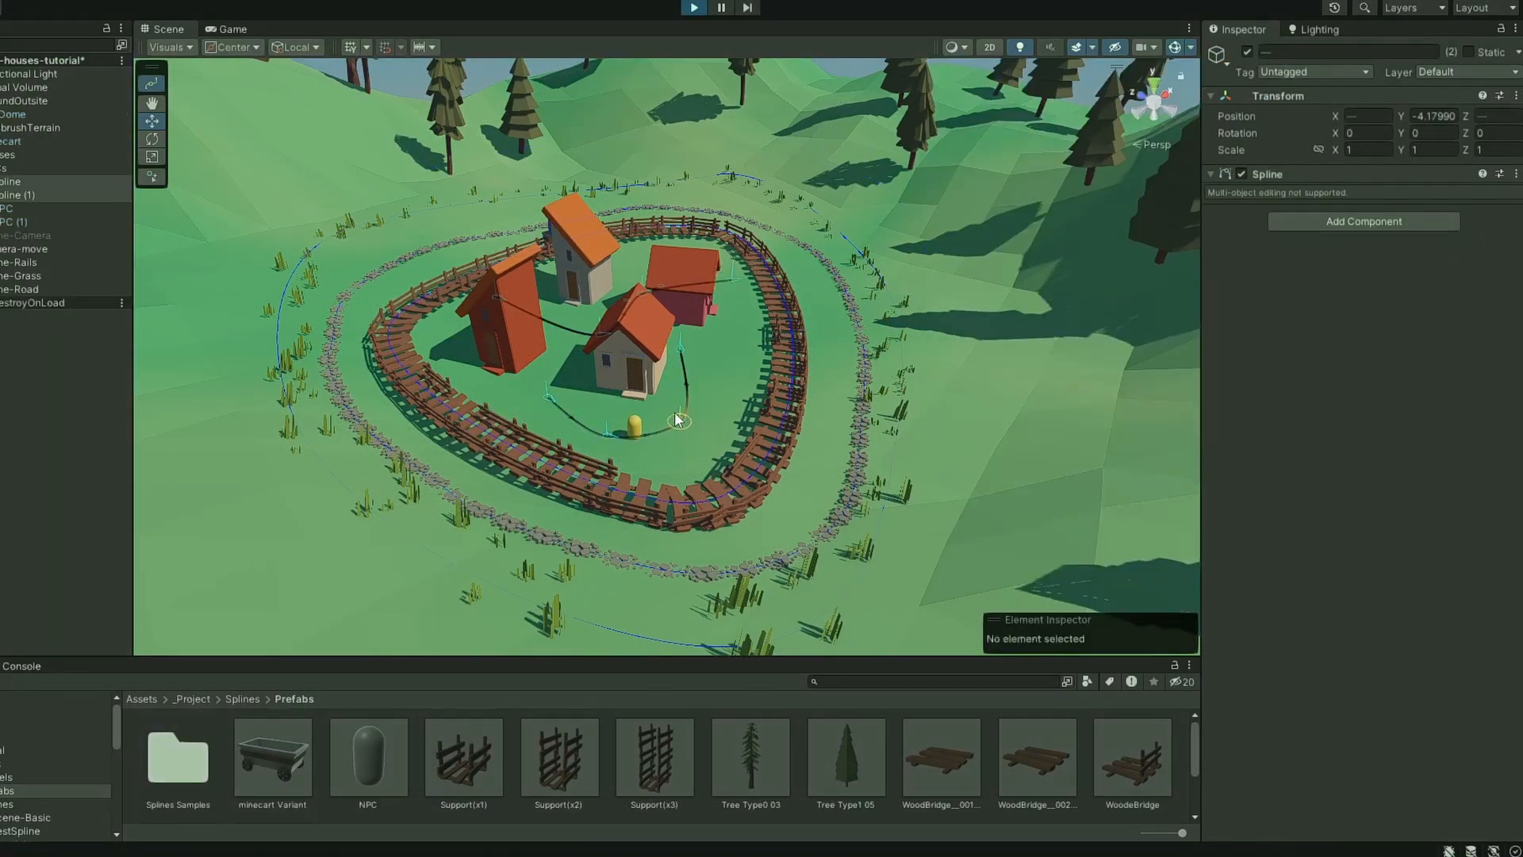
# Create a new Spline object from the Hierarchy and draw three knots arcing over the track.
pyautogui.click(680, 417)
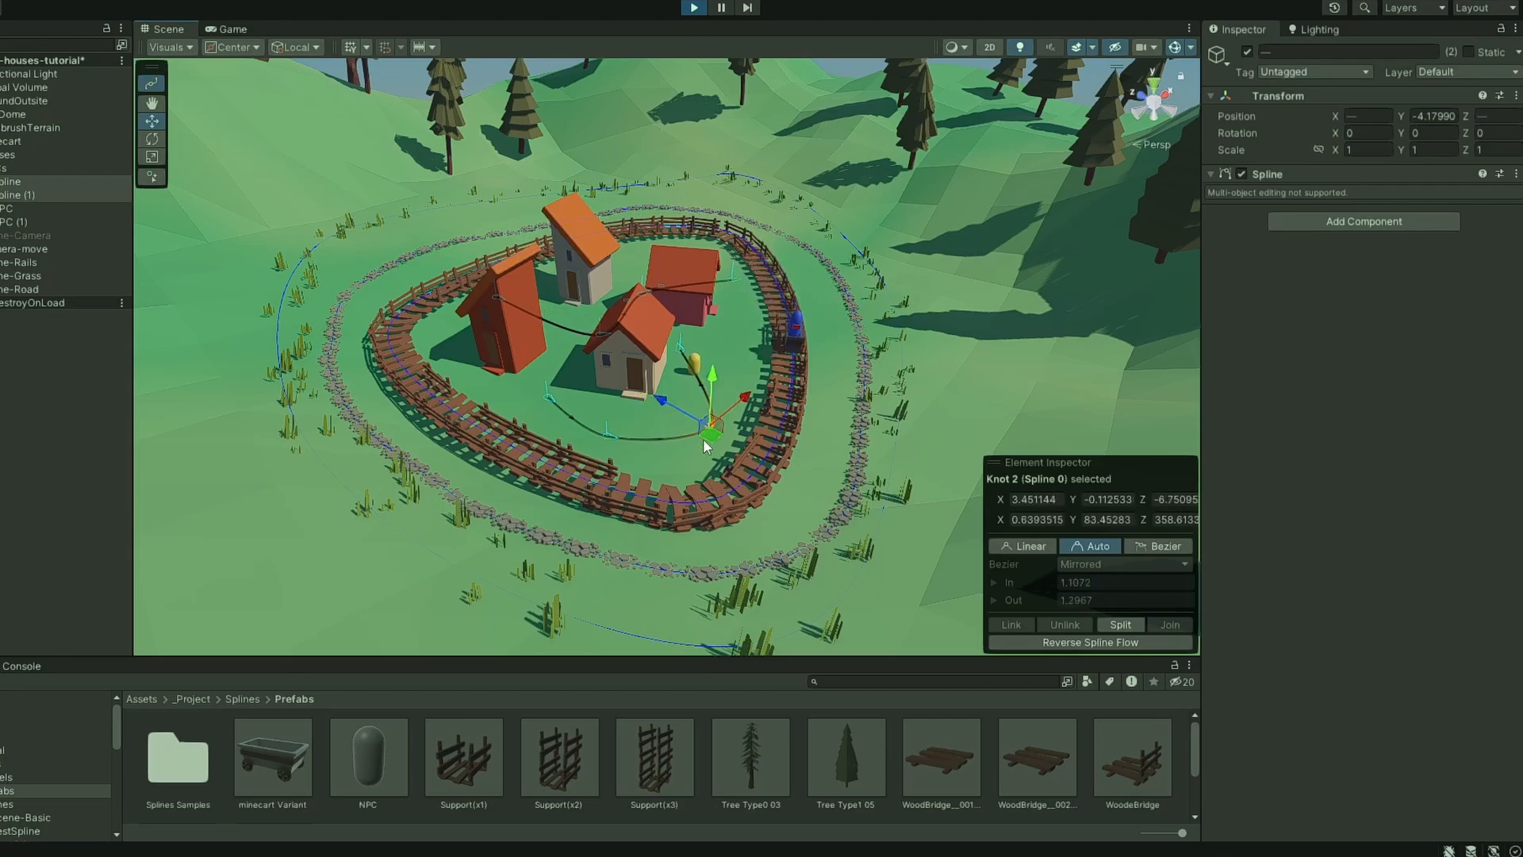
pyautogui.rightClick(77, 200)
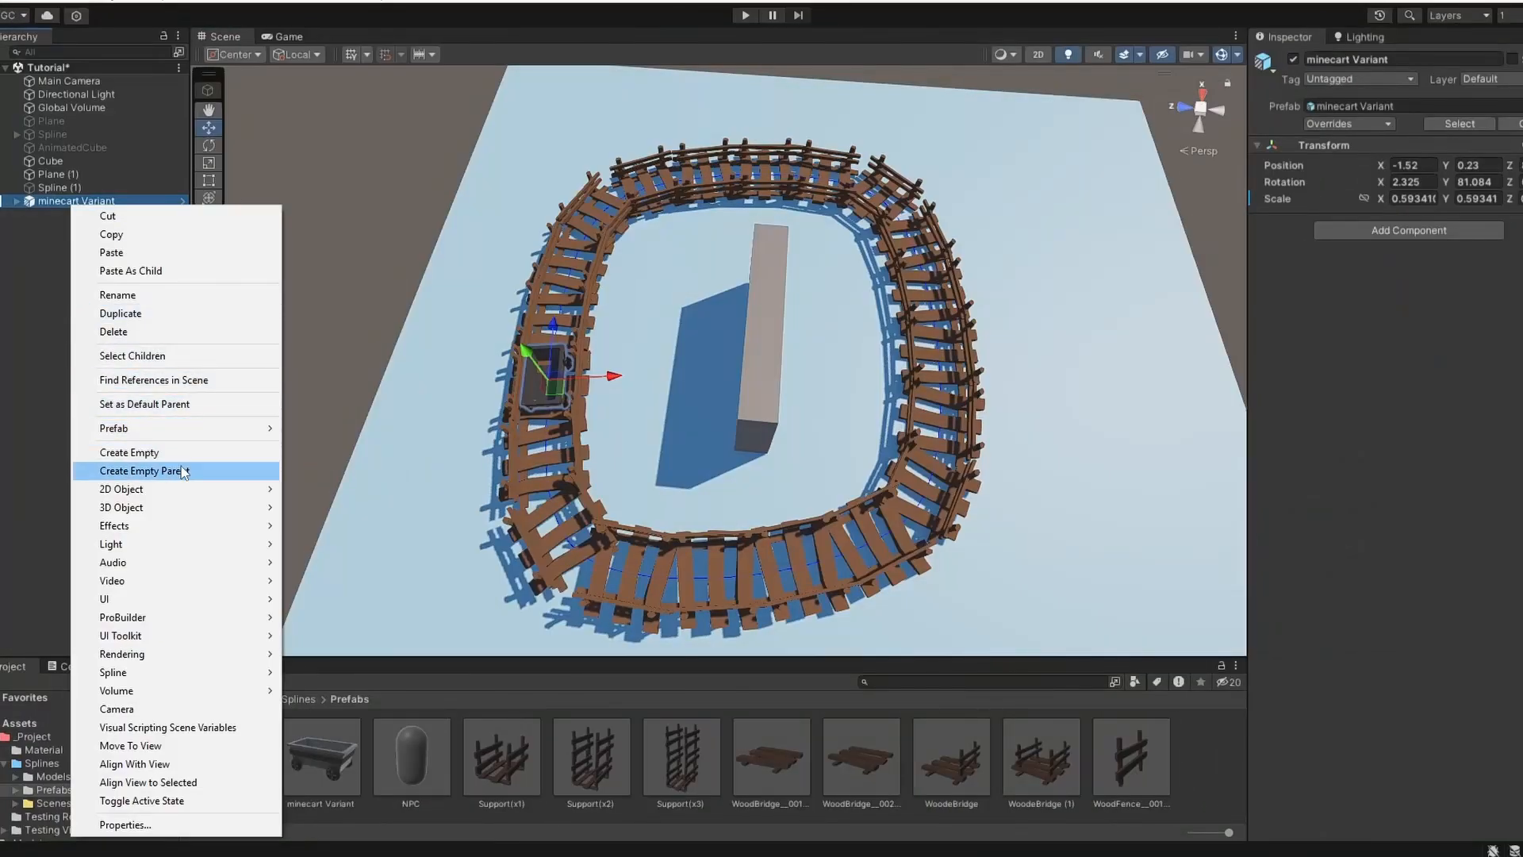
pyautogui.click(141, 469)
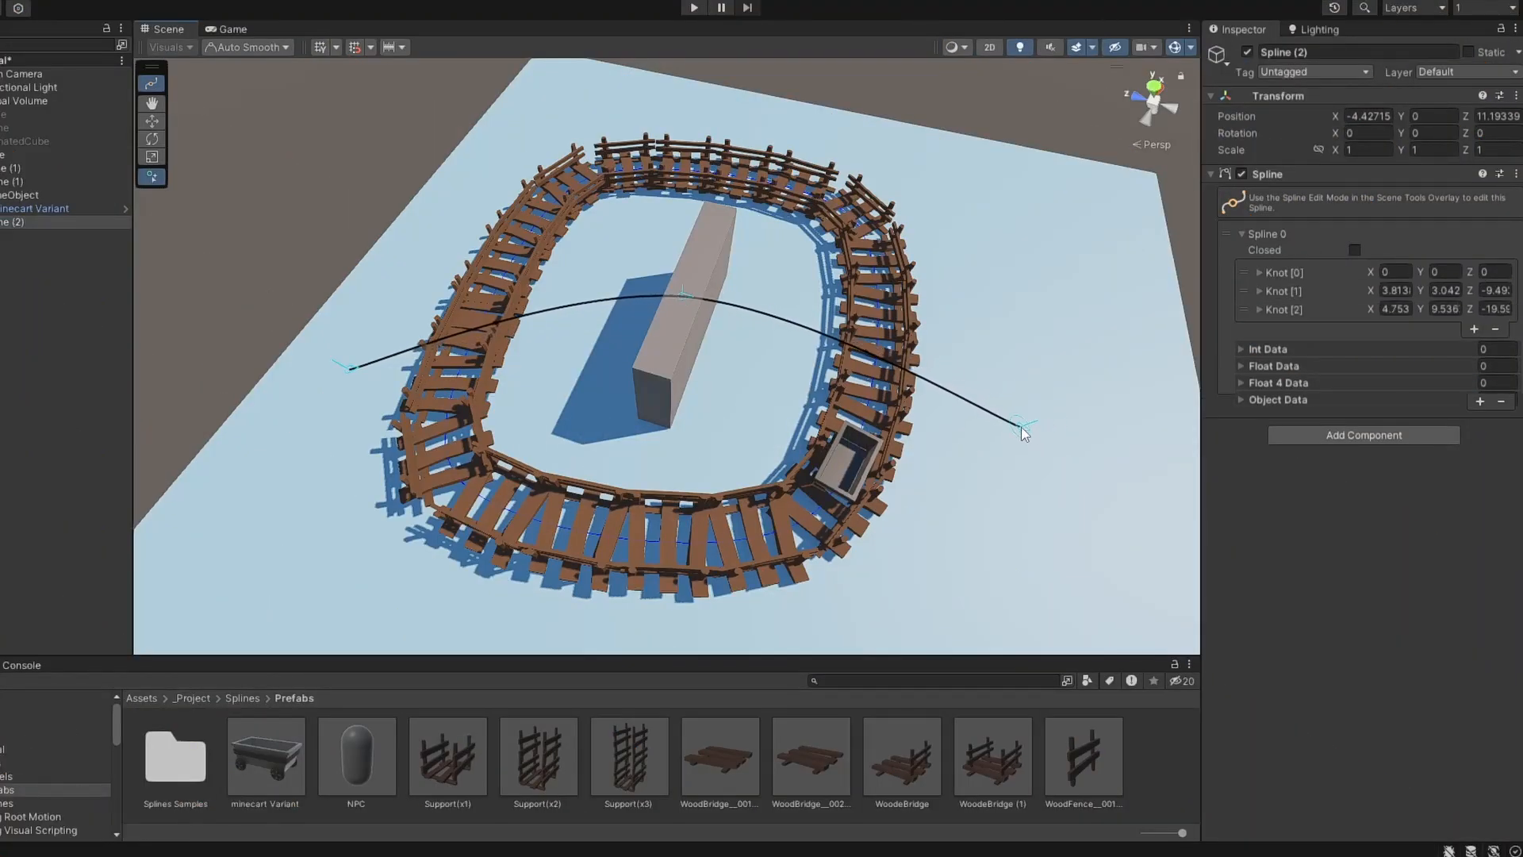
# Add a Spline Extrude component so the arc becomes a solid tube mesh.
pyautogui.click(1363, 434)
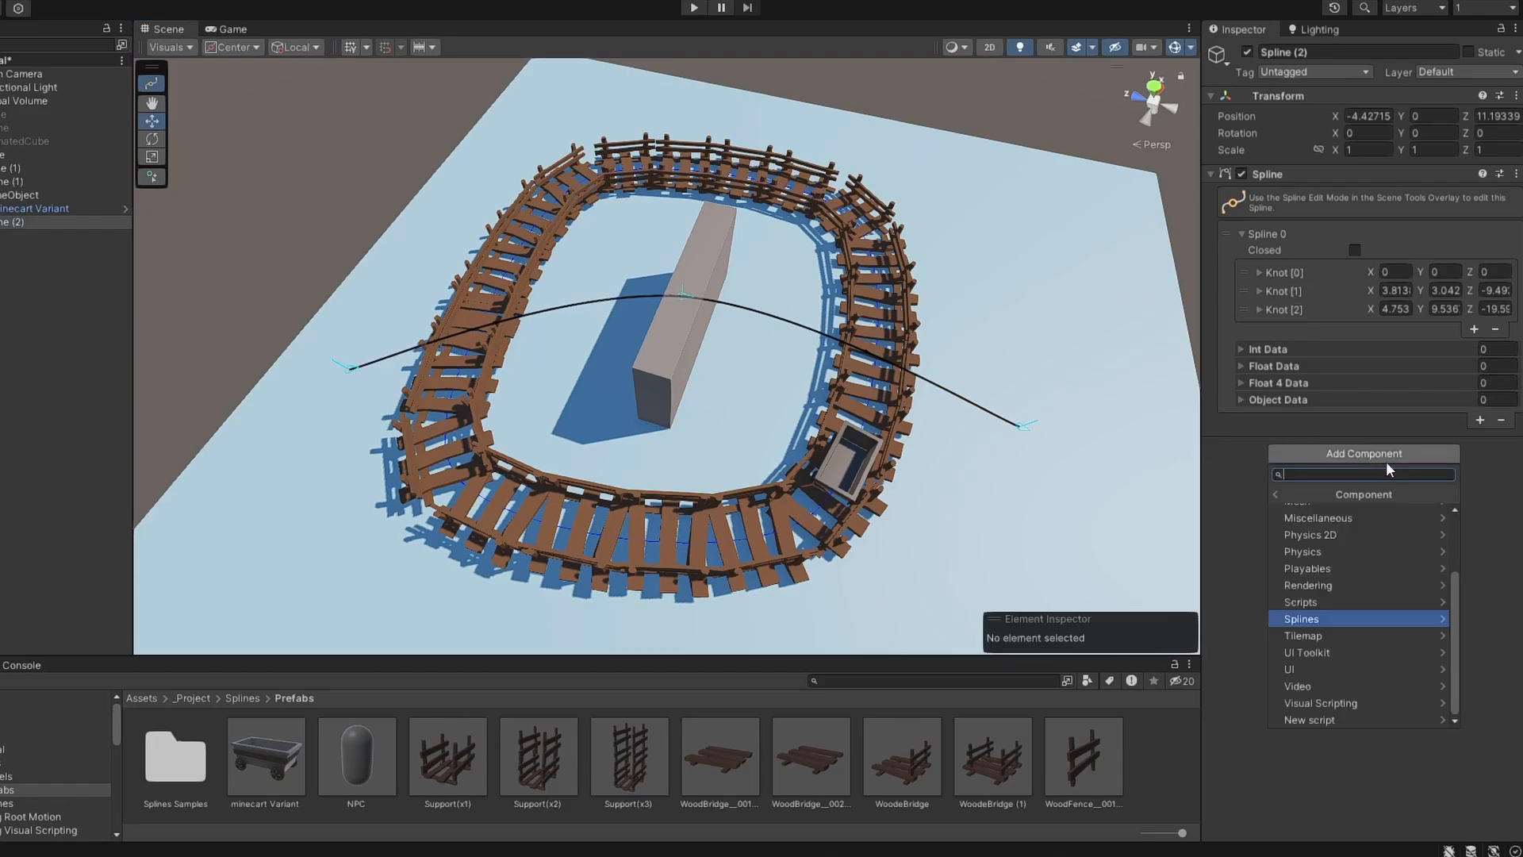
pyautogui.click(1301, 617)
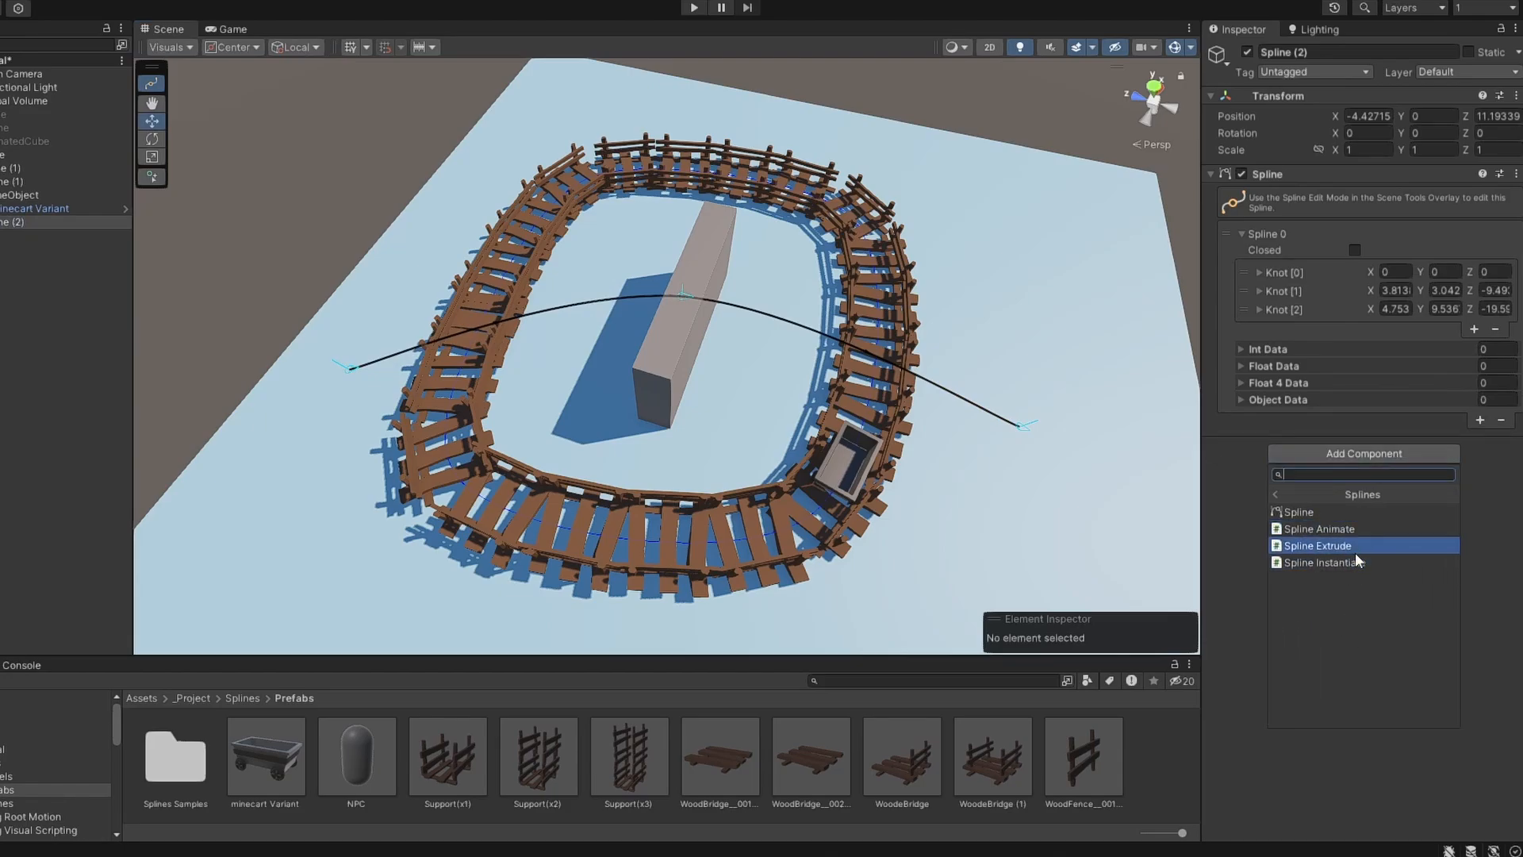
pyautogui.click(1316, 545)
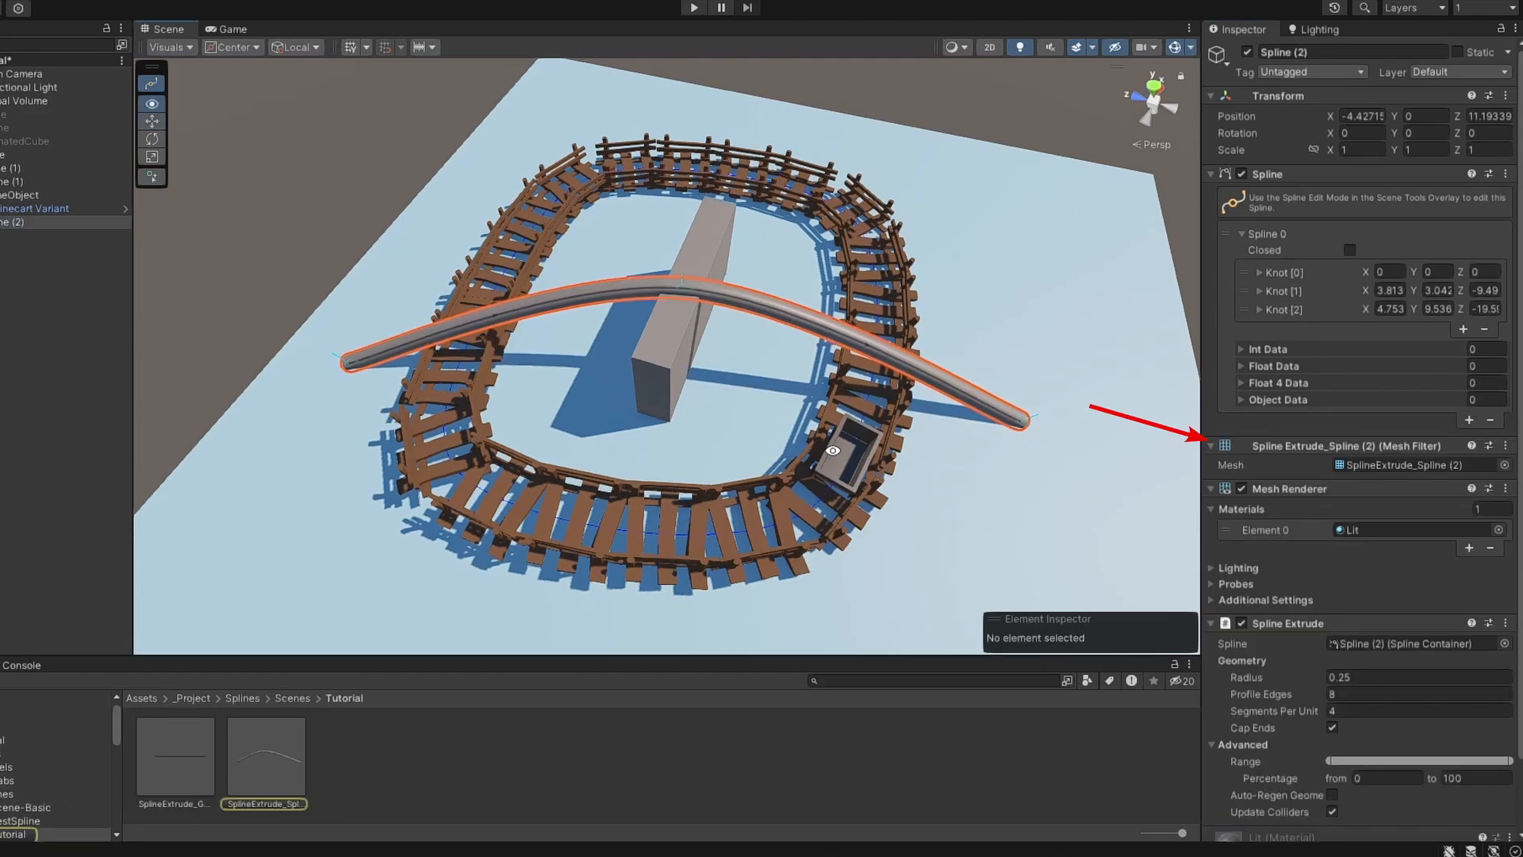
pyautogui.click(668, 159)
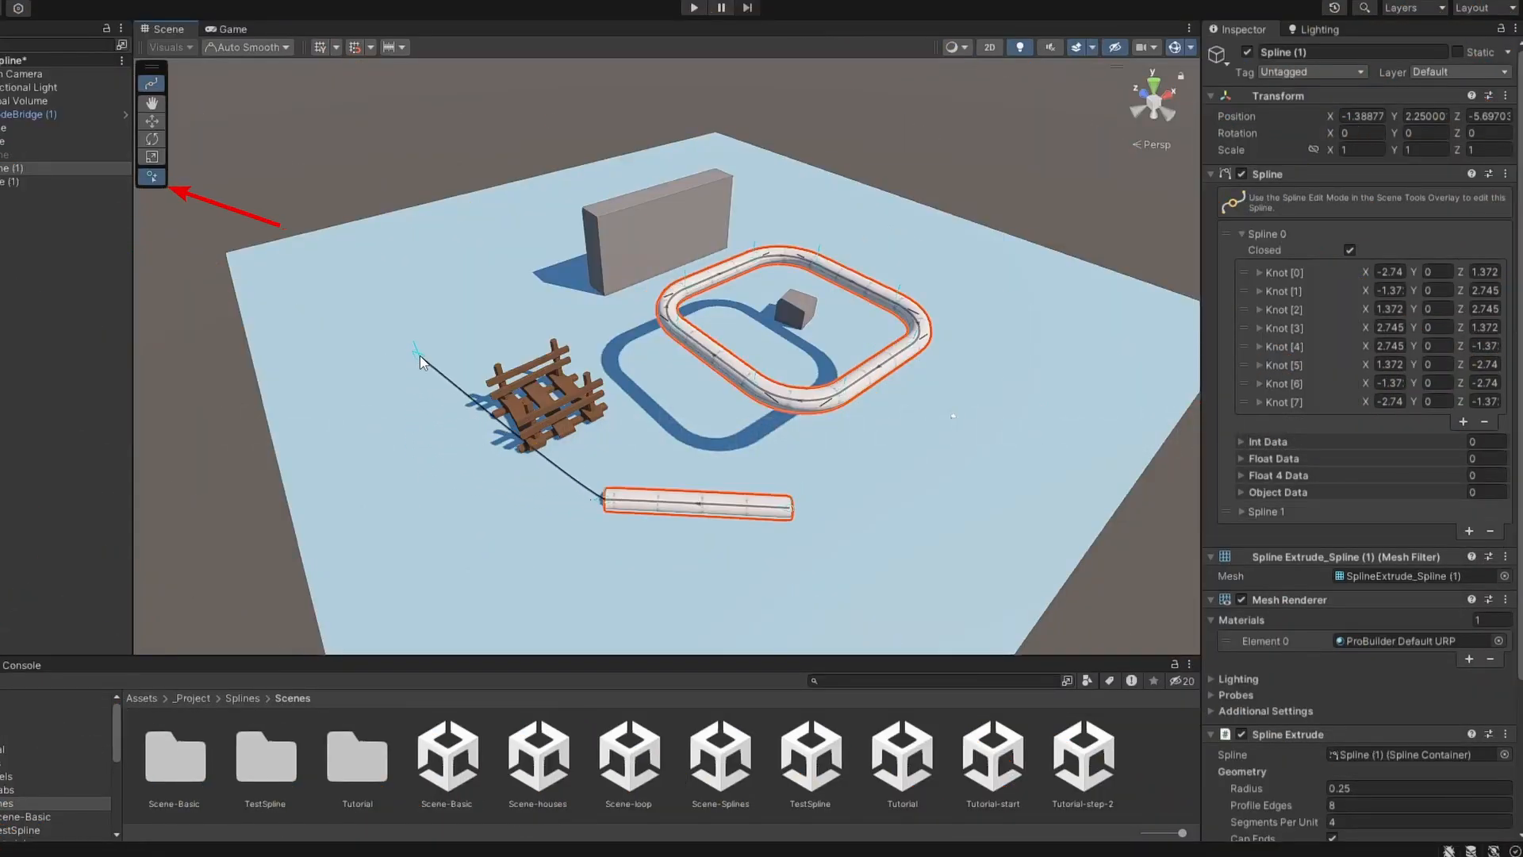
# Uncheck Closed on Spline 0, split at Knot 7 and move the knot to meet the other tube.
pyautogui.click(151, 176)
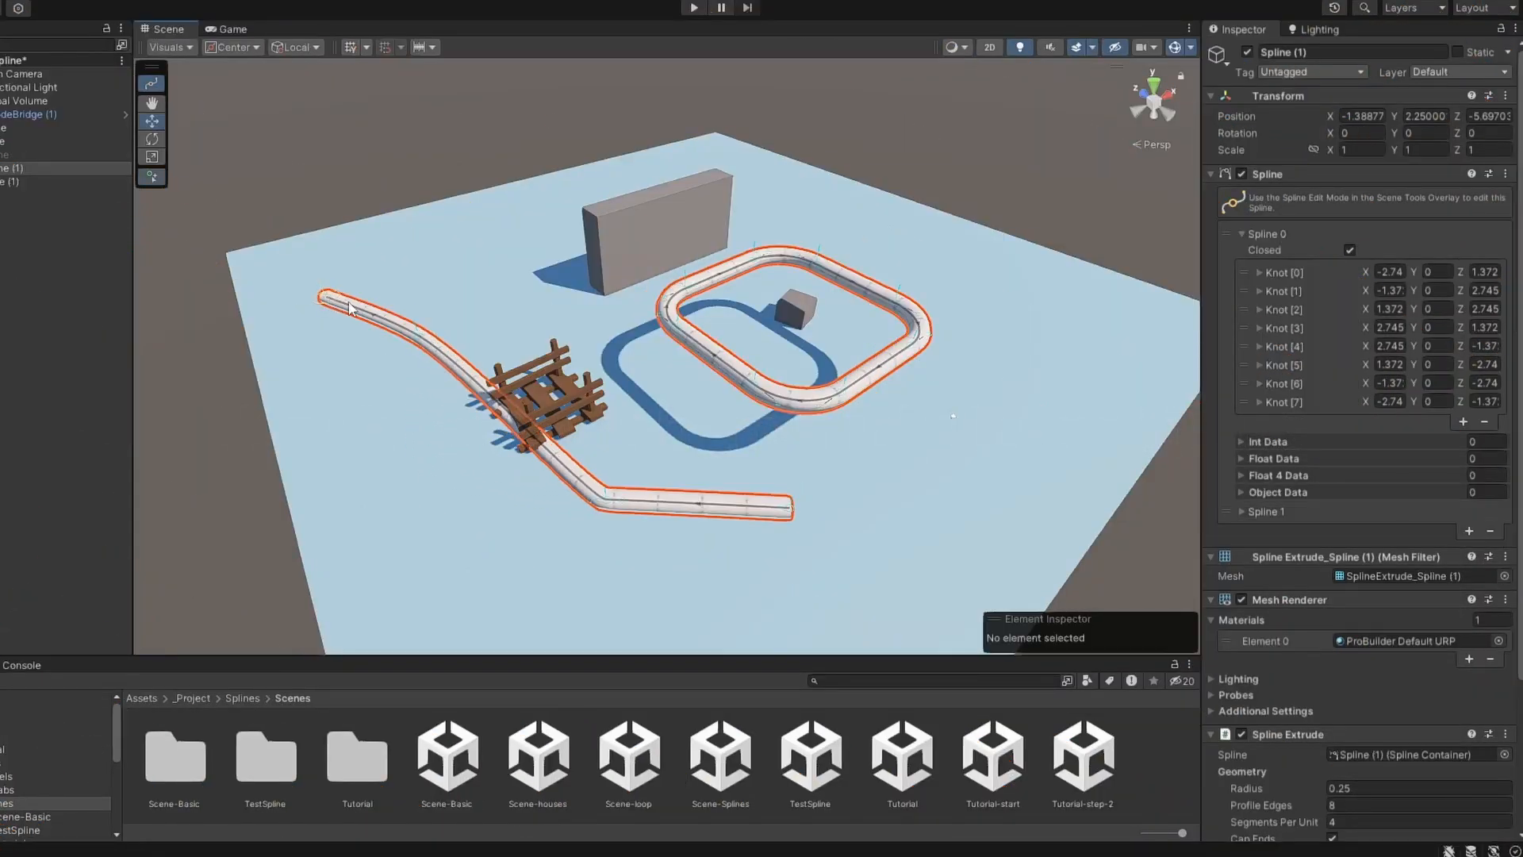
pyautogui.click(787, 510)
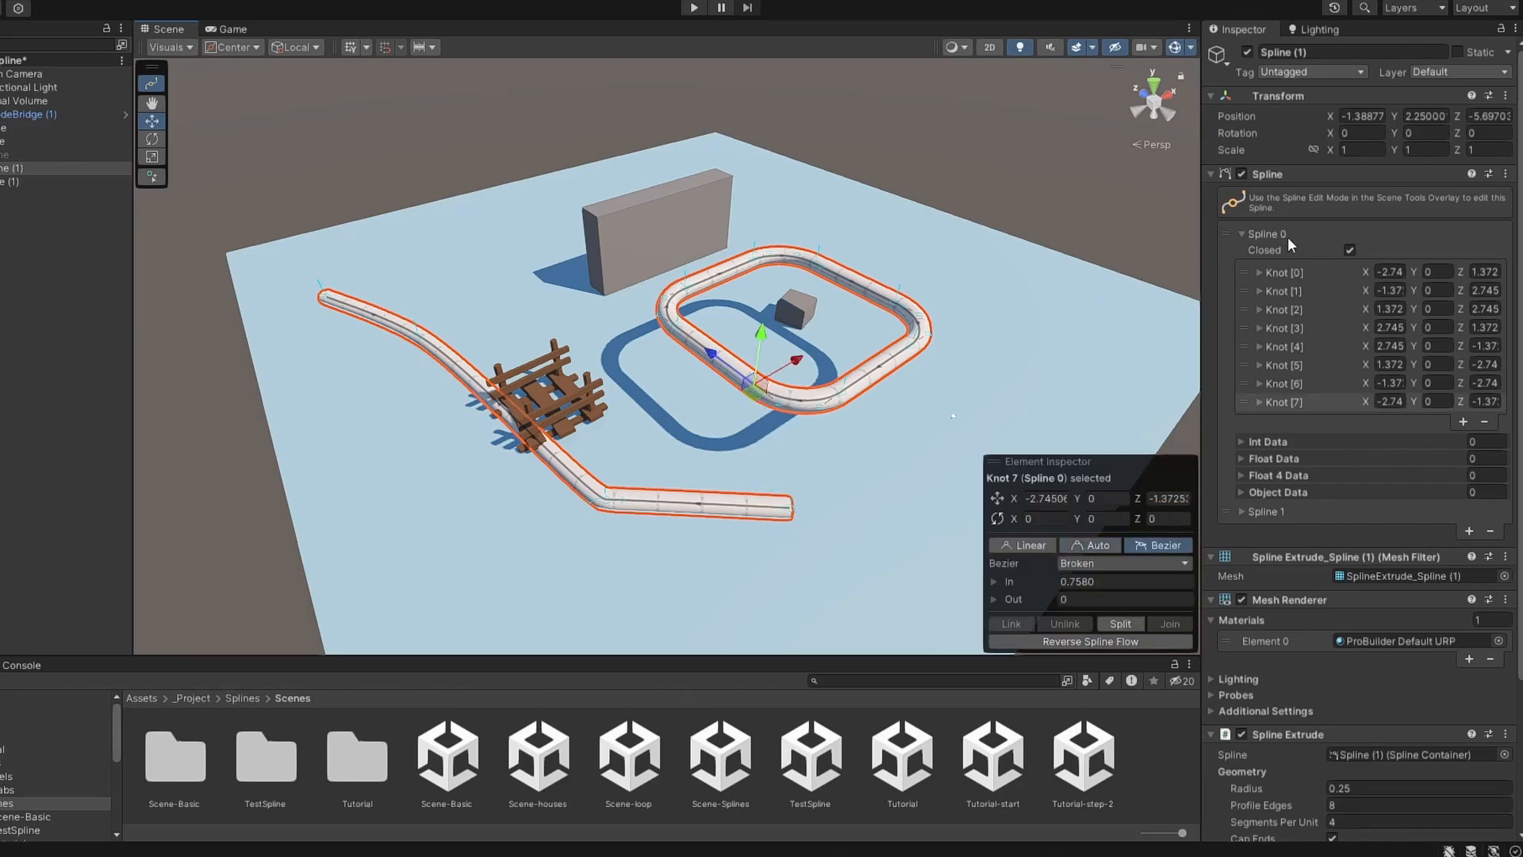
pyautogui.click(1266, 512)
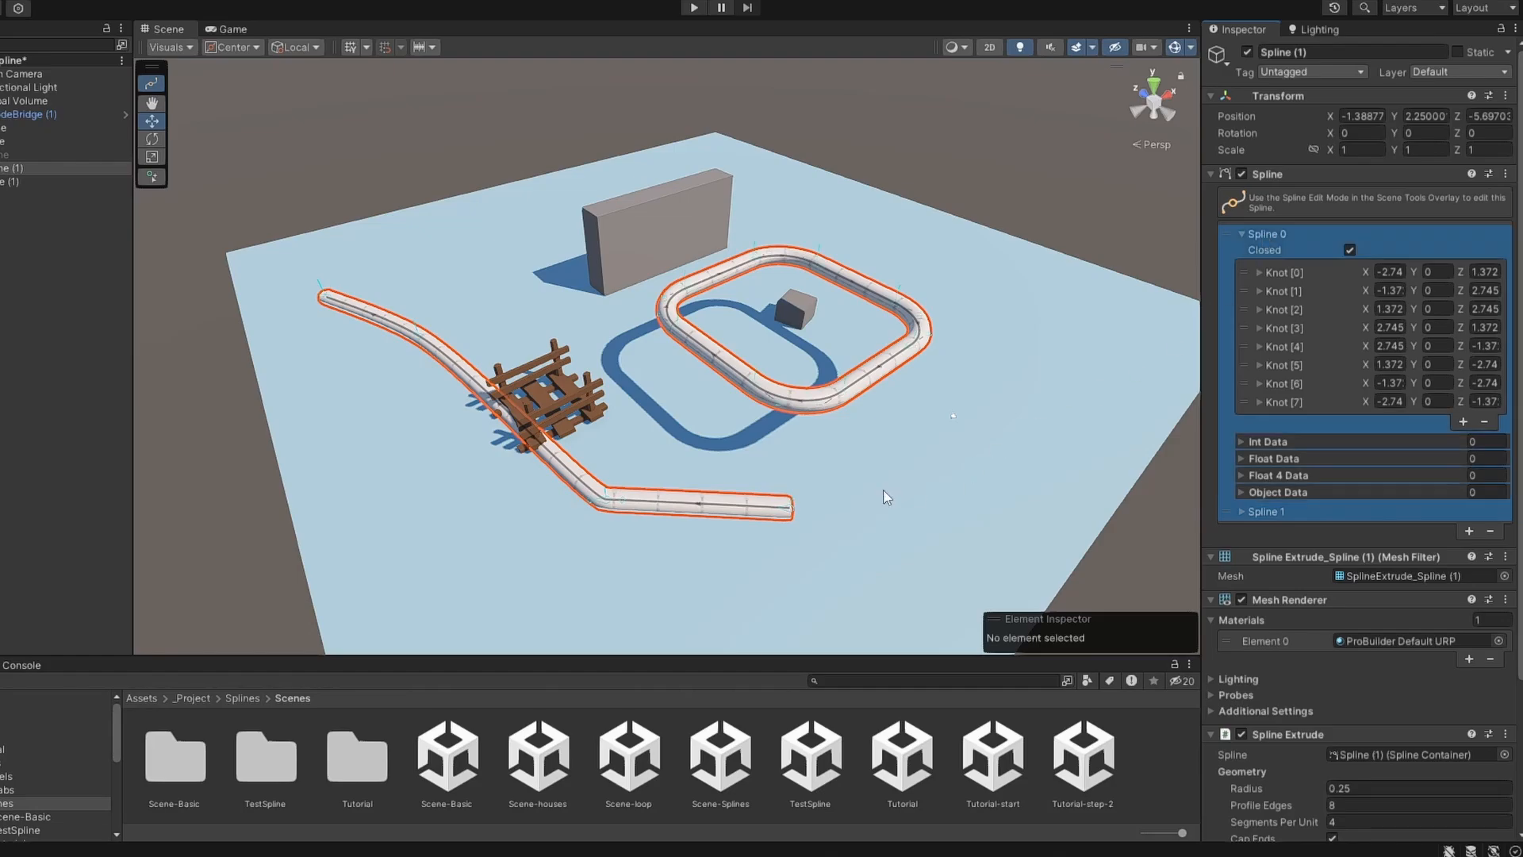
pyautogui.click(789, 509)
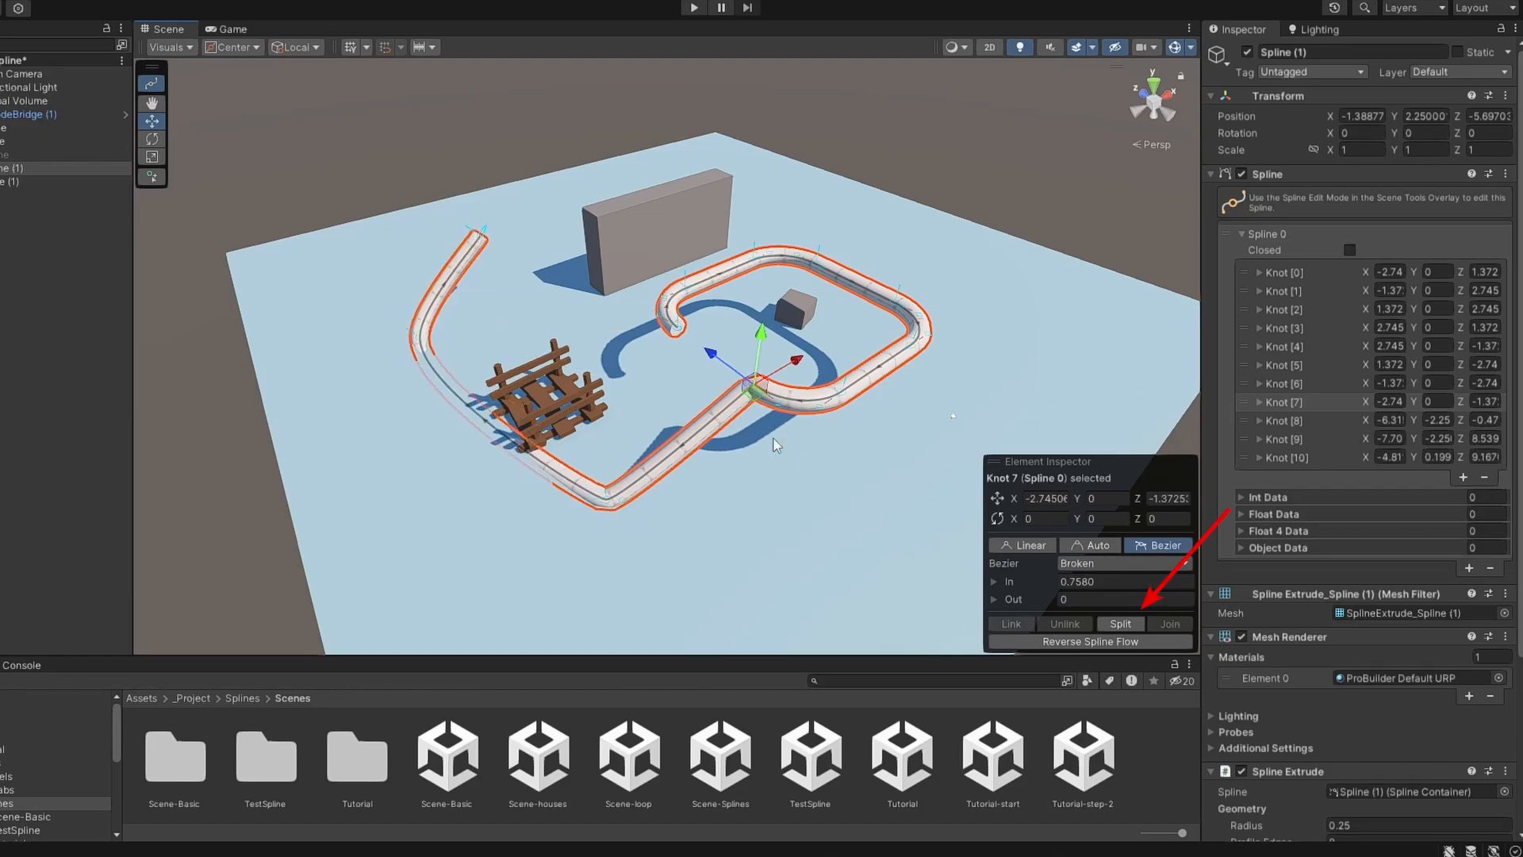
pyautogui.click(1119, 624)
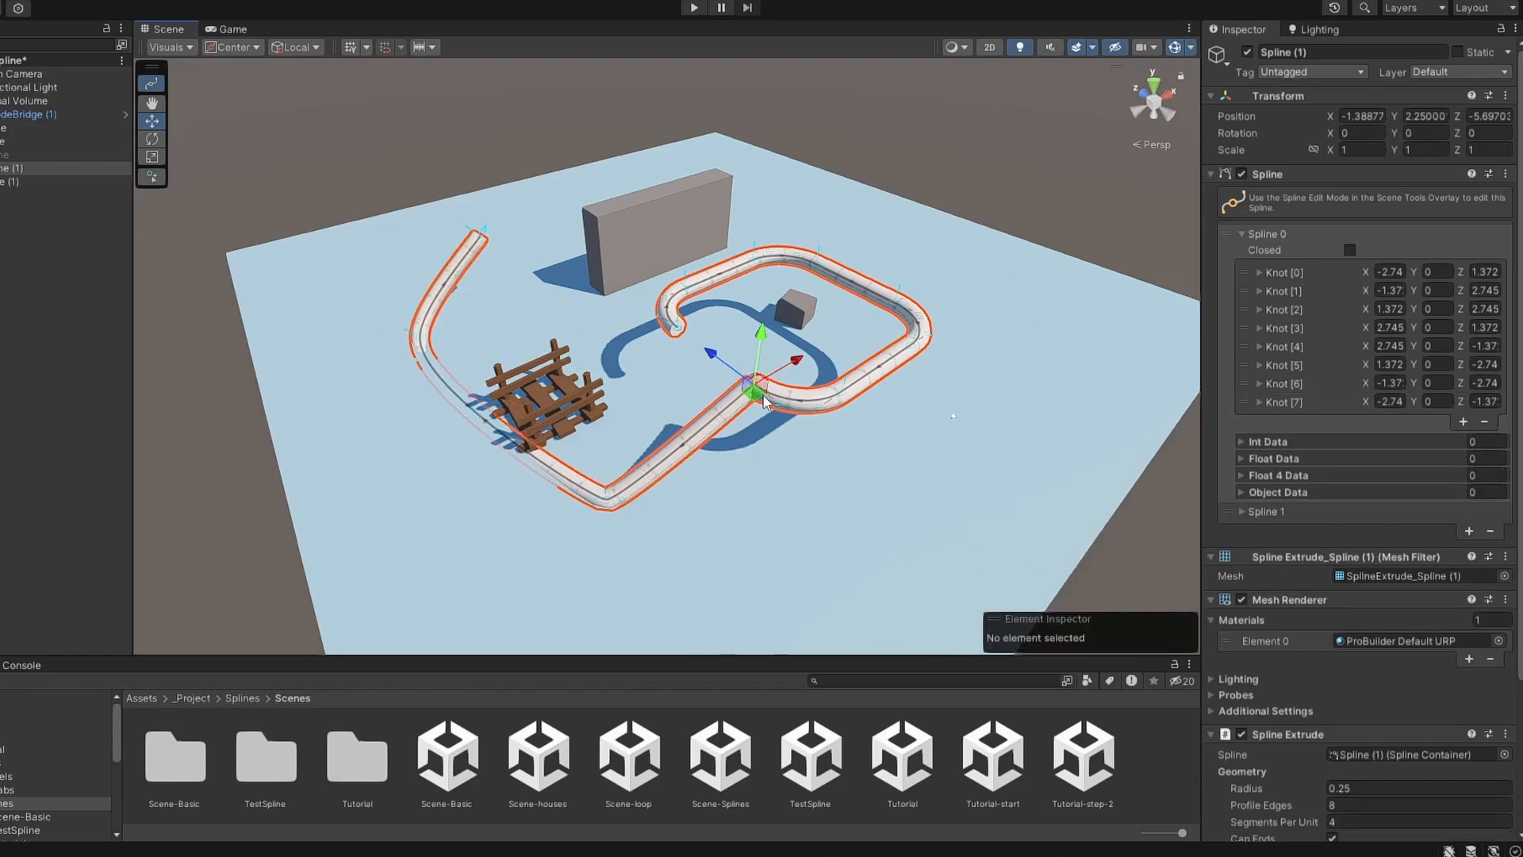
pyautogui.moveTo(759, 365); pyautogui.dragTo(869, 486)
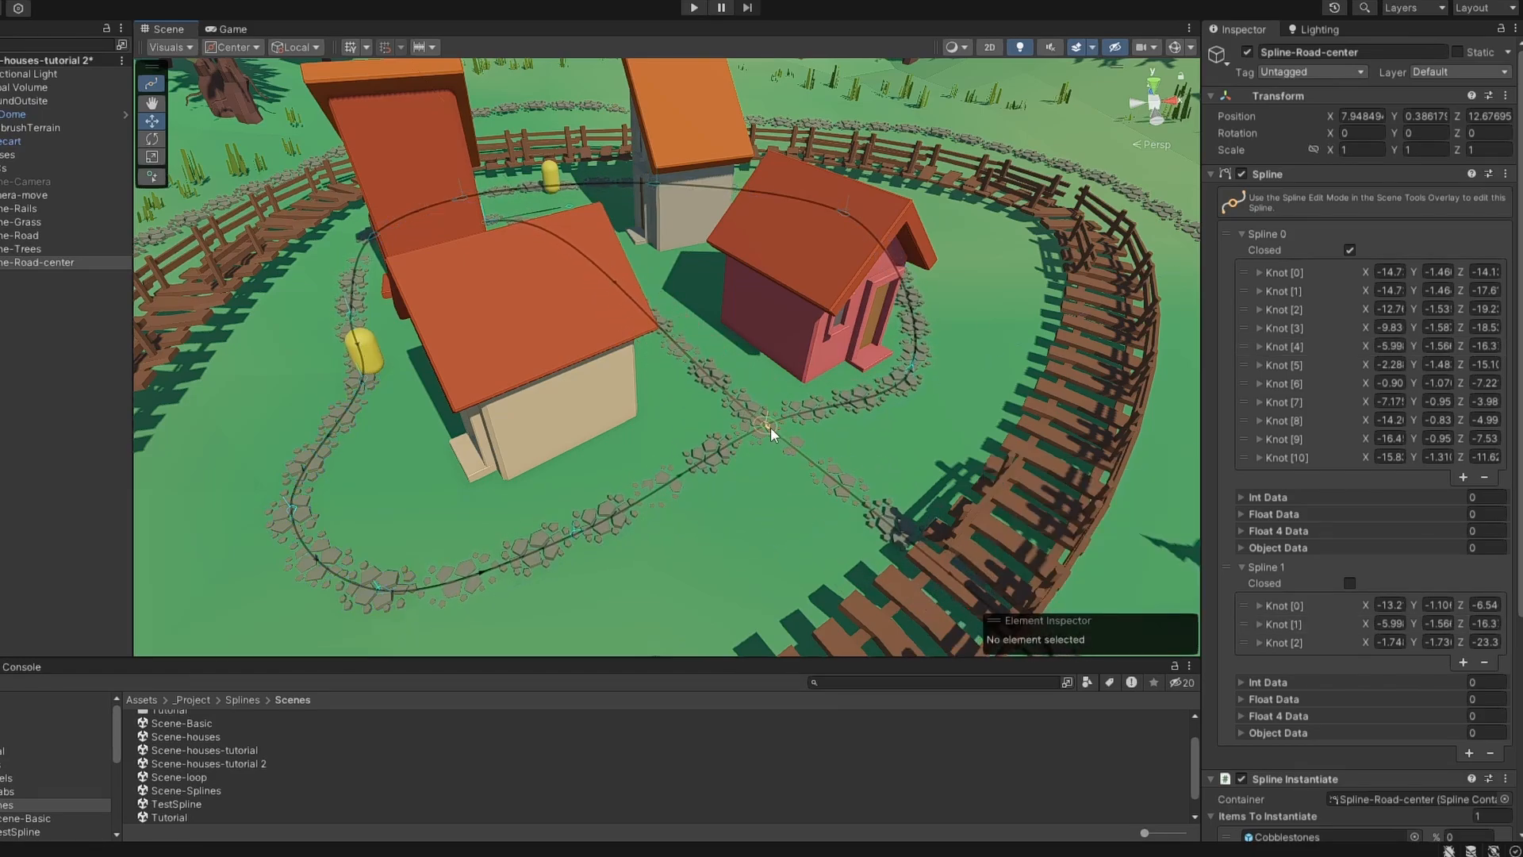
# Link the overlapping knots of Spline 0 and Spline 1, then drag the linked knot to reshape both roads.
pyautogui.click(770, 427)
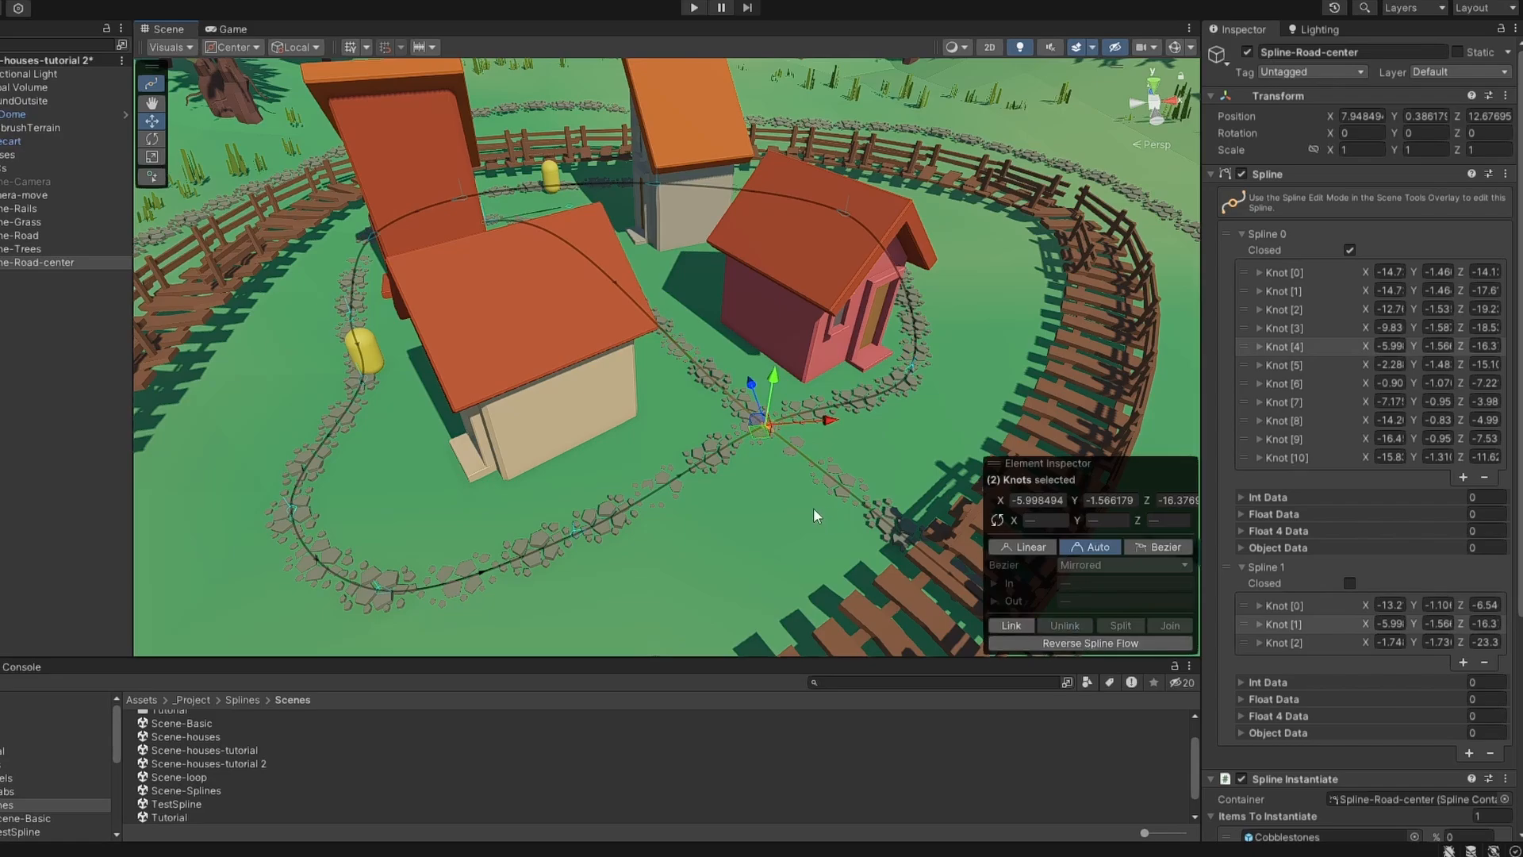
pyautogui.click(780, 479)
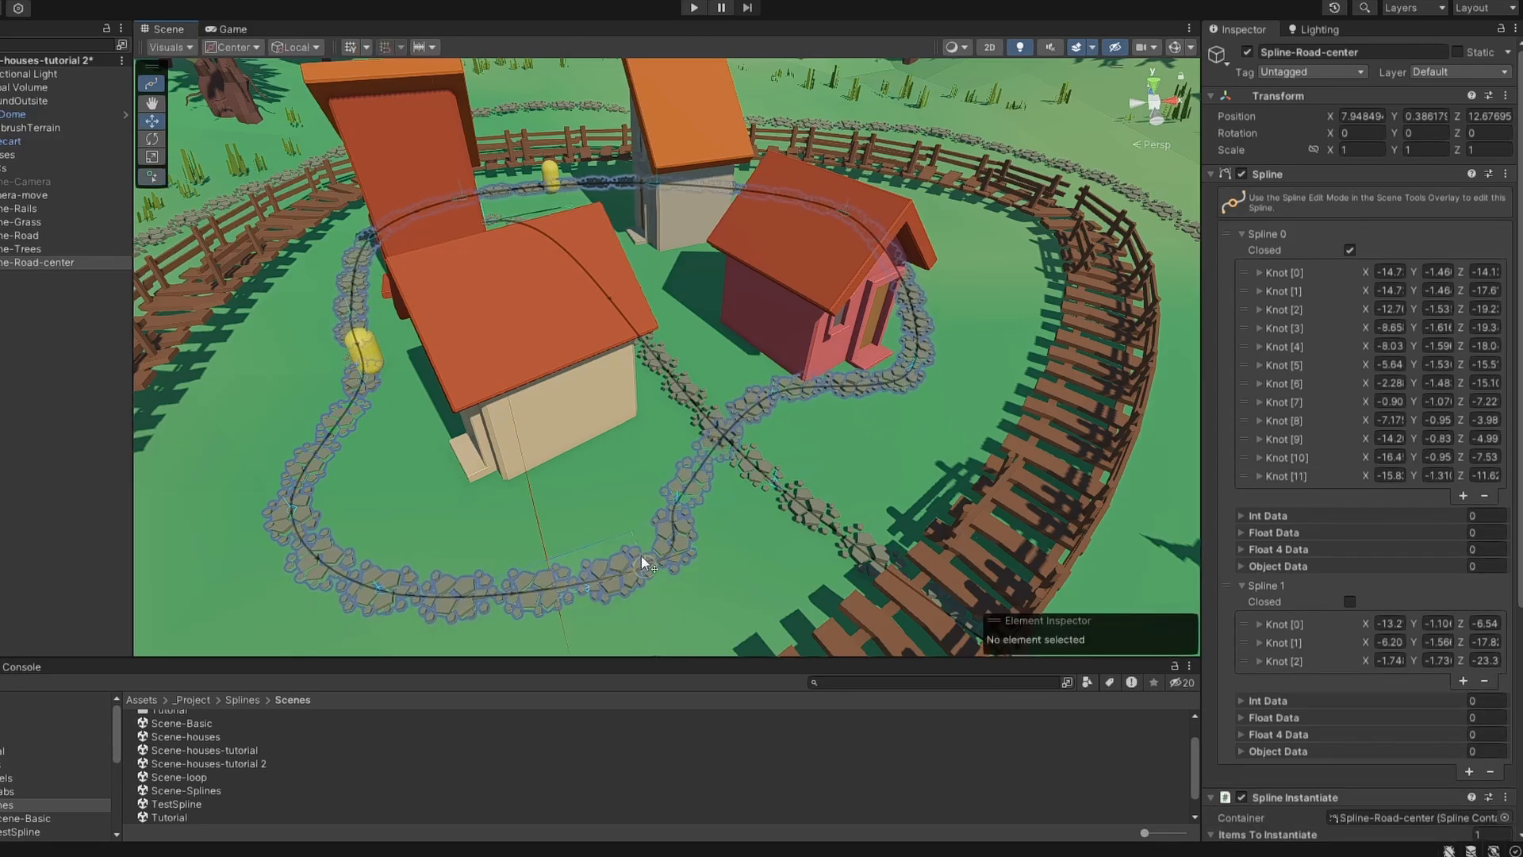
pyautogui.moveTo(645, 563); pyautogui.dragTo(631, 626)
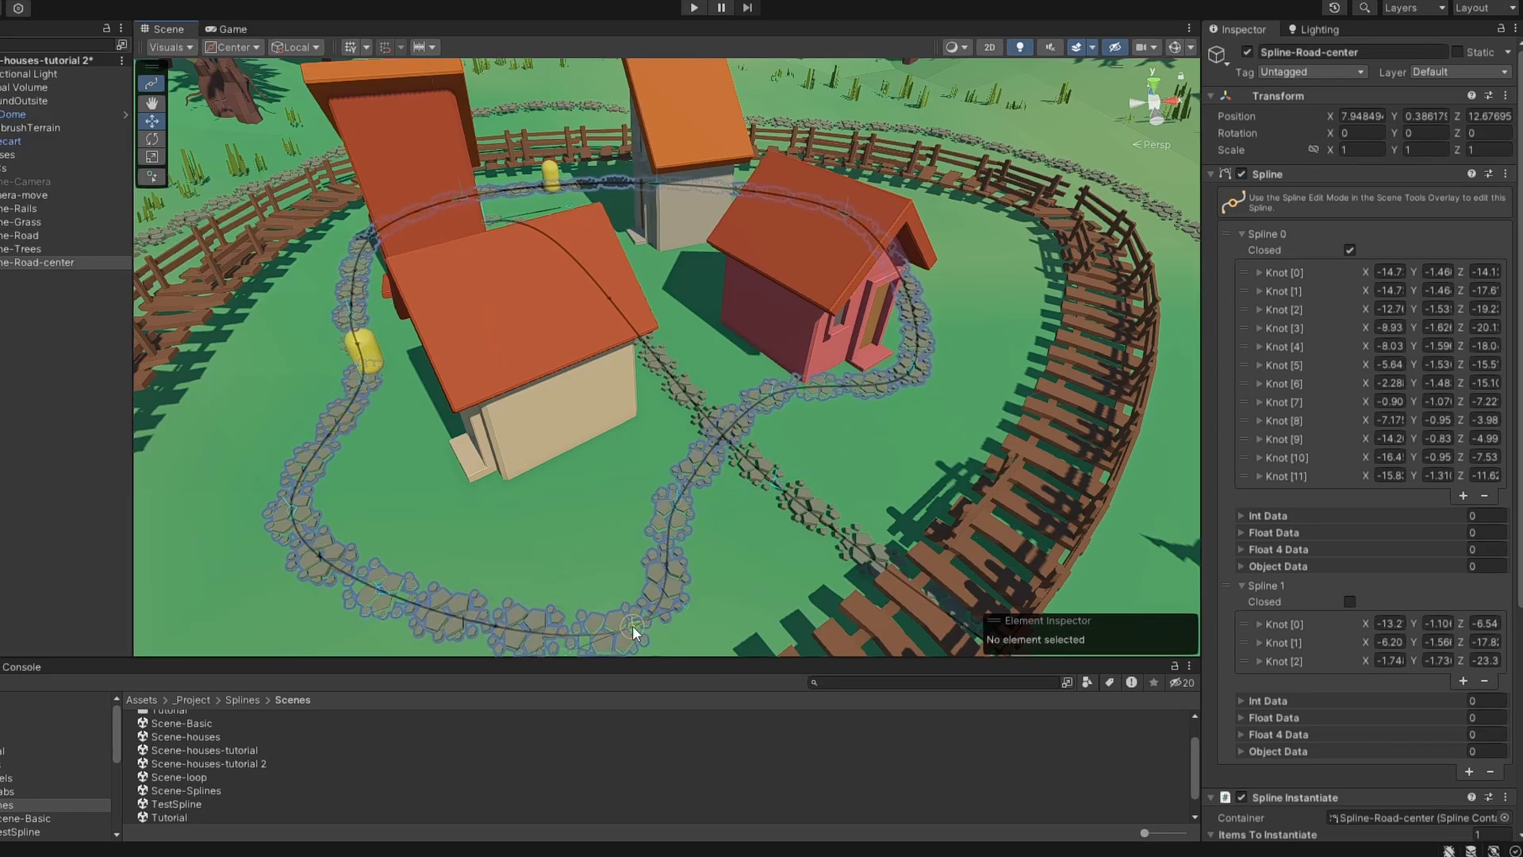